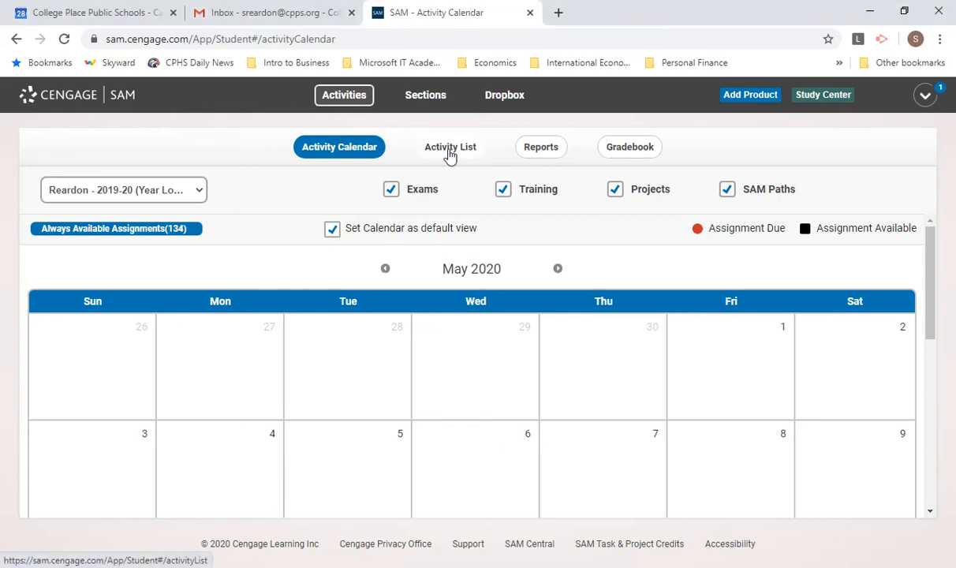
Show the assignment list with Training and Projects filtered out.
click(451, 147)
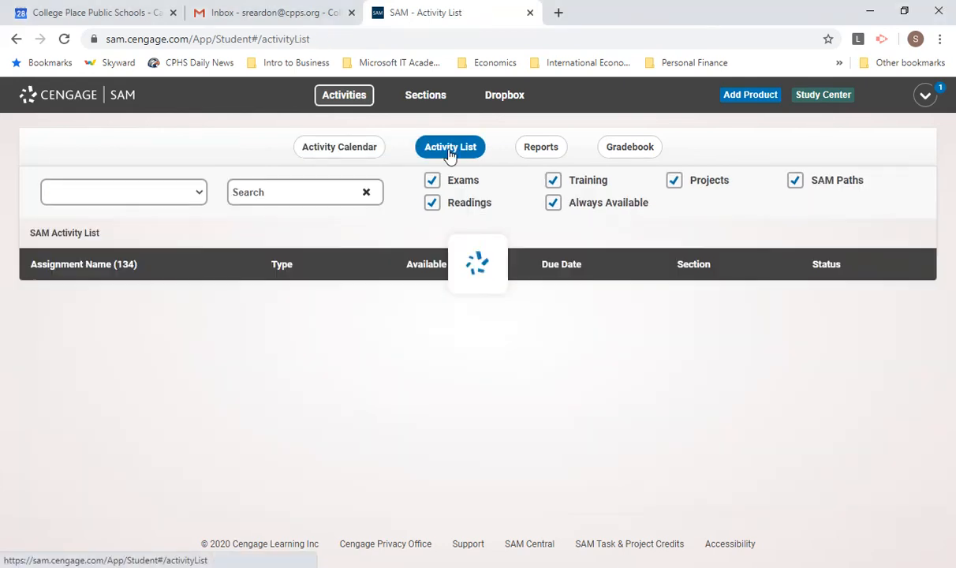
mouse_move(621, 354)
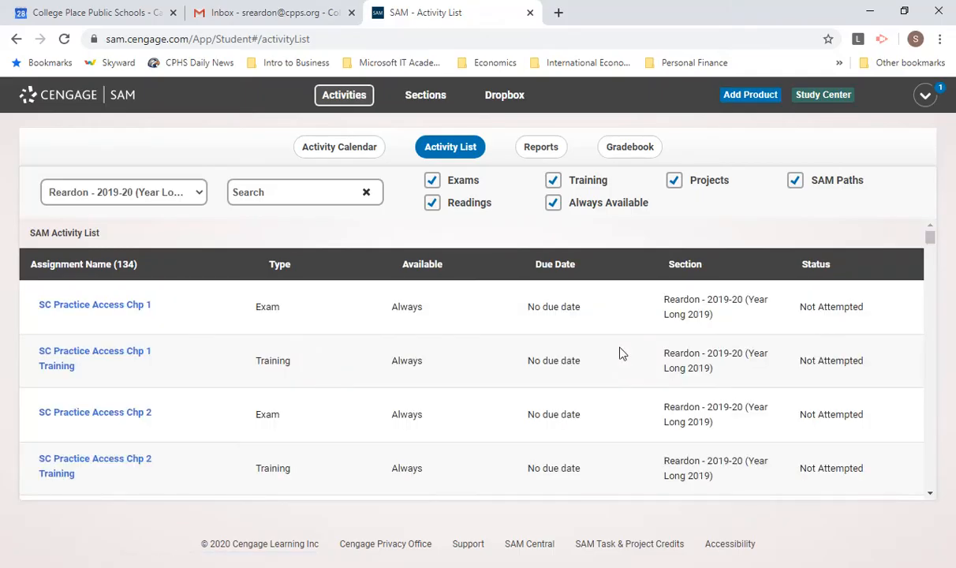
mouse_move(556, 192)
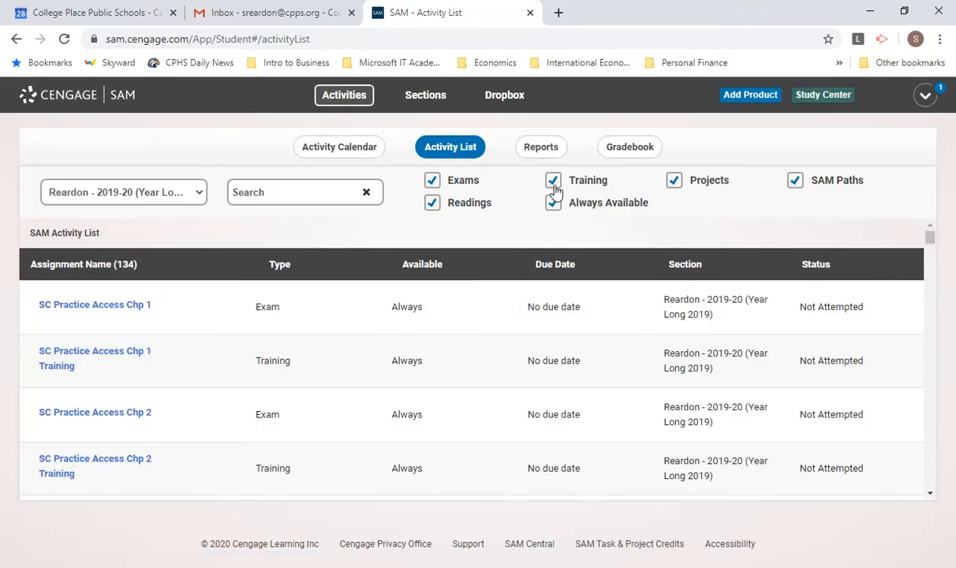
click(552, 180)
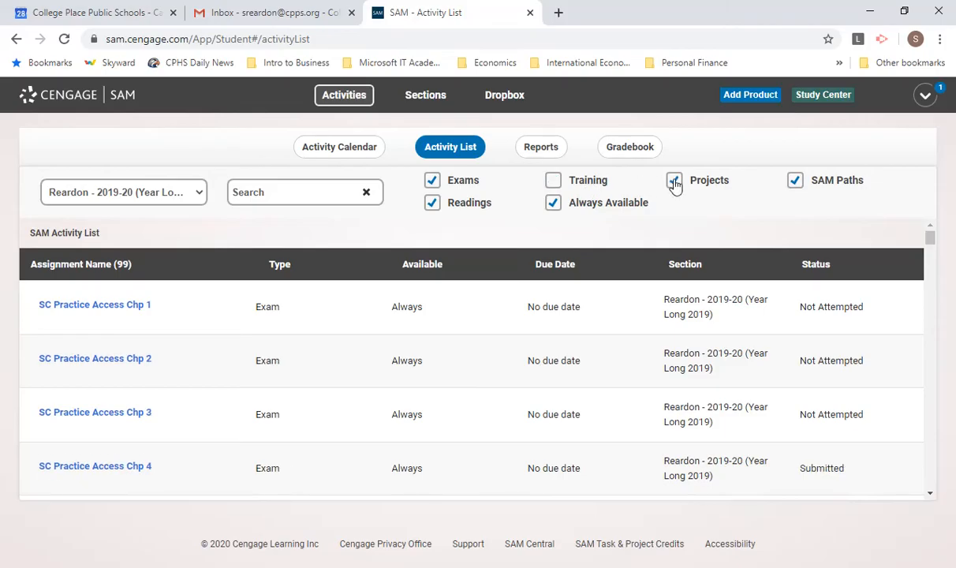
click(673, 180)
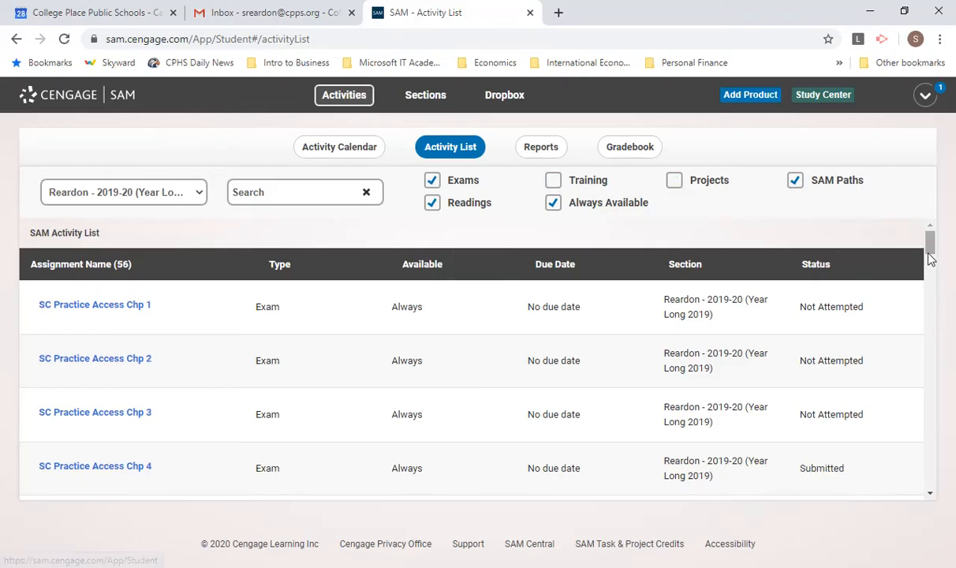
Start the SC Practice Excel Chp 3 exam from the list.
scroll(down, 3)
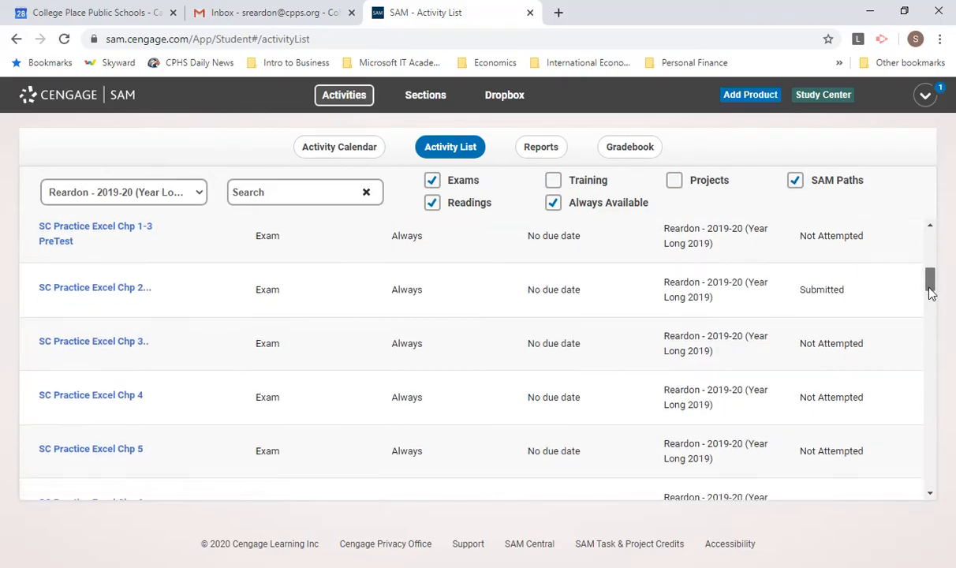
scroll(down, 3)
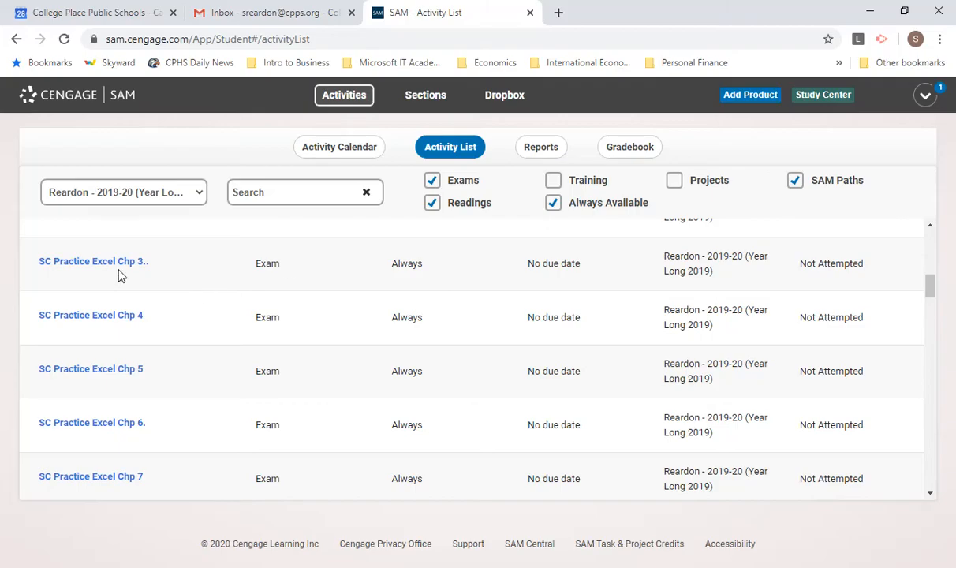
click(93, 262)
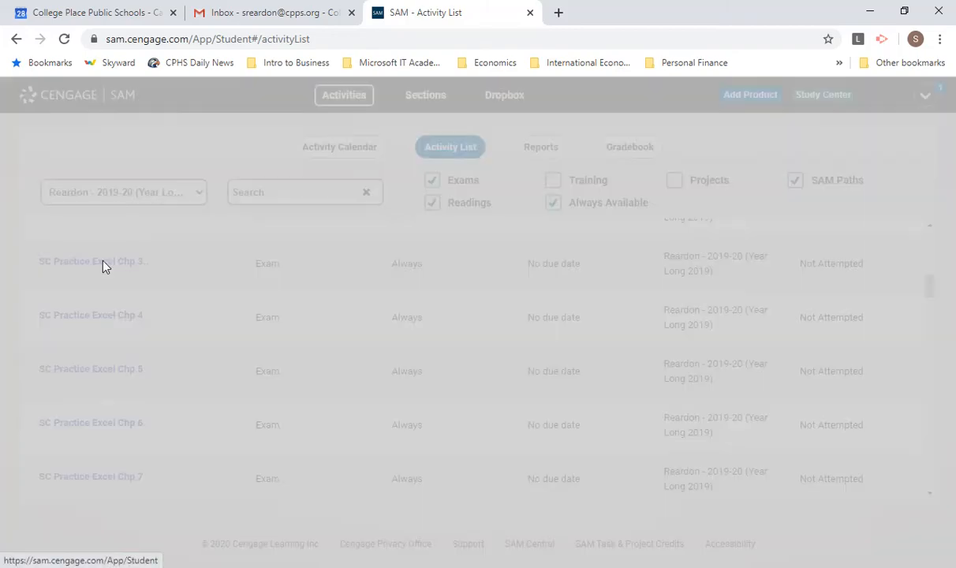
click(92, 262)
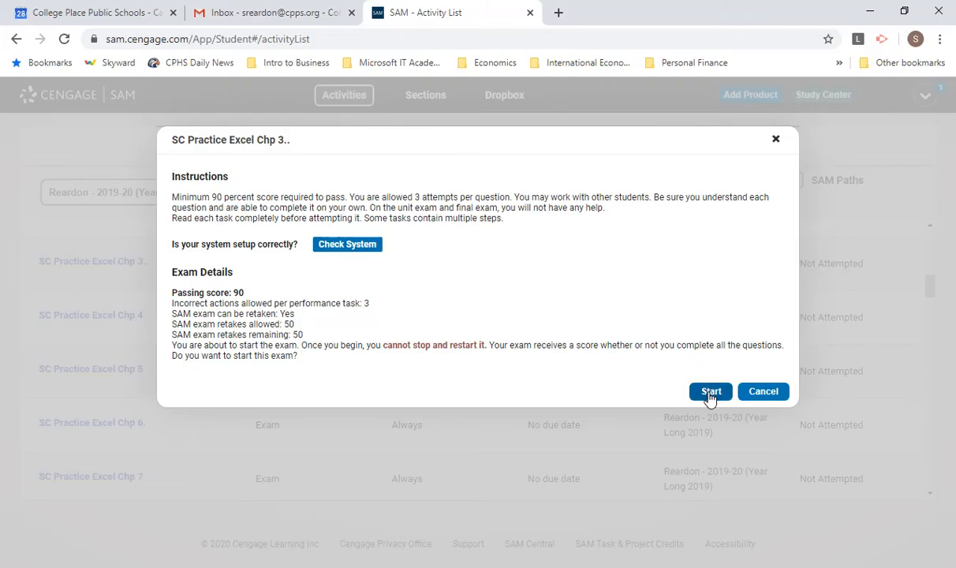
click(710, 391)
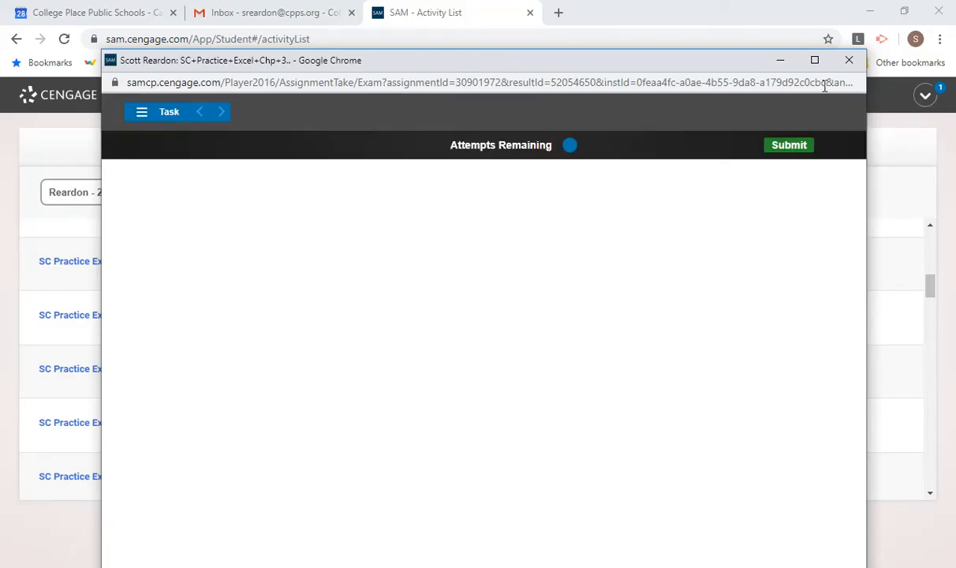
Maximize the exam window showing the workshop participants workbook.
click(814, 59)
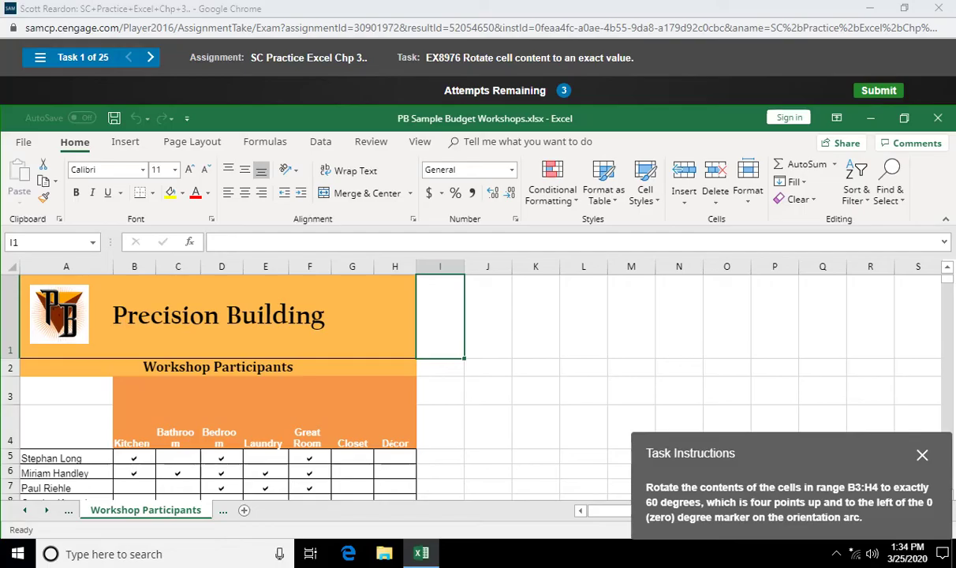
mouse_move(135, 366)
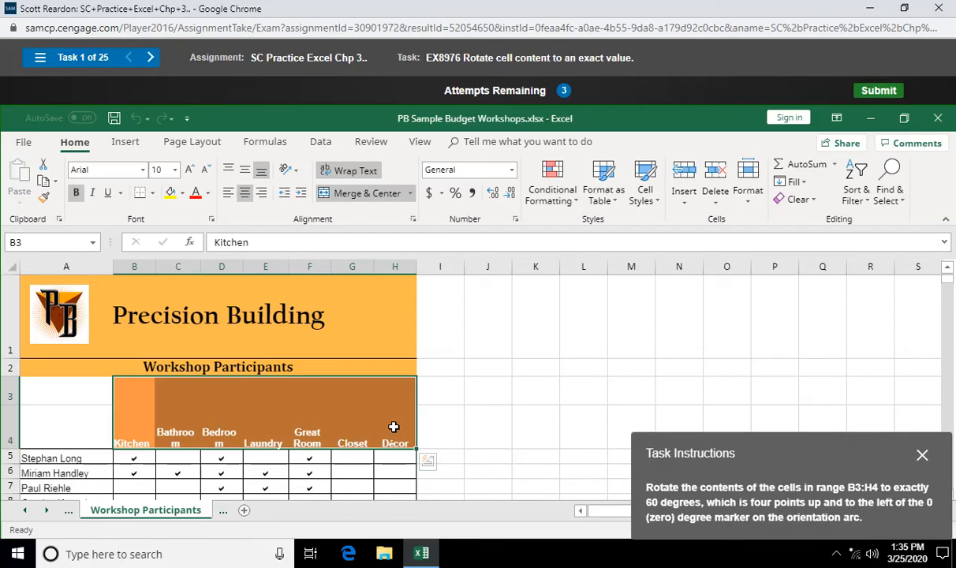
mouse_move(382, 362)
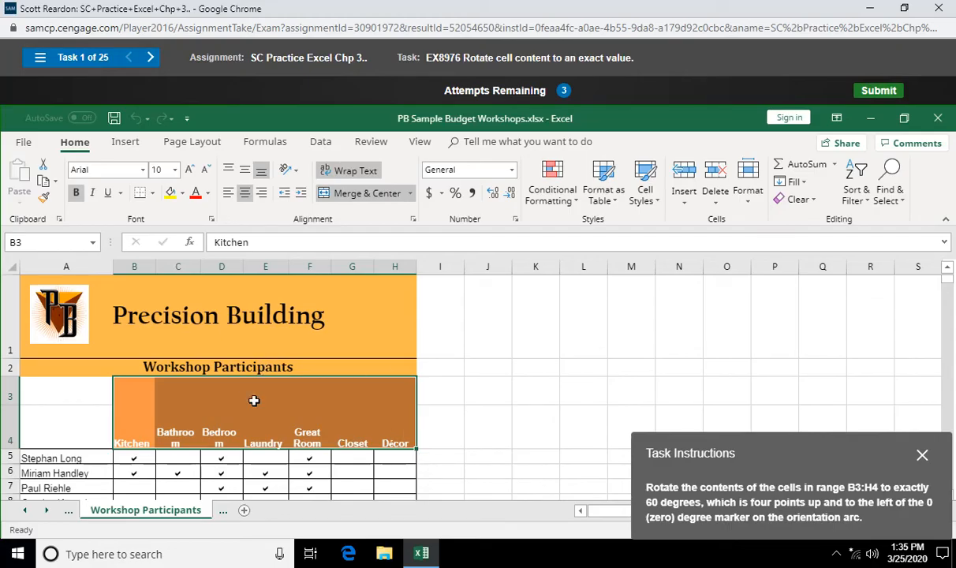
Give heading cells B3:H4 a 60-degree text orientation via Format Cells Alignment.
right_click(254, 401)
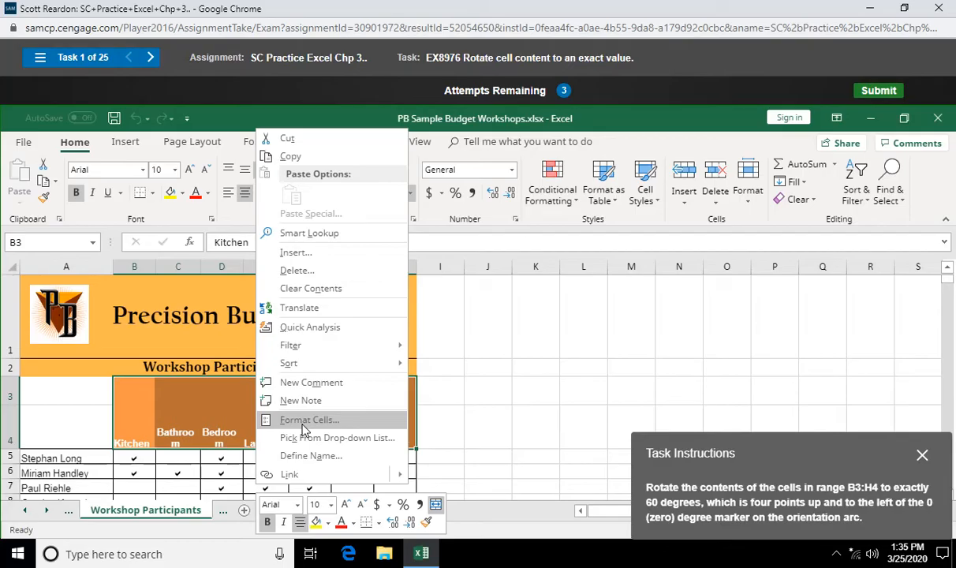
click(310, 420)
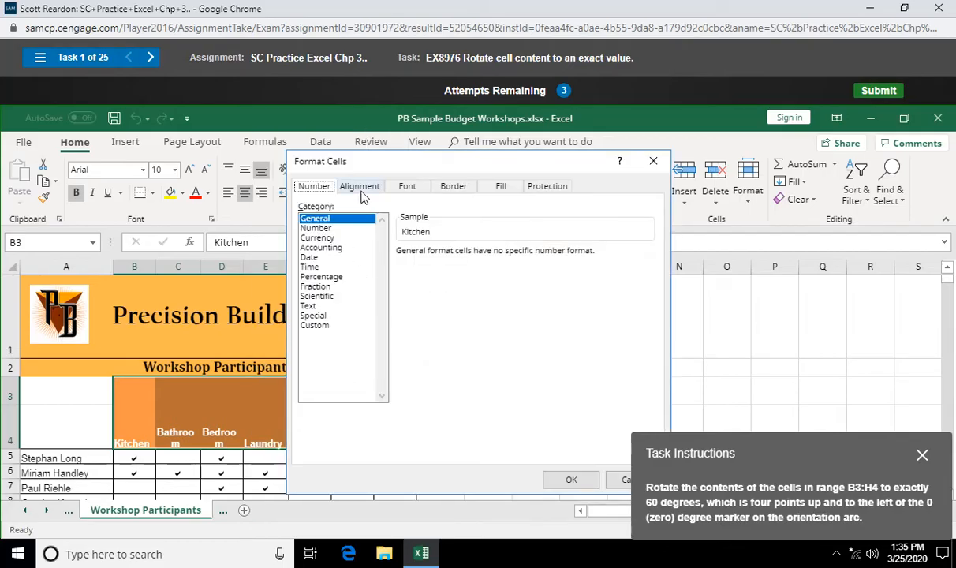
click(361, 187)
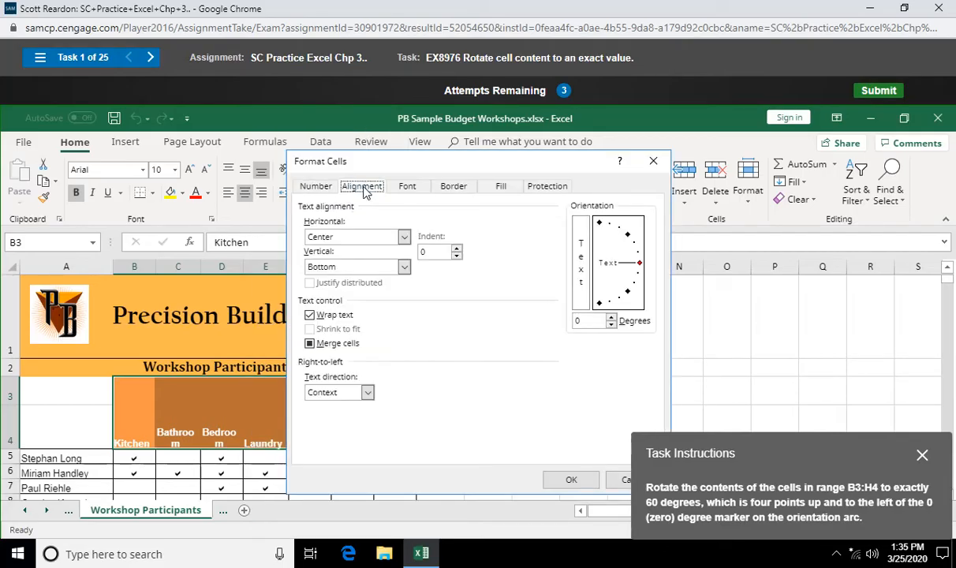
mouse_move(576, 292)
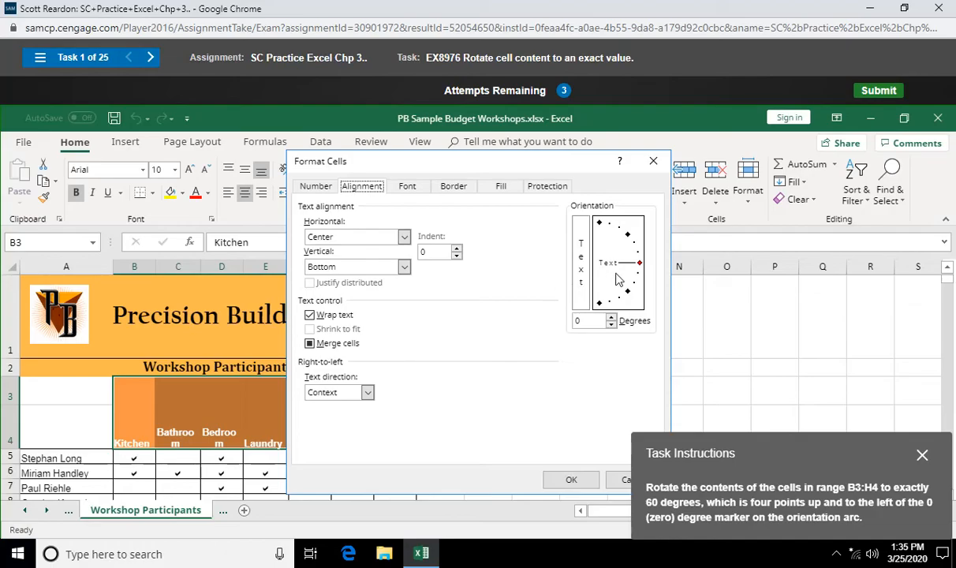
mouse_move(639, 274)
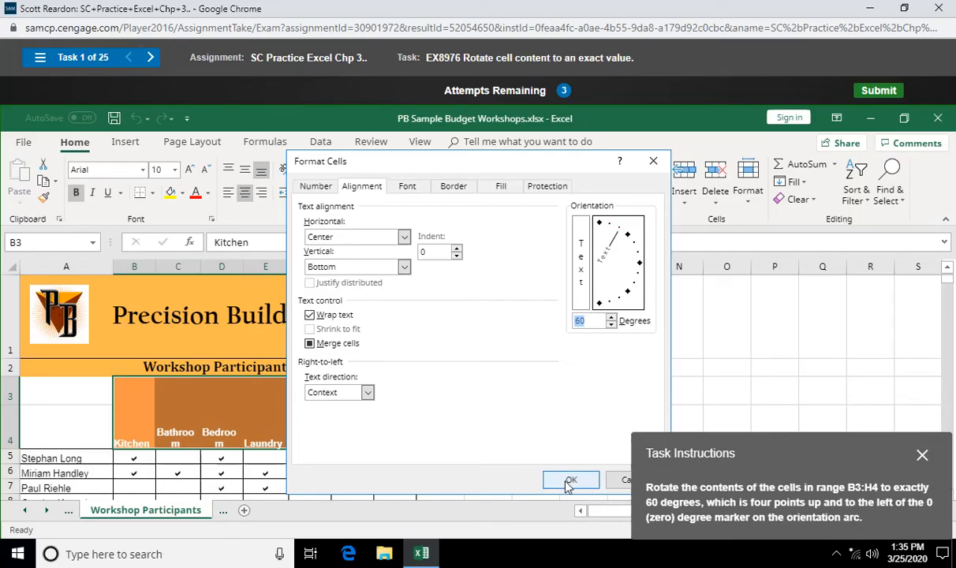
click(571, 479)
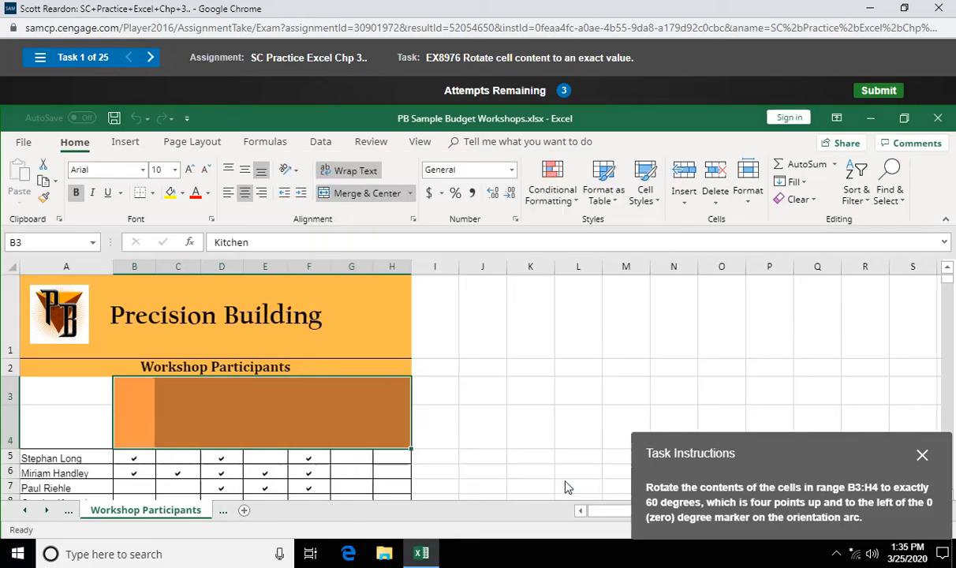
Autofill D4:D18 from D4 using the Fill Formatting Only option.
click(877, 90)
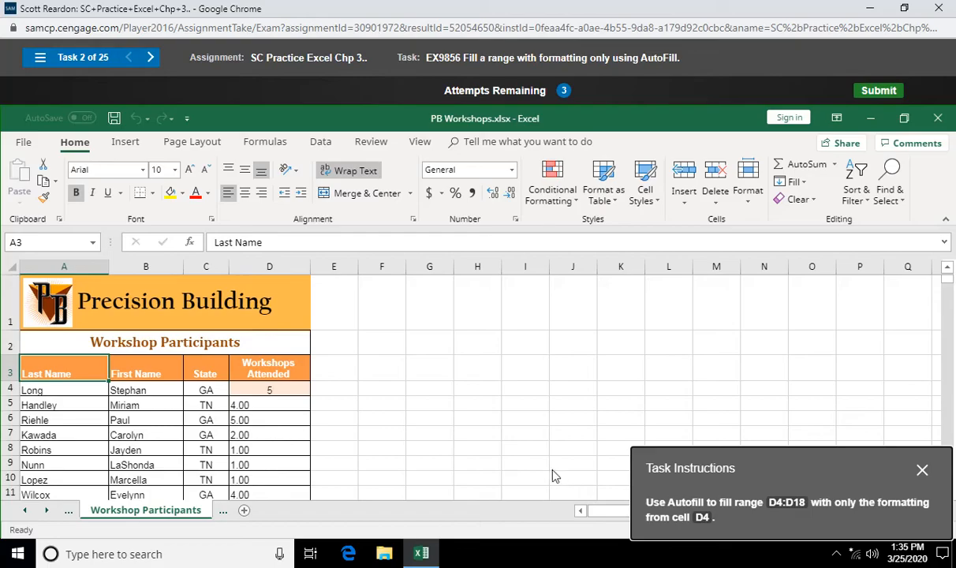
mouse_move(287, 392)
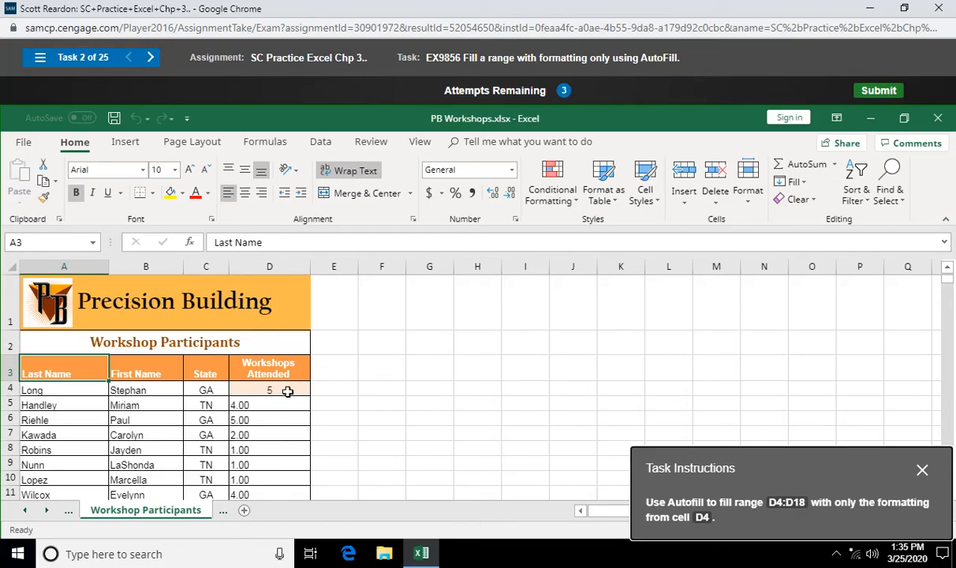
click(269, 389)
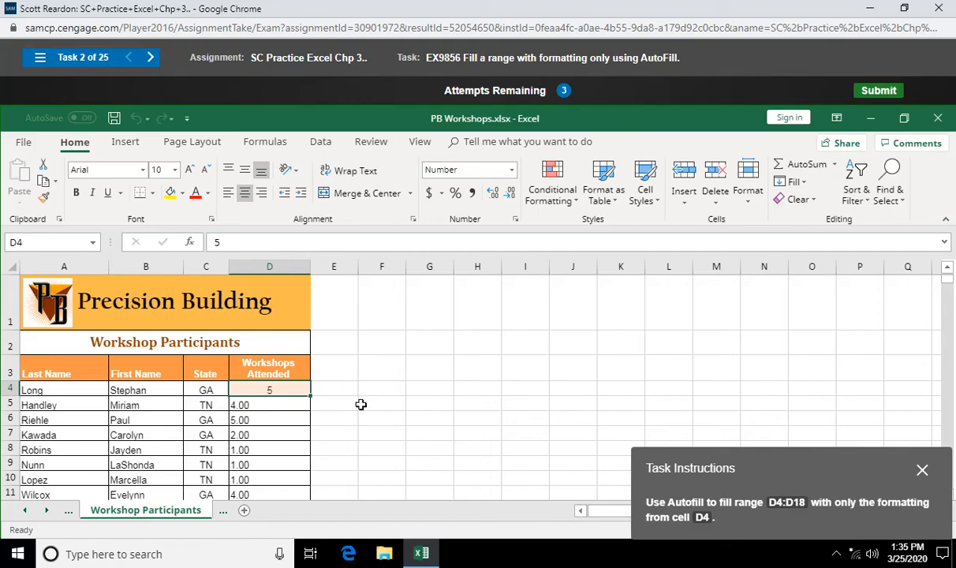
mouse_move(310, 398)
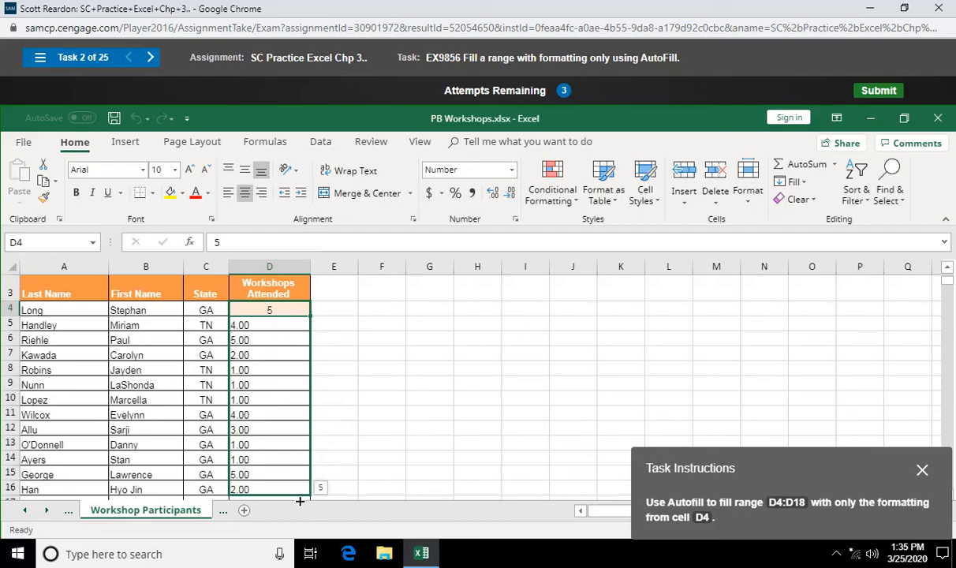
scroll(down, 3)
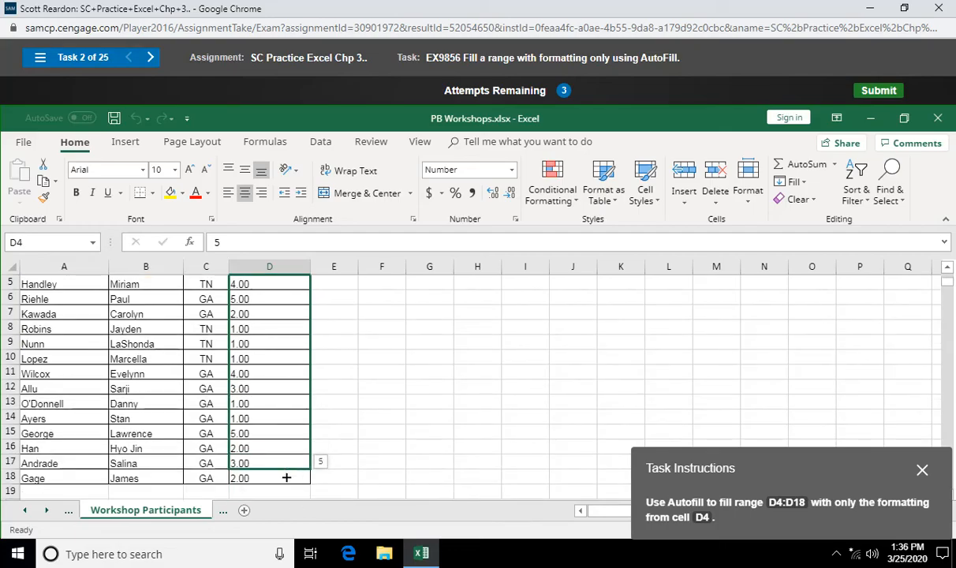
mouse_move(287, 478)
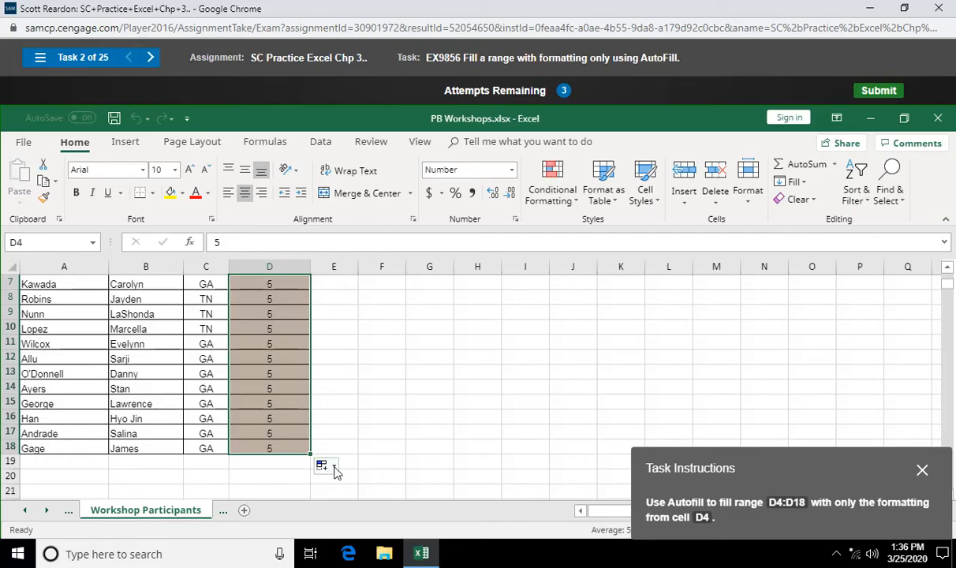
click(323, 463)
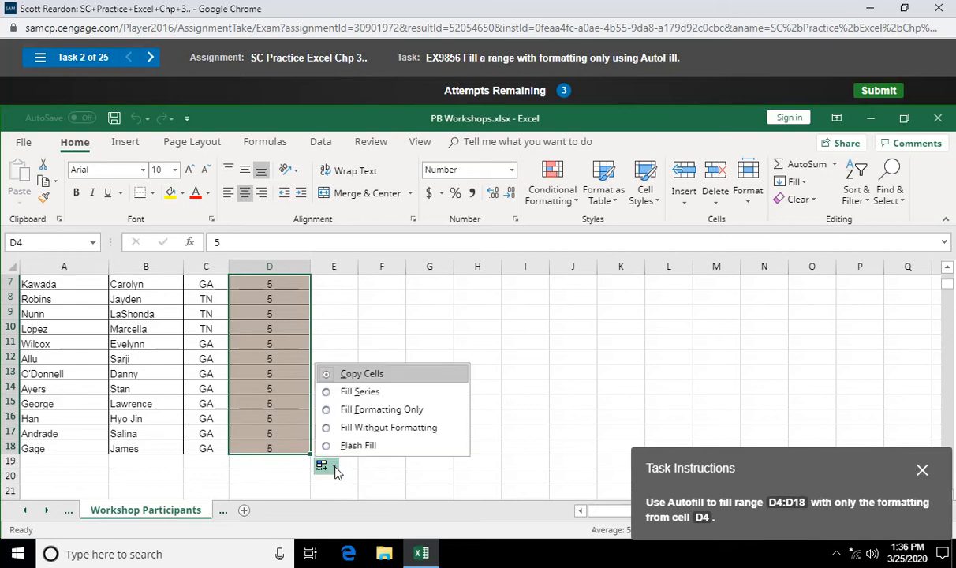
mouse_move(381, 409)
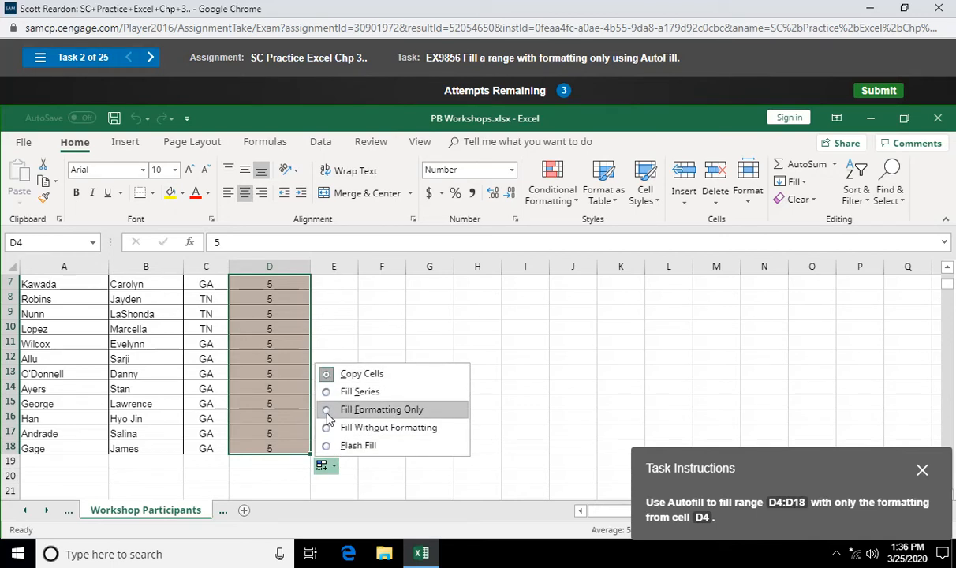
click(382, 409)
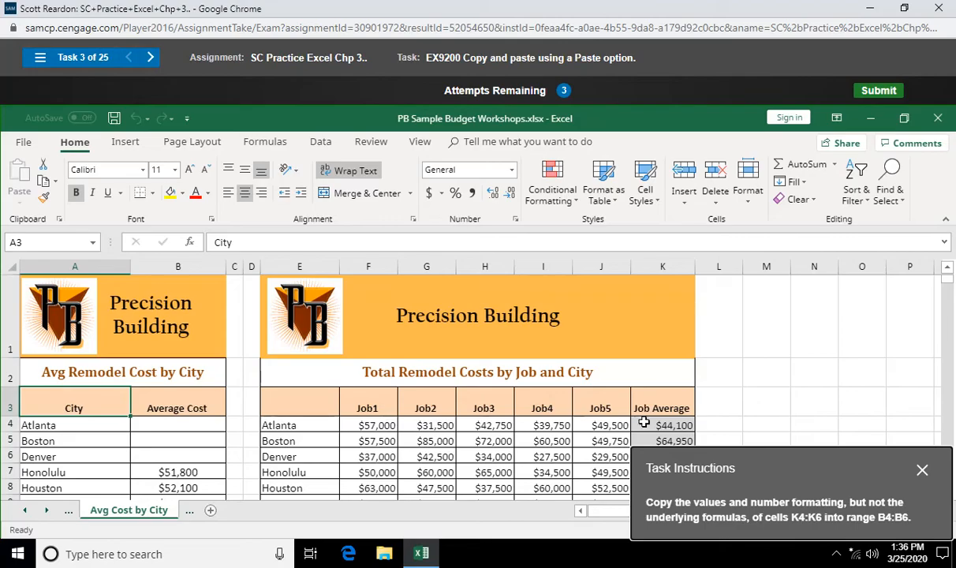
mouse_move(733, 368)
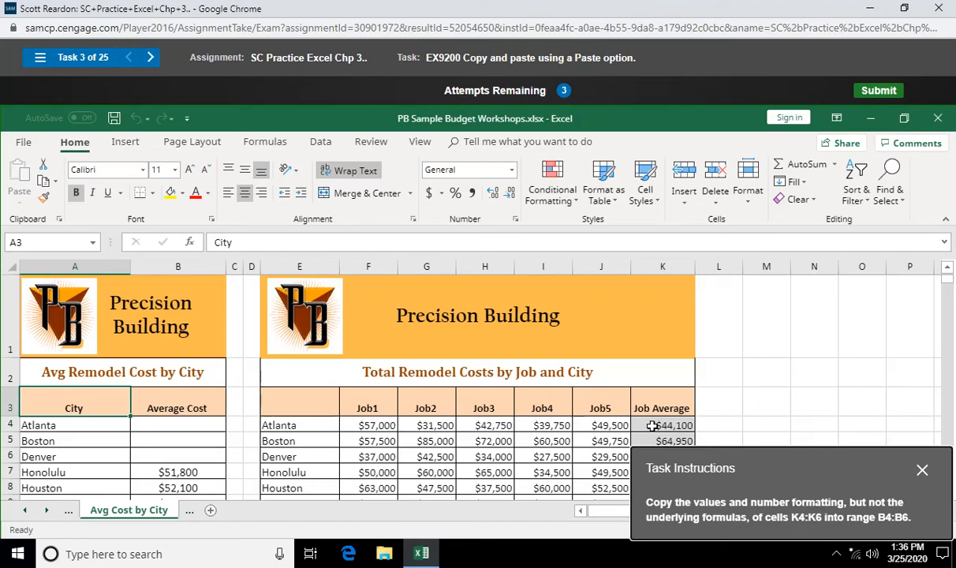
Copy the job averages in K4:K6.
drag(662, 426, 663, 456)
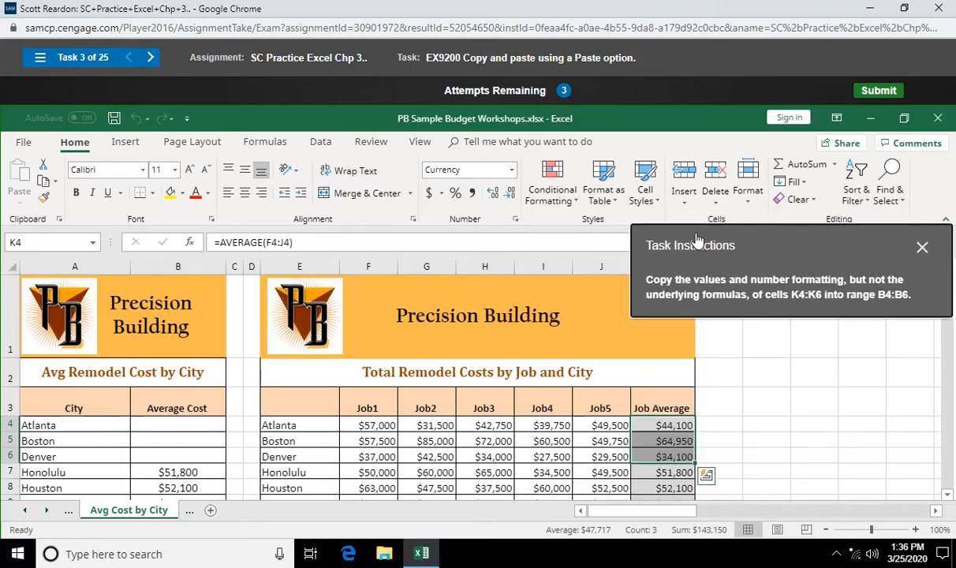
mouse_move(637, 401)
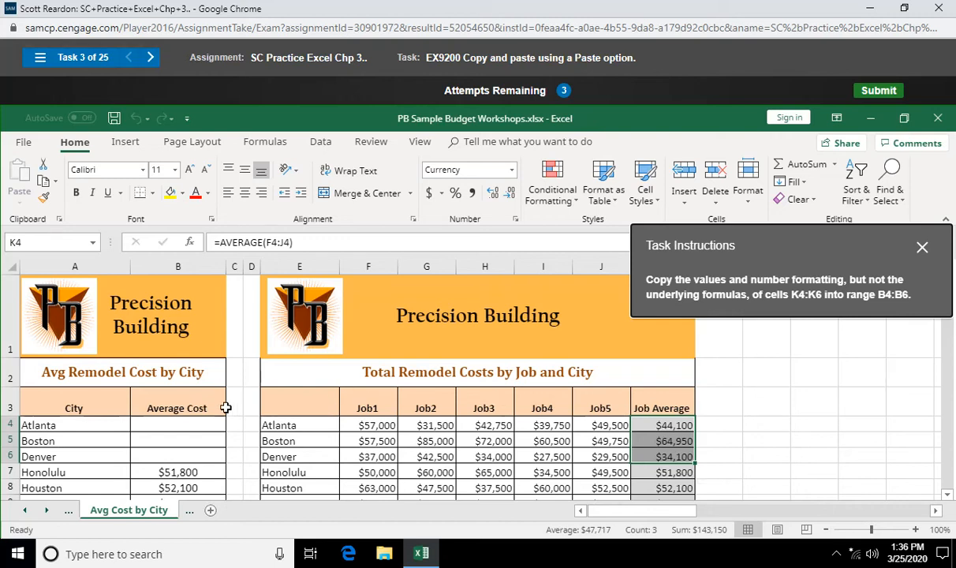
drag(177, 424, 176, 456)
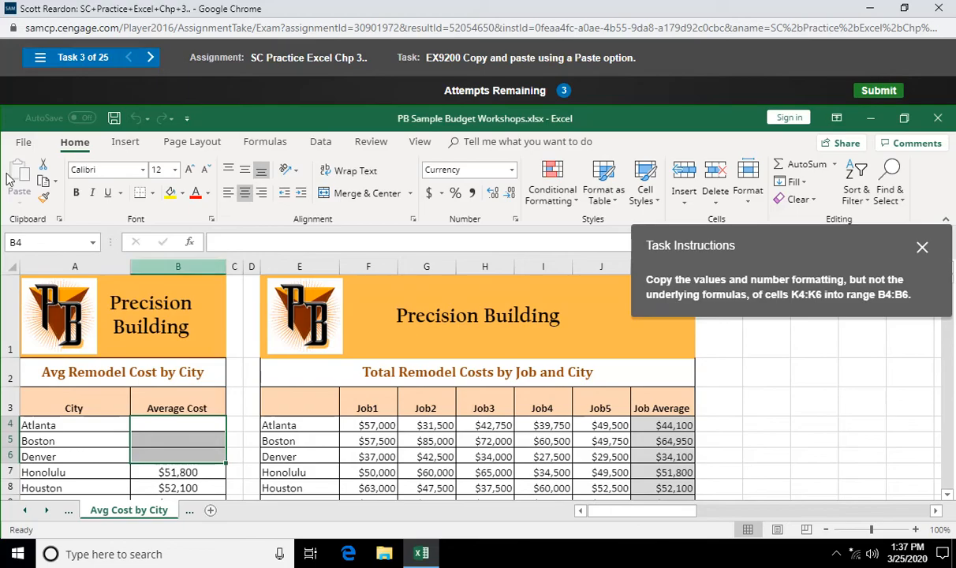
mouse_move(672, 424)
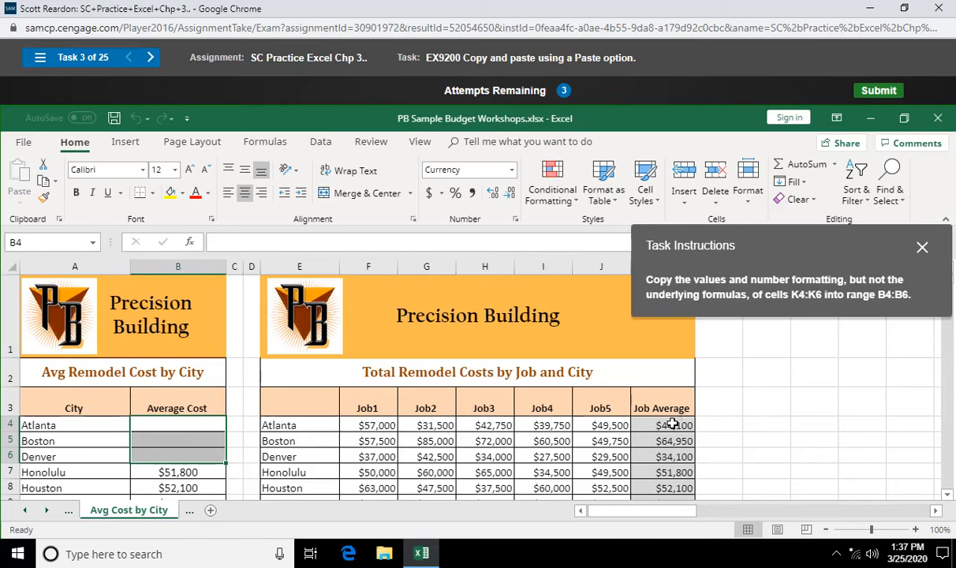
drag(661, 425, 661, 456)
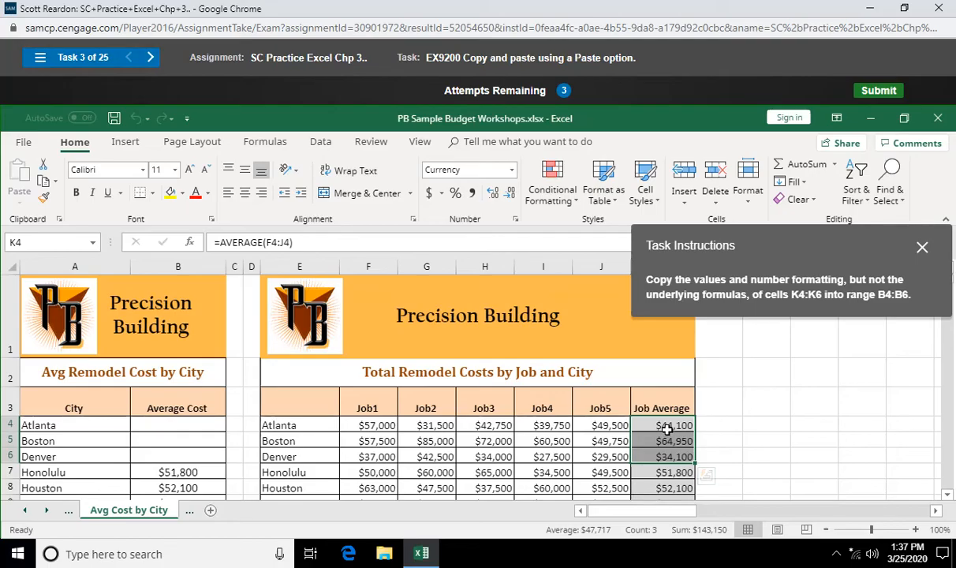
right_click(663, 426)
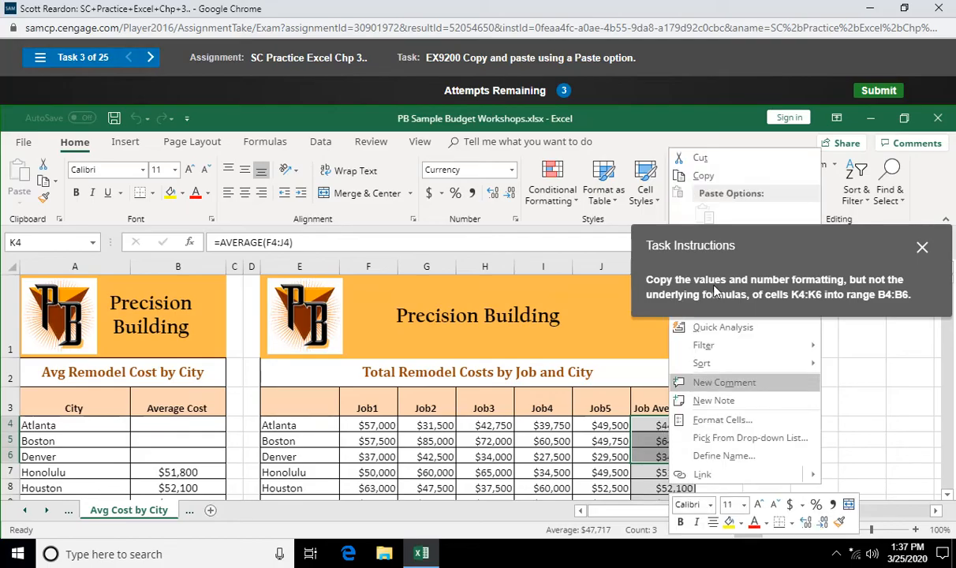
mouse_move(704, 176)
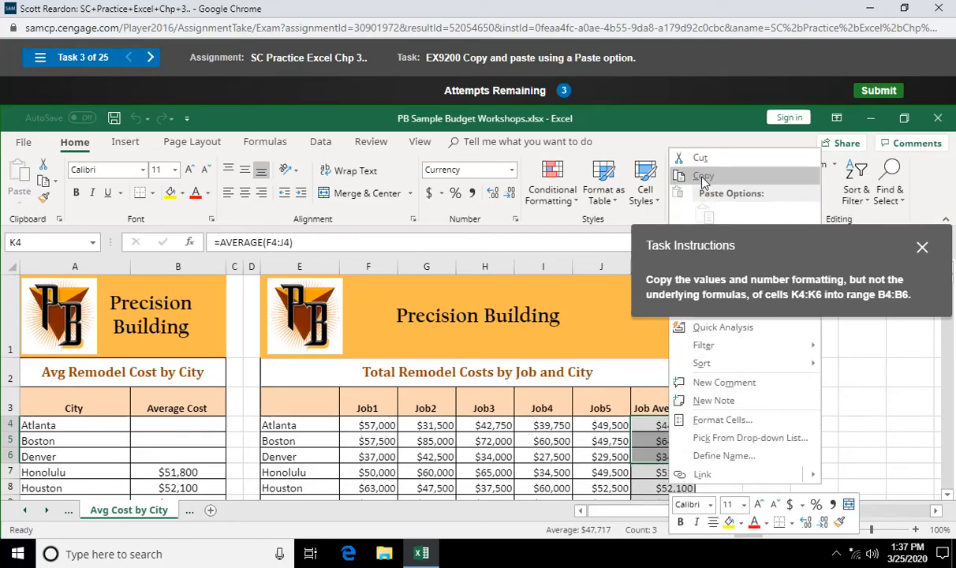
click(700, 176)
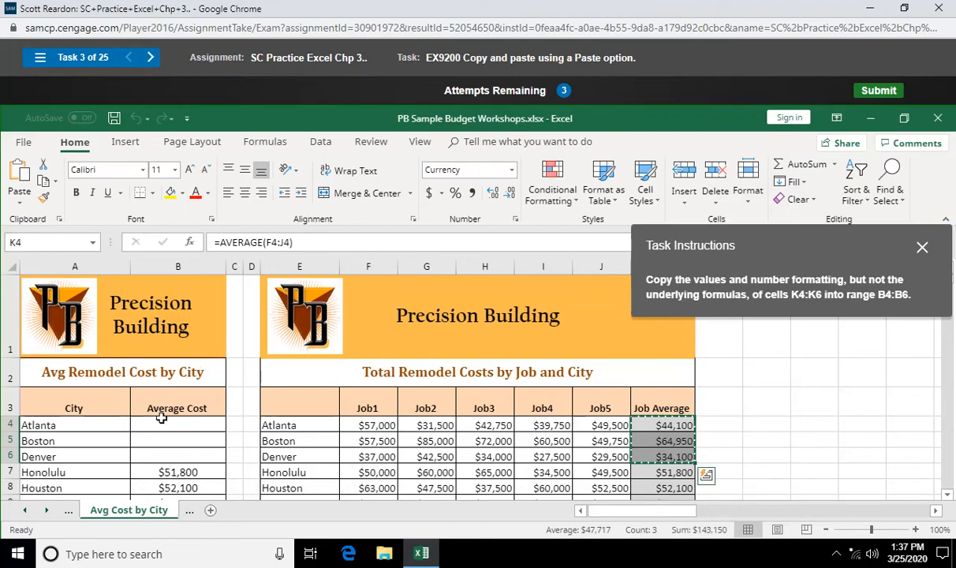
Paste them into B4:B6 as Values & Number Formatting.
drag(177, 424, 177, 456)
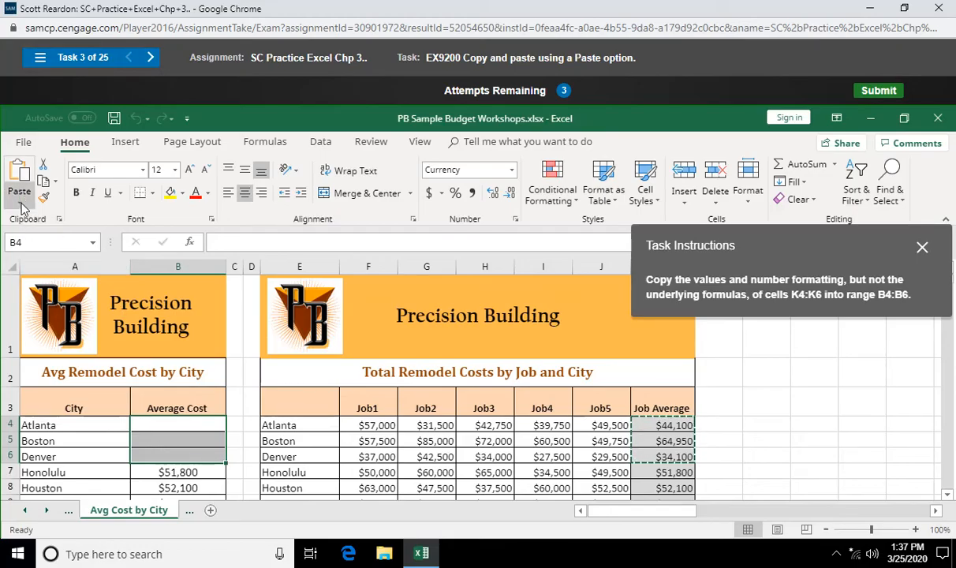
click(19, 189)
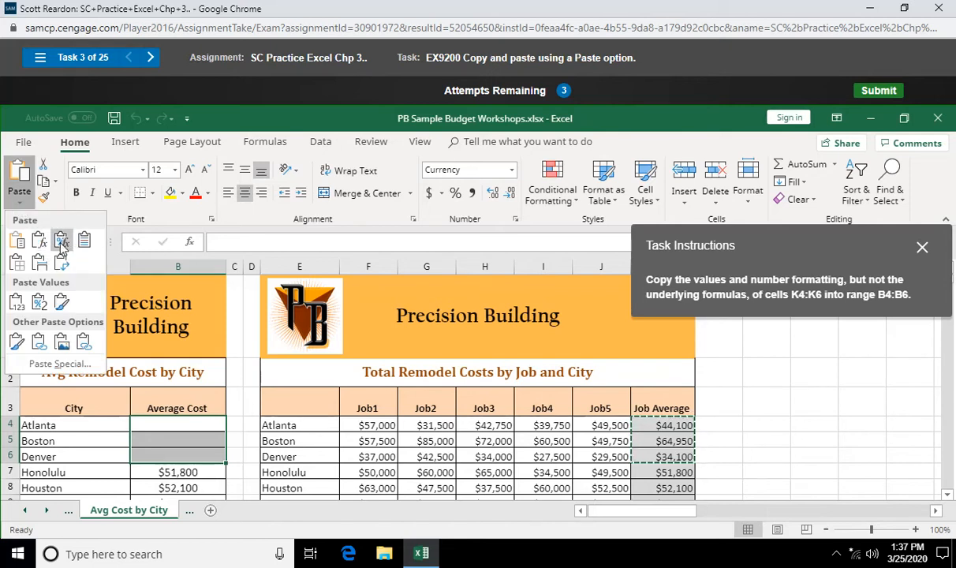
mouse_move(62, 243)
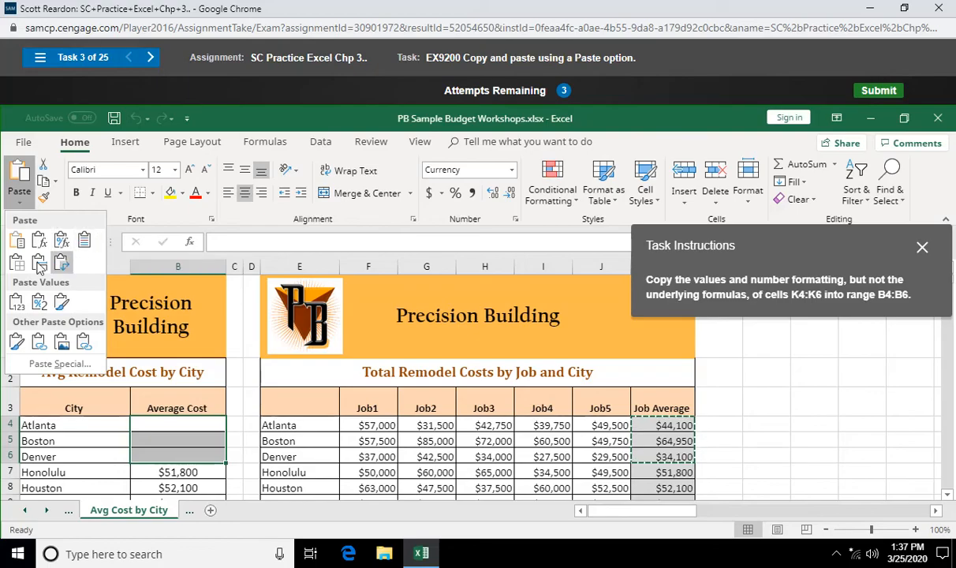
mouse_move(18, 265)
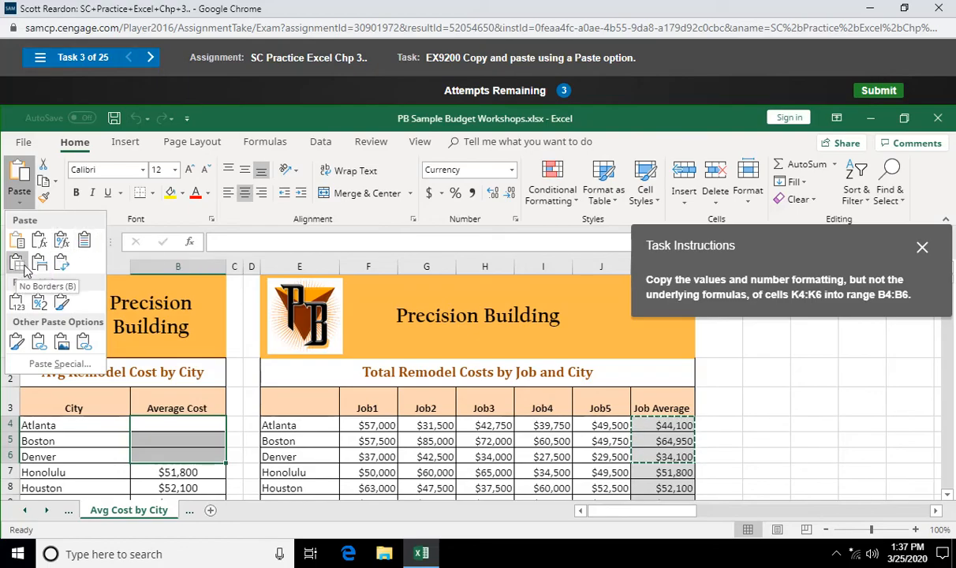
mouse_move(38, 303)
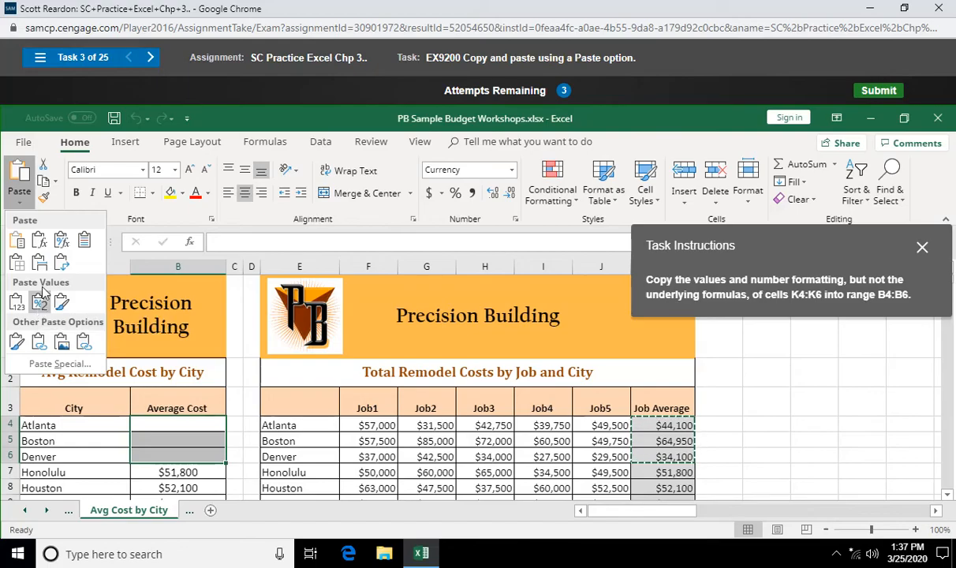
mouse_move(38, 306)
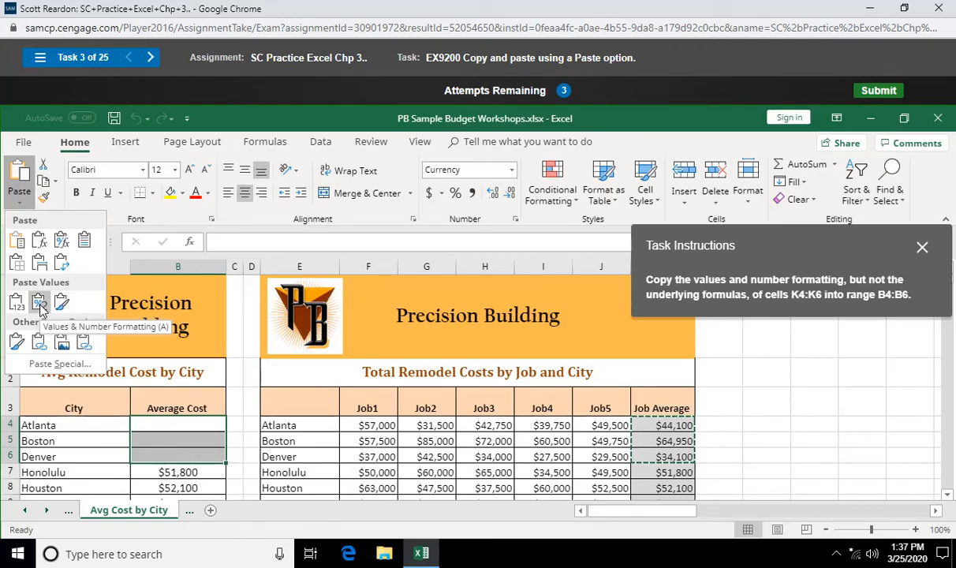
click(37, 303)
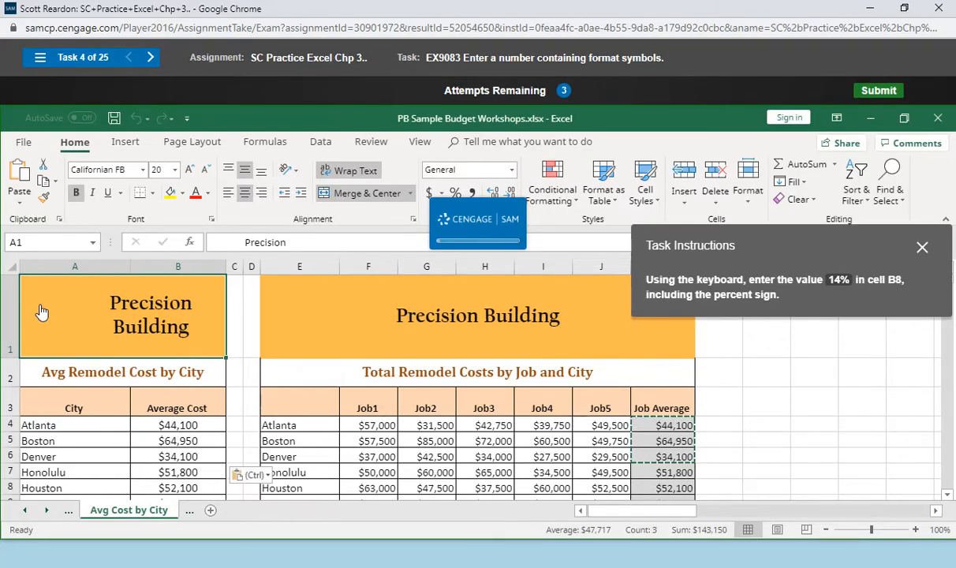
mouse_move(117, 343)
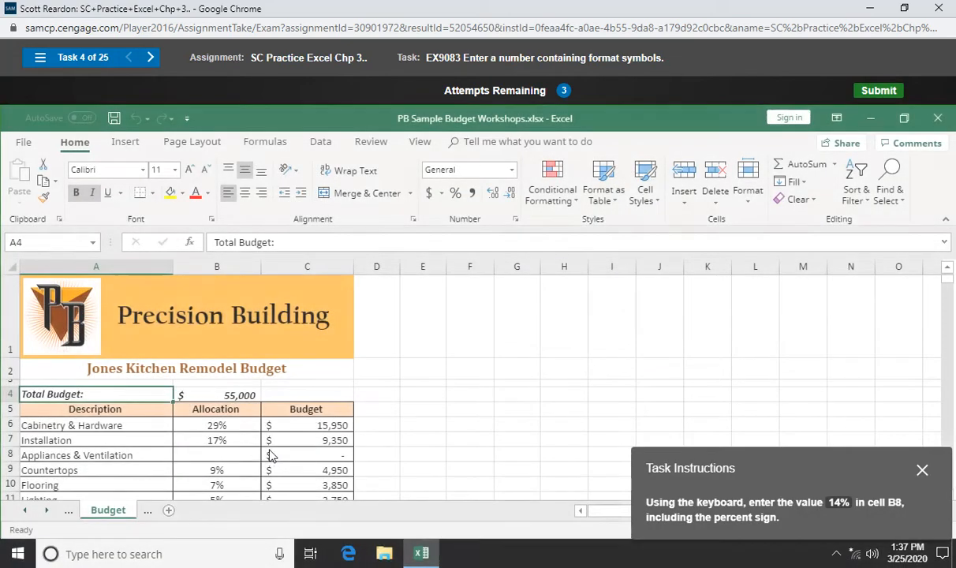
mouse_move(448, 378)
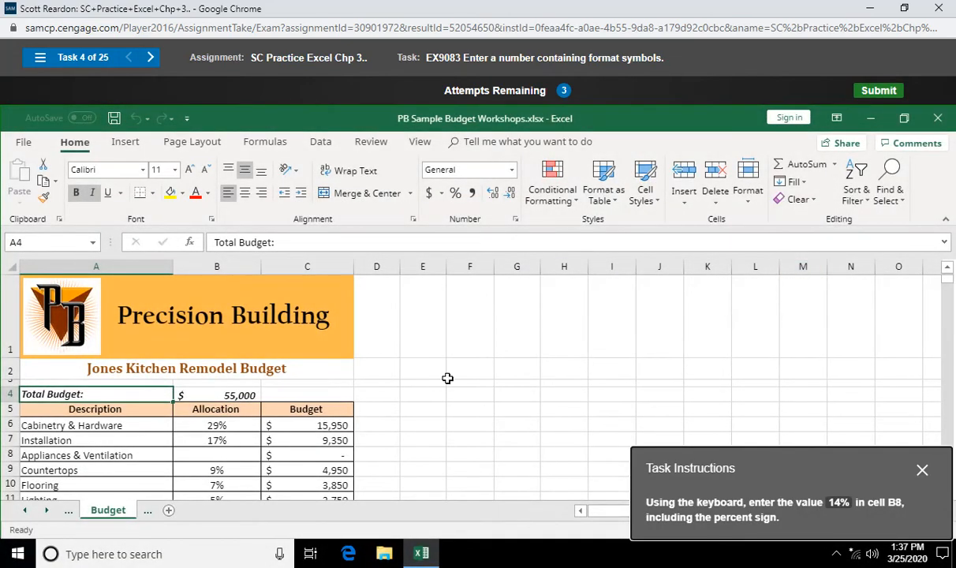
Enter 14% in cell B8 for Appliances & Ventilation.
click(217, 454)
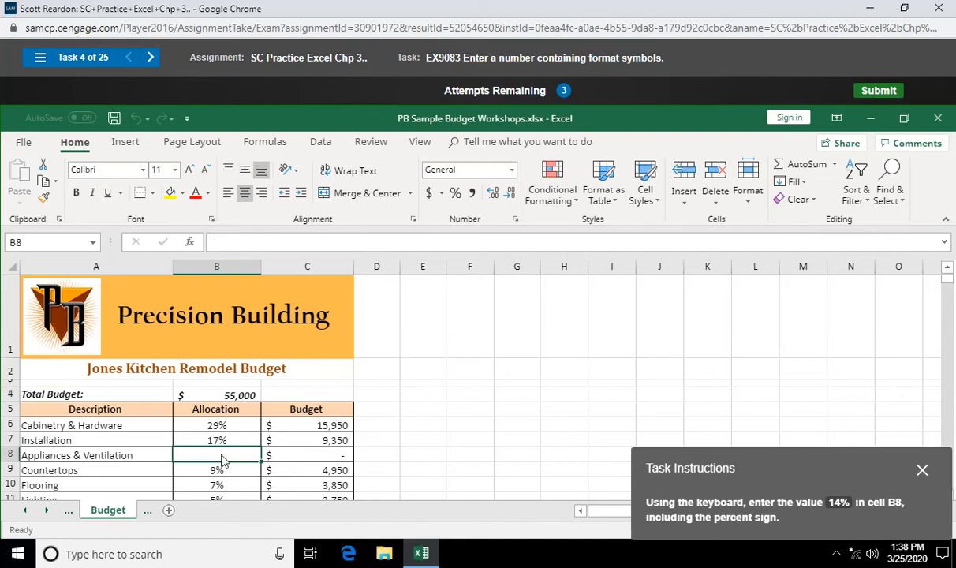
text(14%)
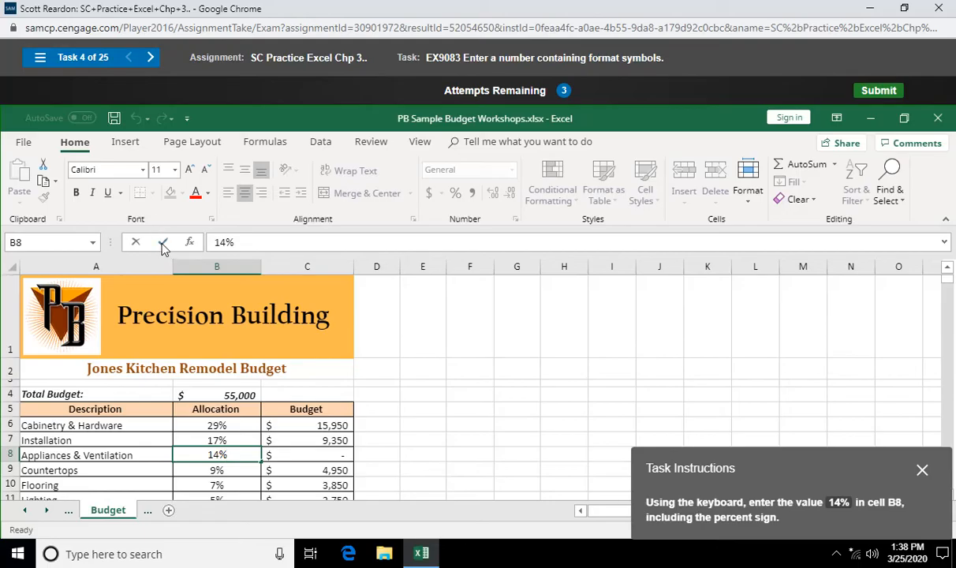
key(Return)
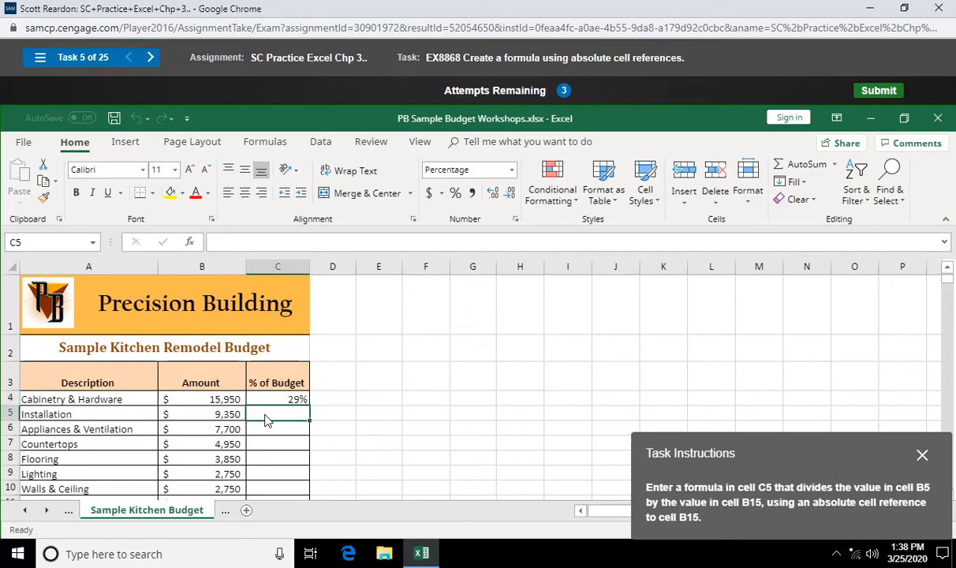
Enter =B5/$B$15 in C5, making the total reference absolute with F4.
text(=)
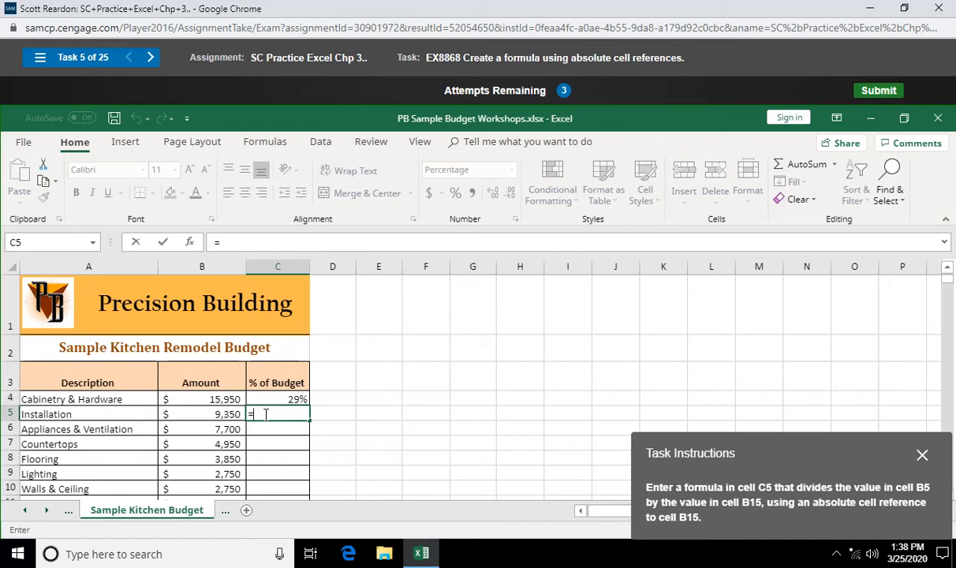
click(202, 413)
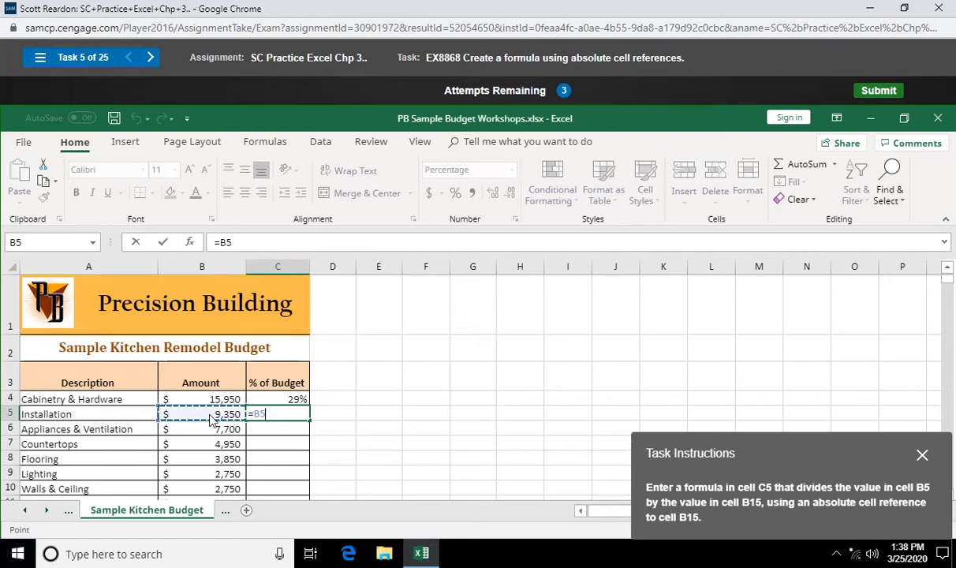
text(/)
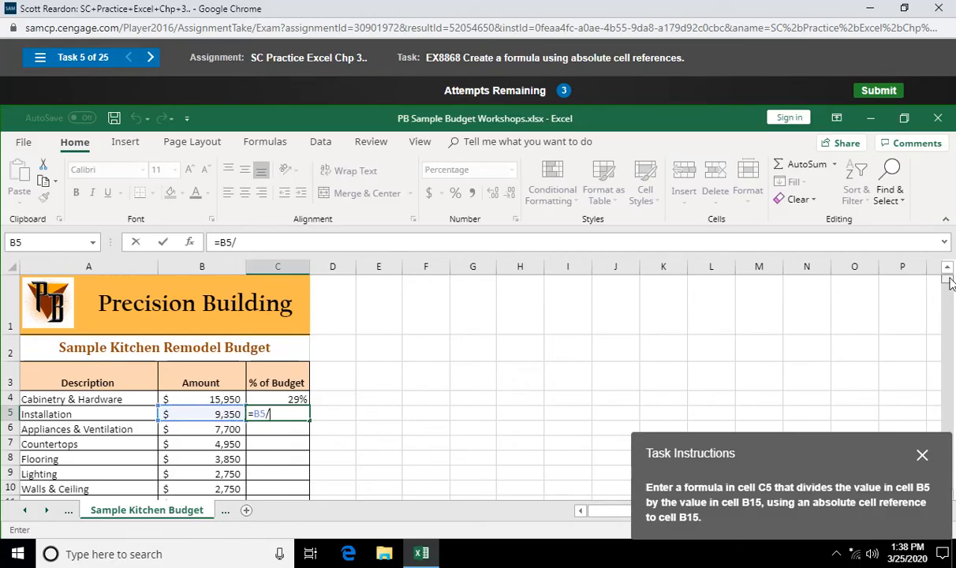
scroll(down, 3)
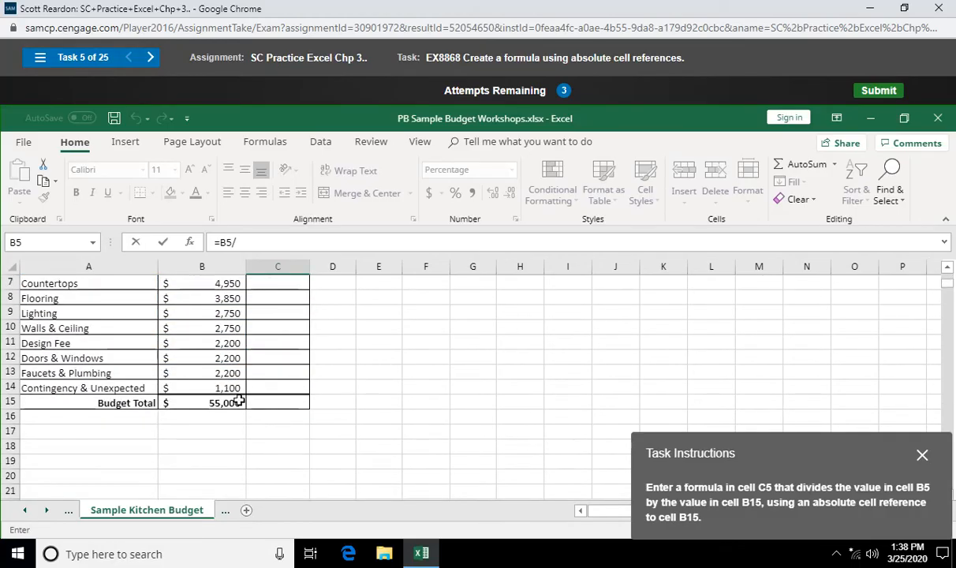
click(202, 402)
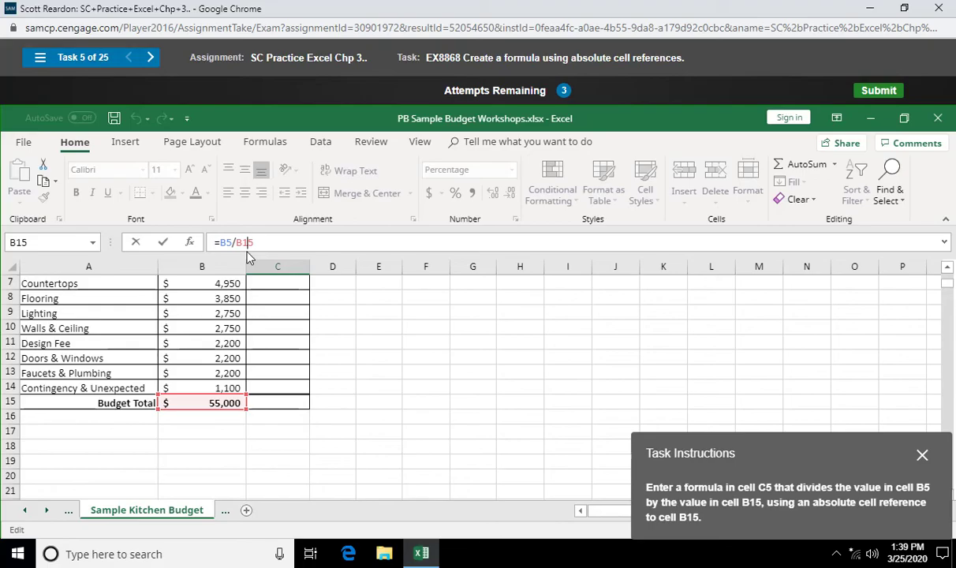
key(f4)
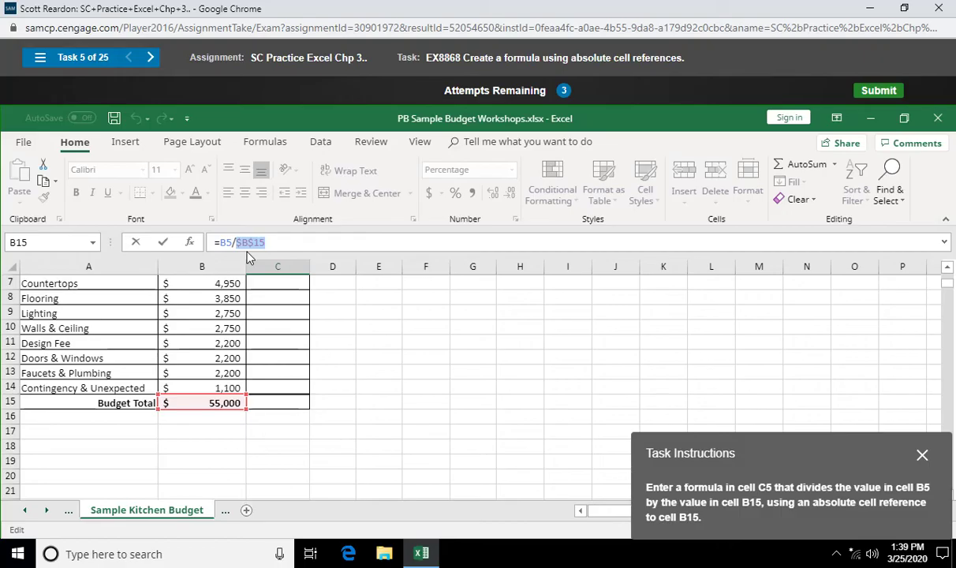
mouse_move(164, 243)
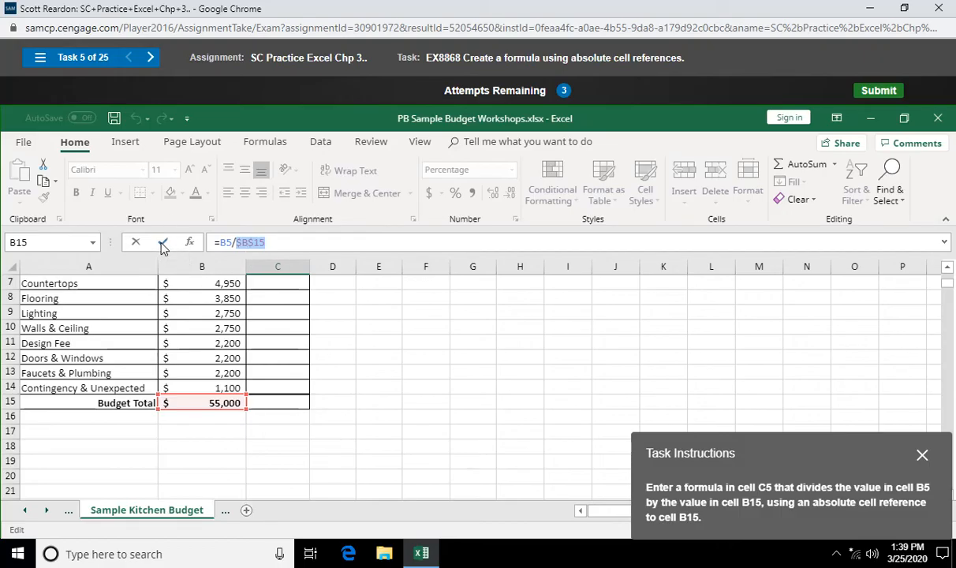
key(Return)
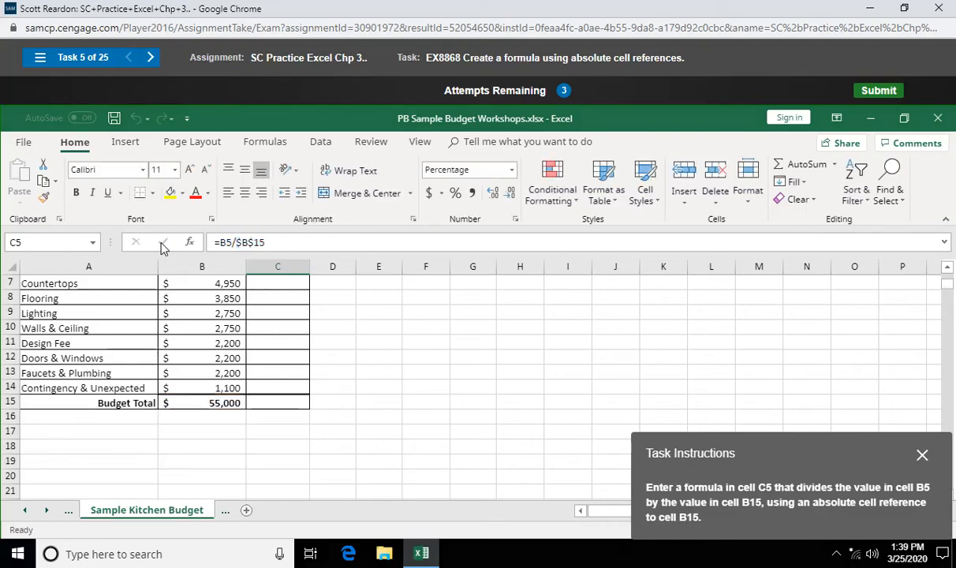
click(877, 90)
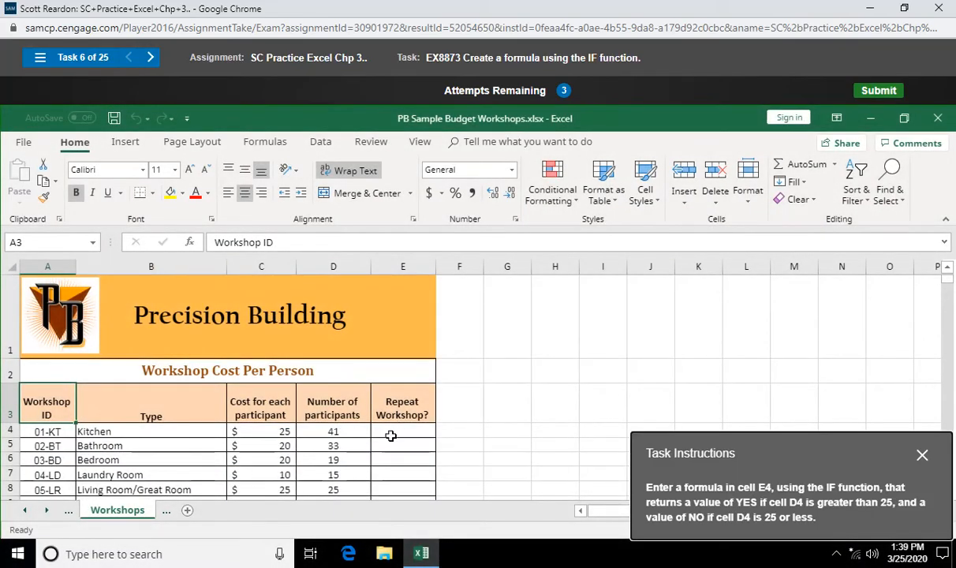
Insert an IF function in cell E4 and bring up its argument fields.
click(402, 432)
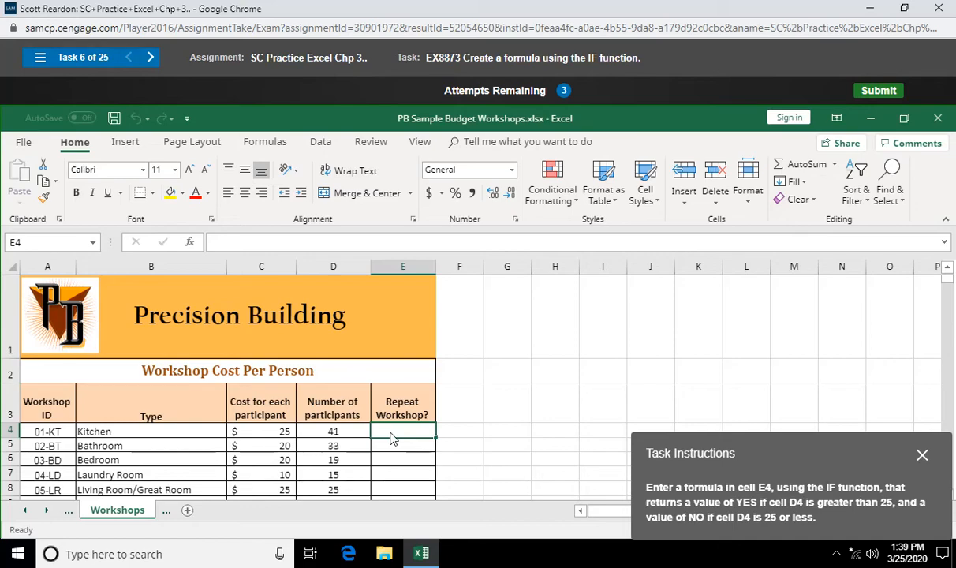
mouse_move(240, 300)
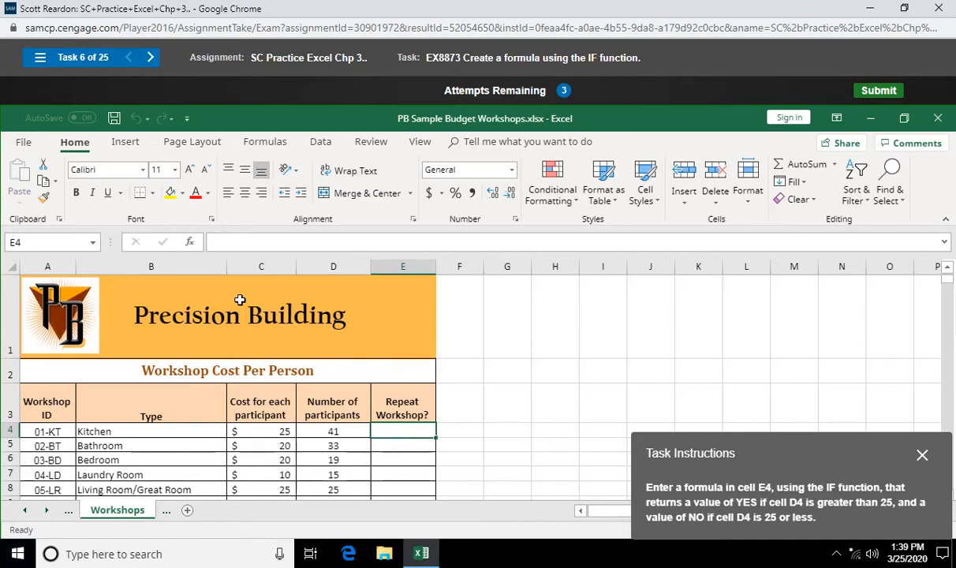
mouse_move(189, 243)
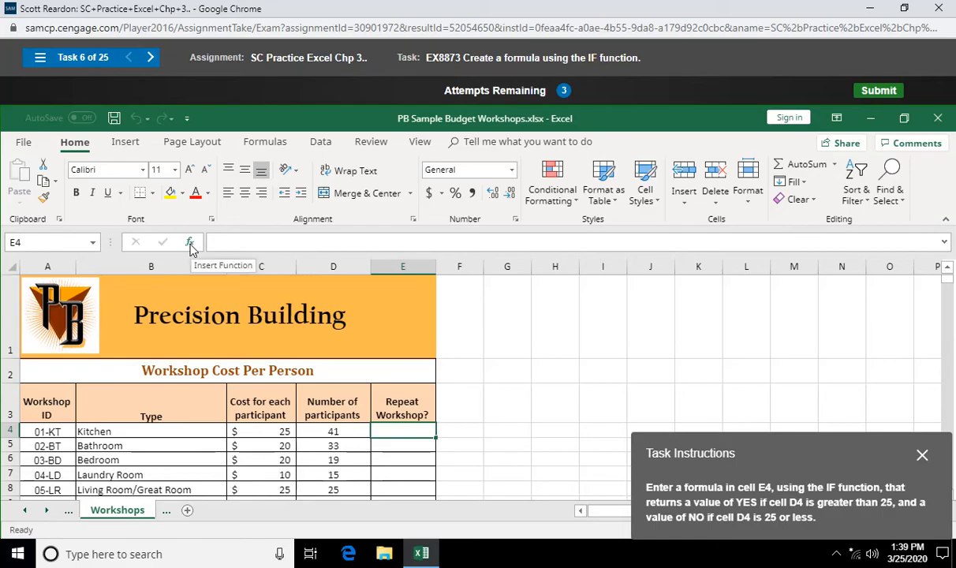
mouse_move(189, 243)
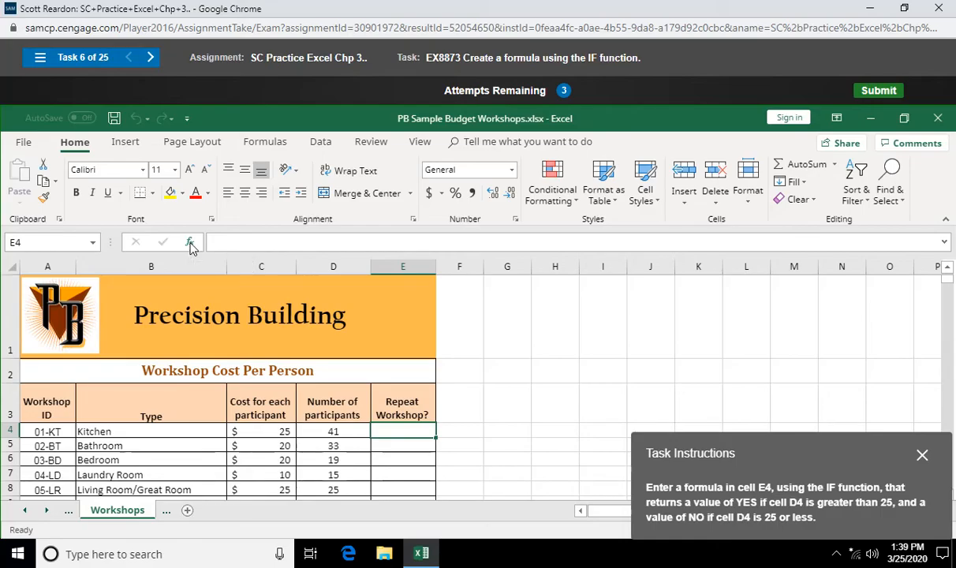
click(189, 243)
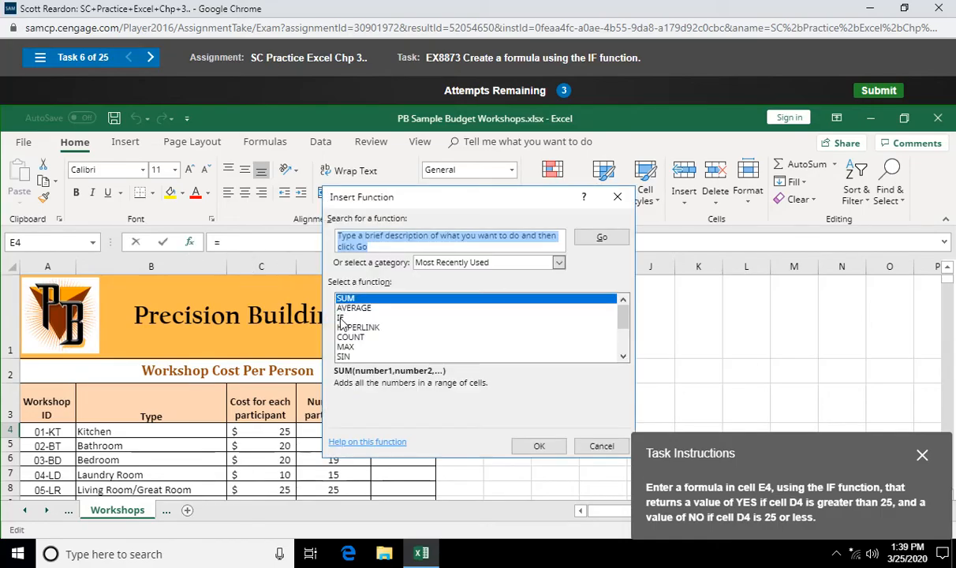
click(344, 317)
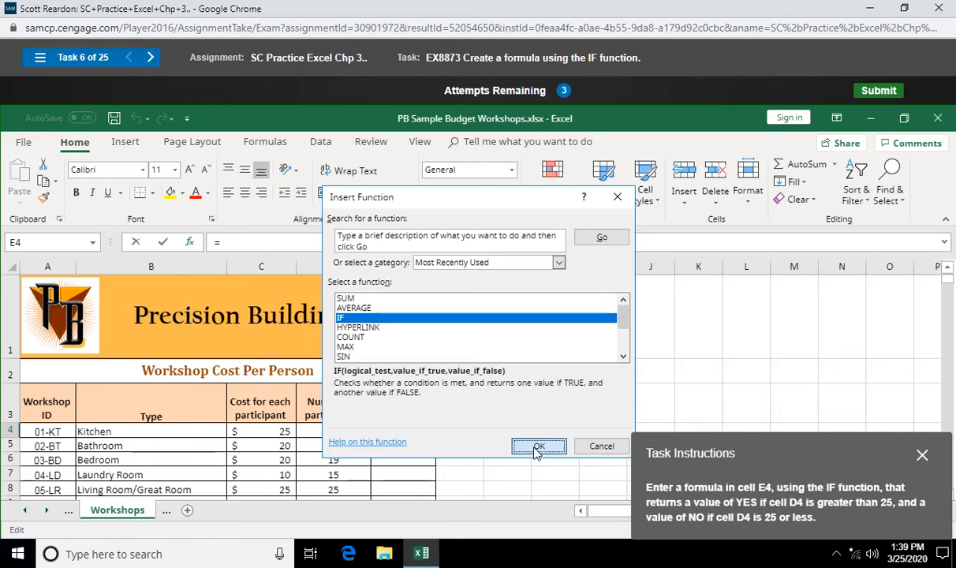
click(540, 445)
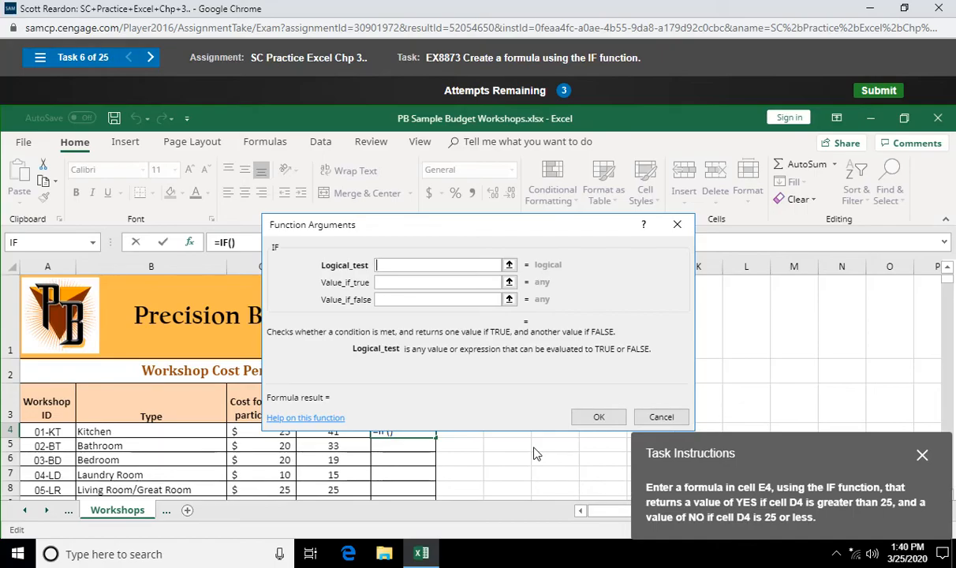
Complete E4 as =IF(D4>25,"YES","NO").
text(D4>)
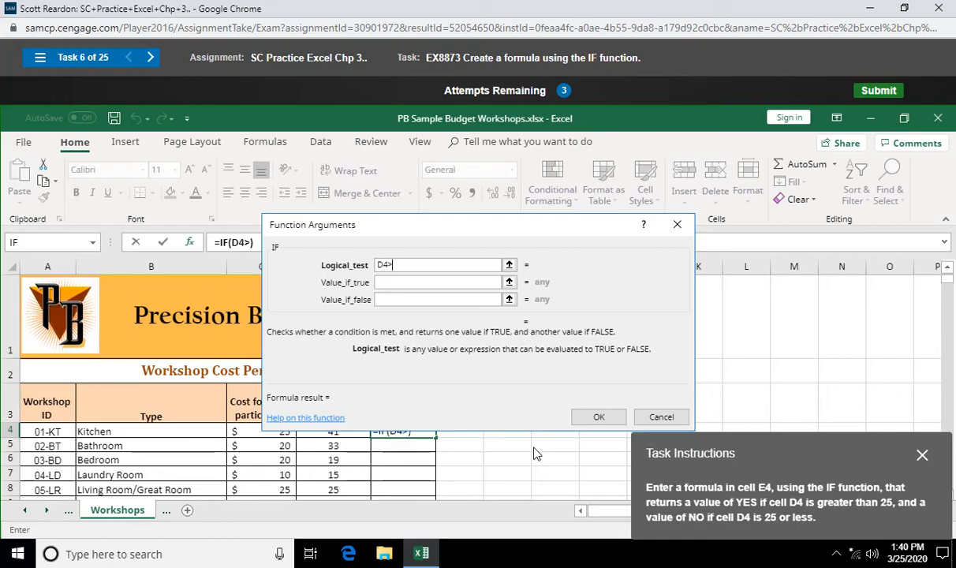
text(25)
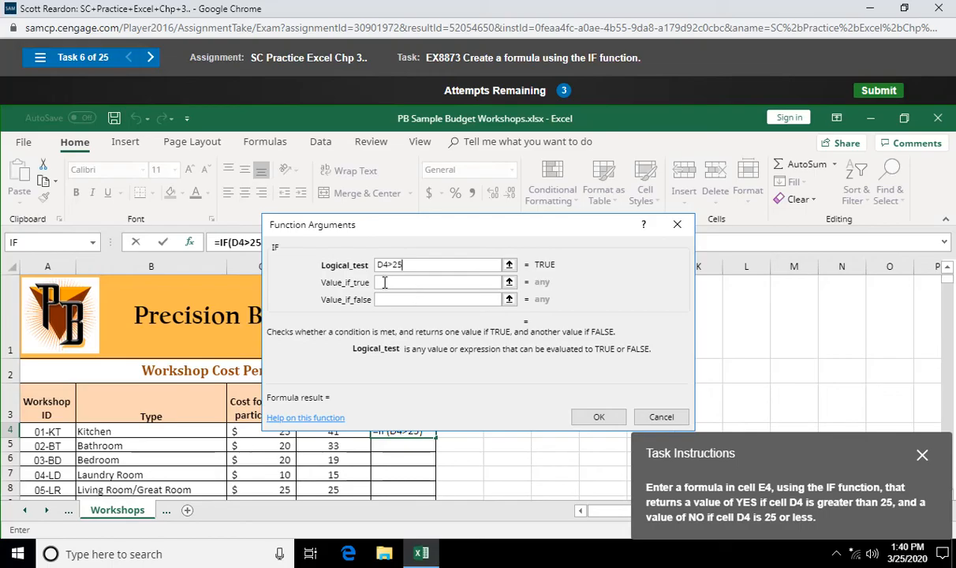
click(439, 281)
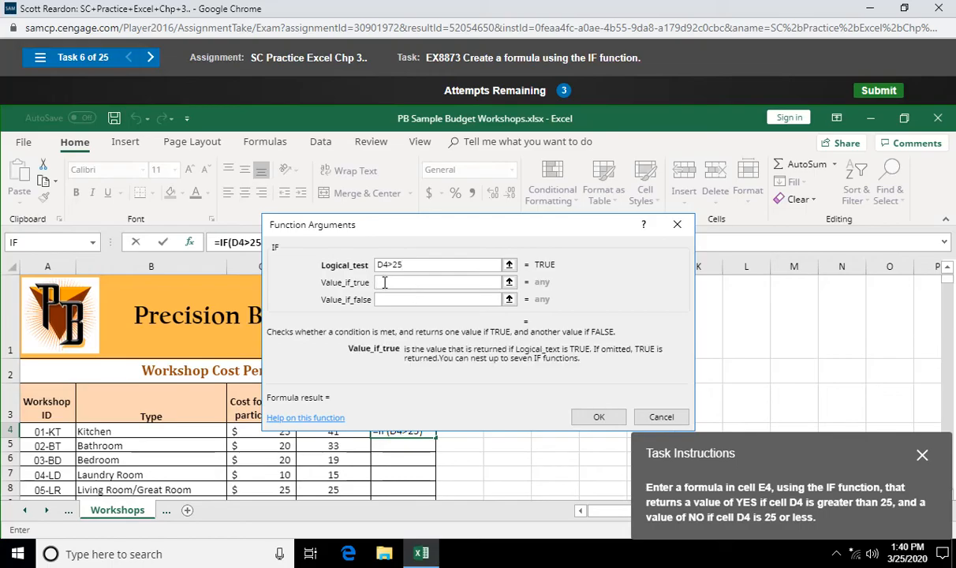
text(Yes)
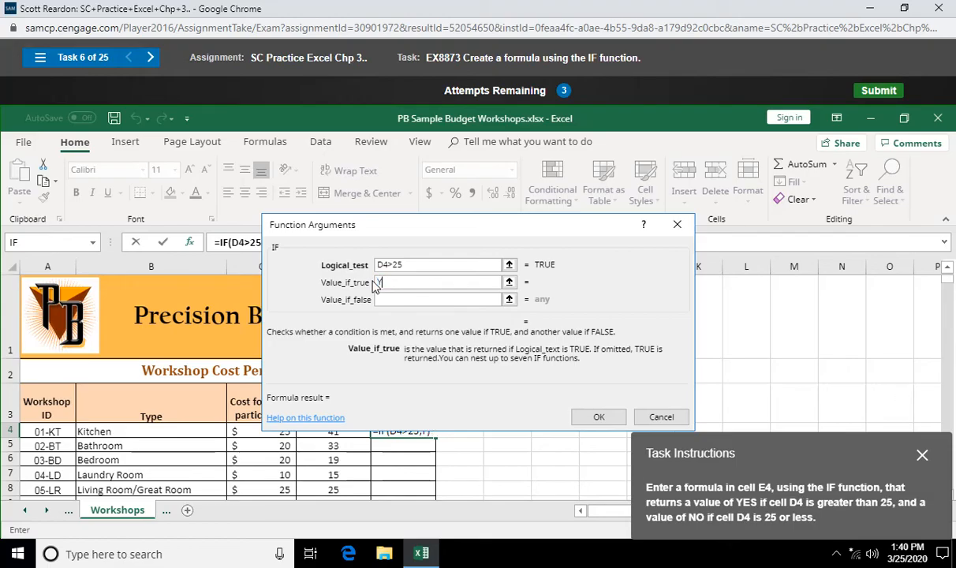
text(YES")
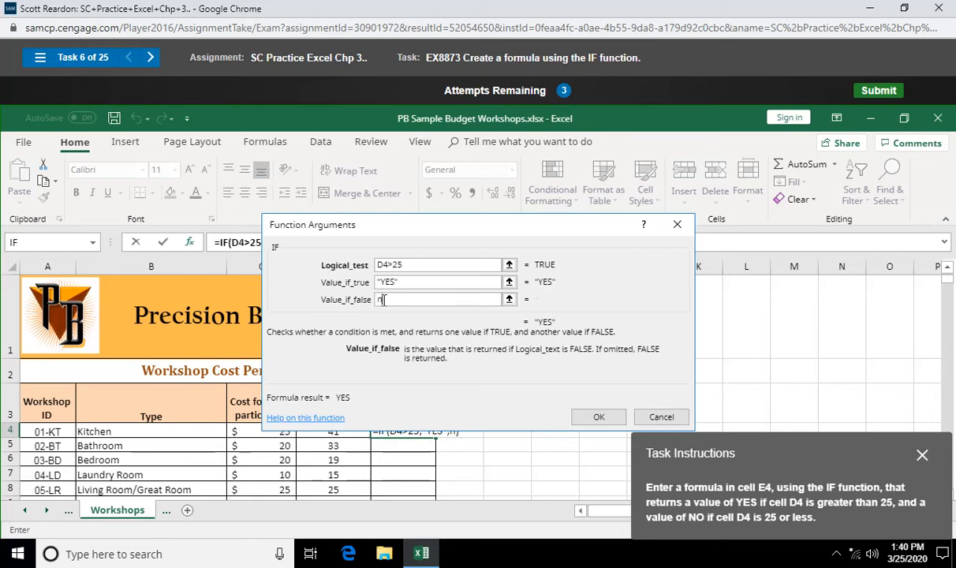
text(NO")
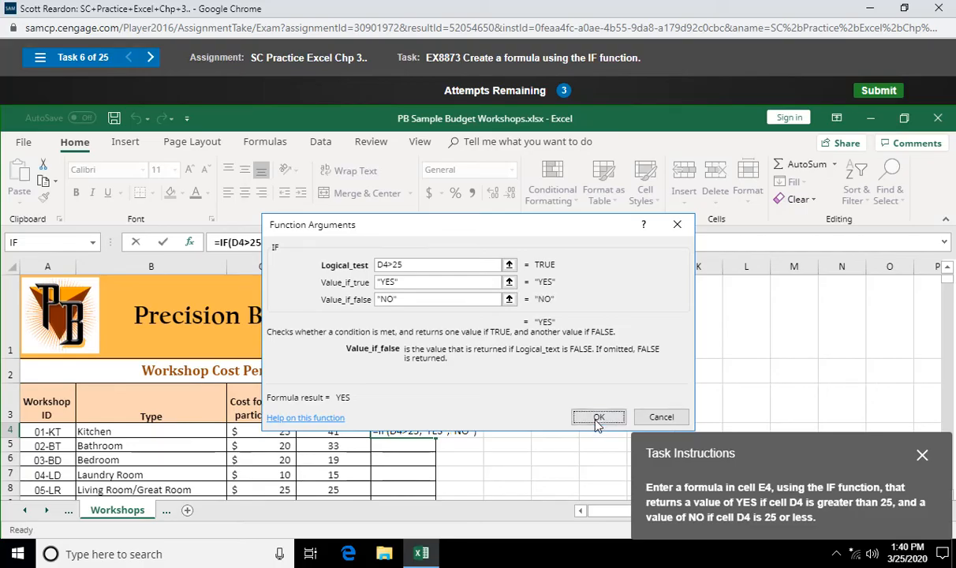
click(598, 416)
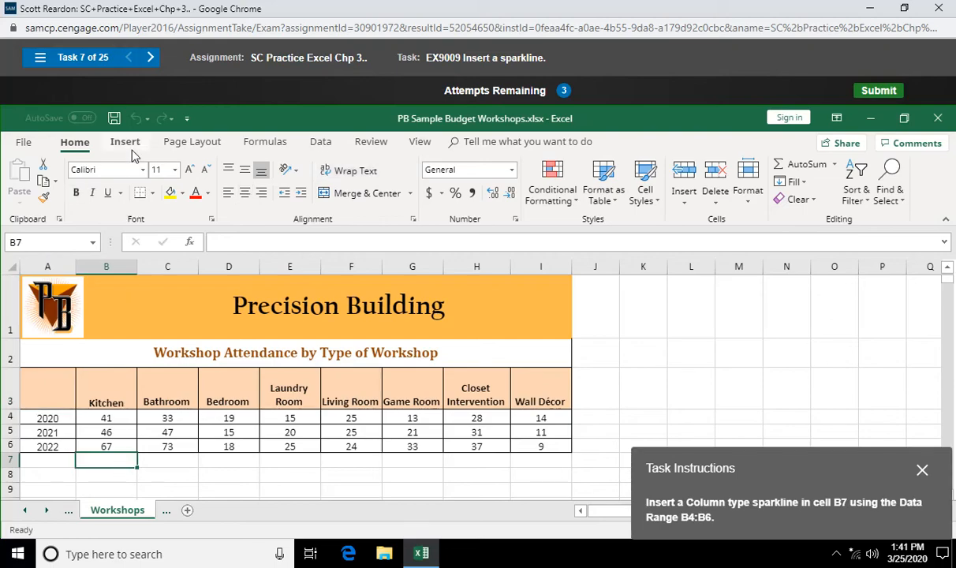
Insert a column sparkline in B7 for the Kitchen values B4:B6.
click(125, 141)
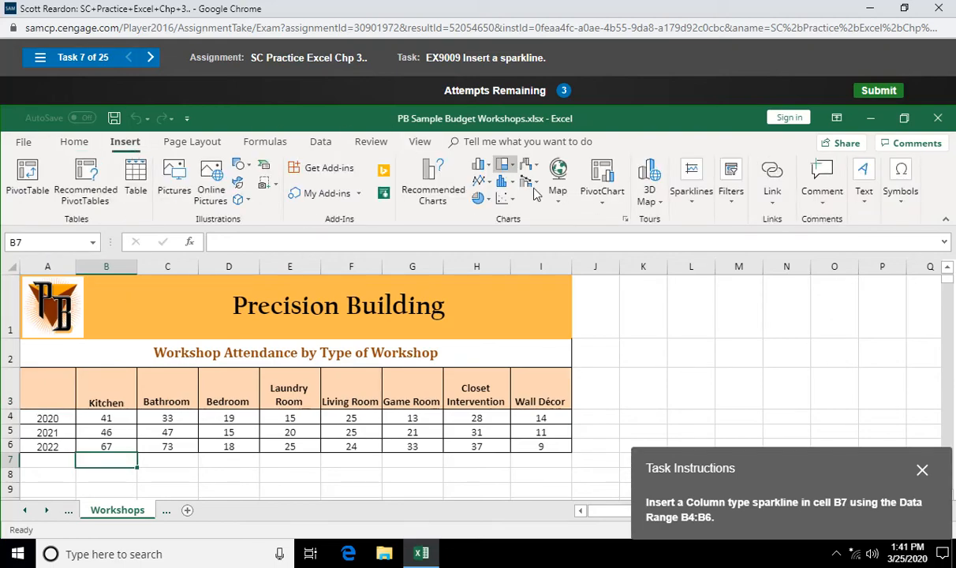
mouse_move(690, 186)
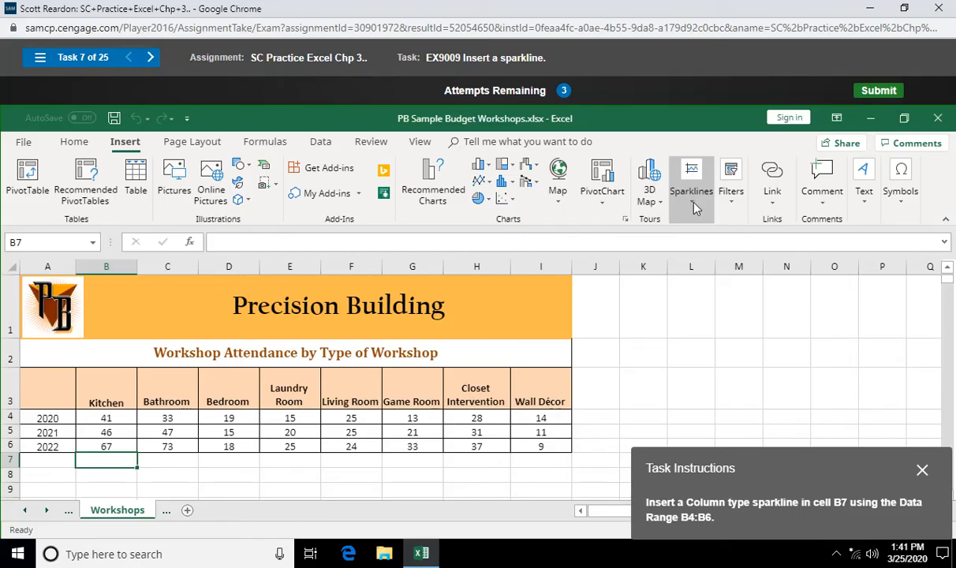
click(691, 181)
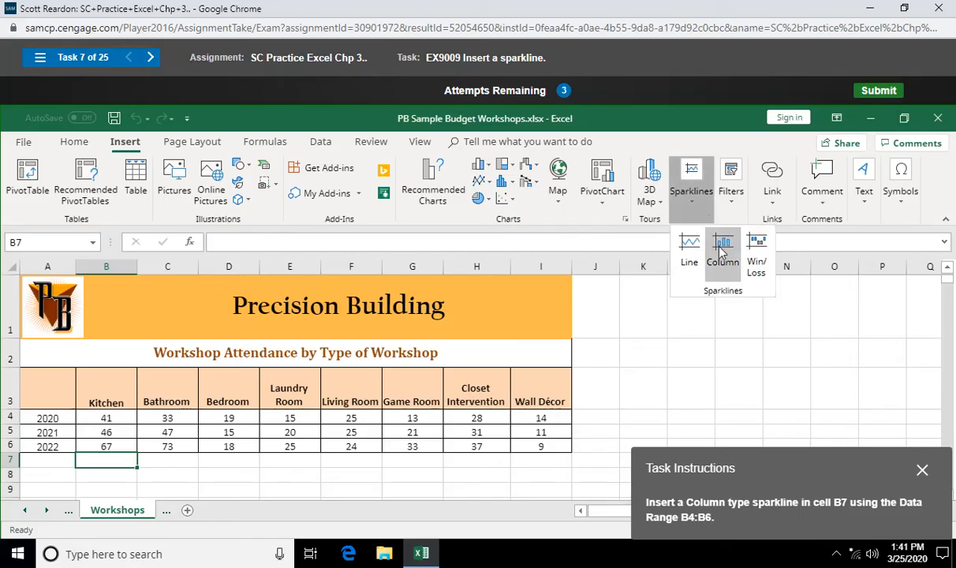
mouse_move(722, 249)
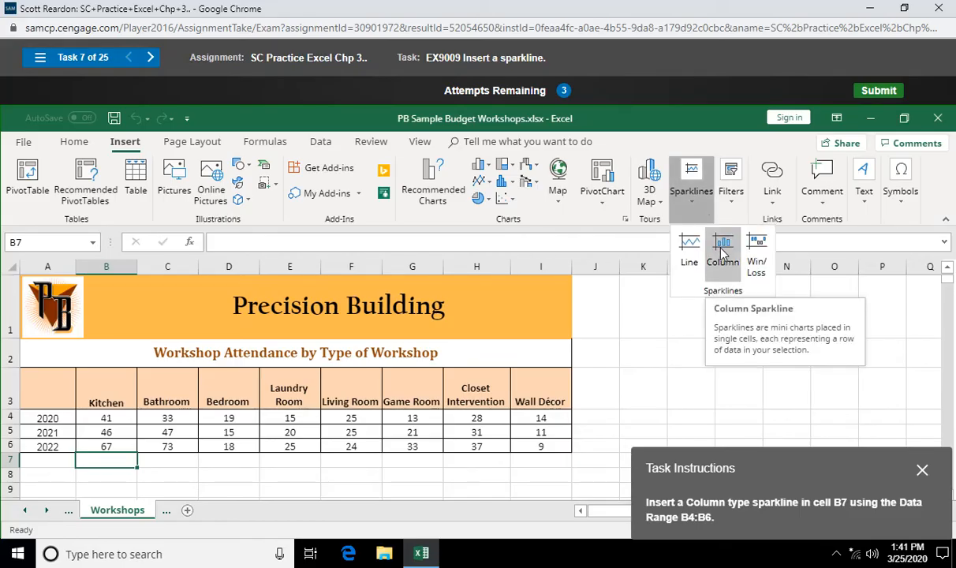
click(722, 245)
text(B4:B6)
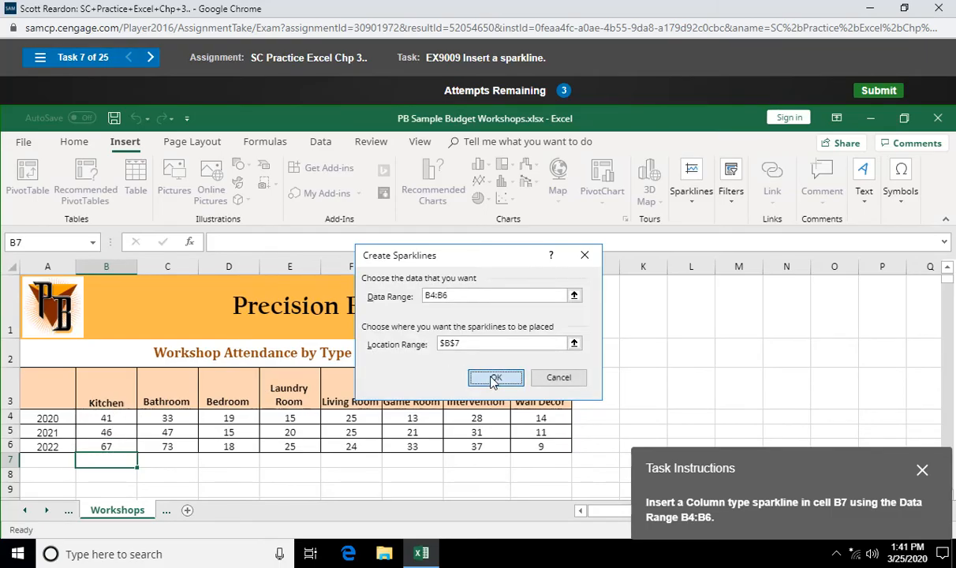
click(495, 377)
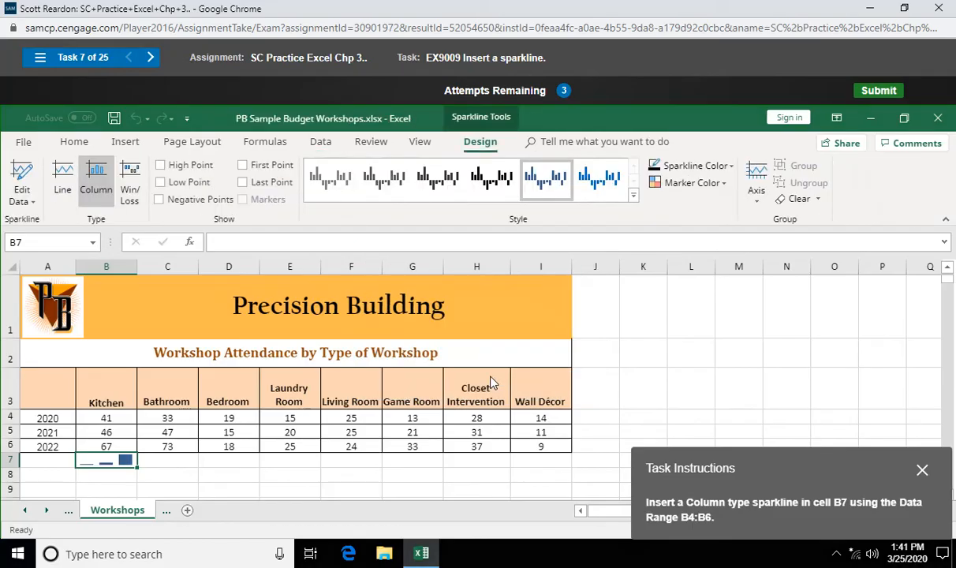
click(877, 90)
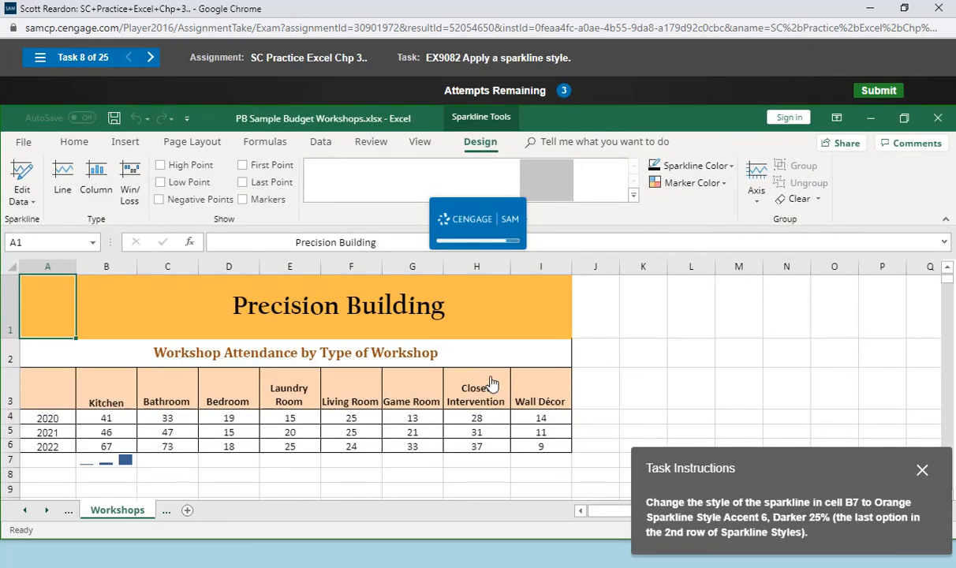
mouse_move(408, 377)
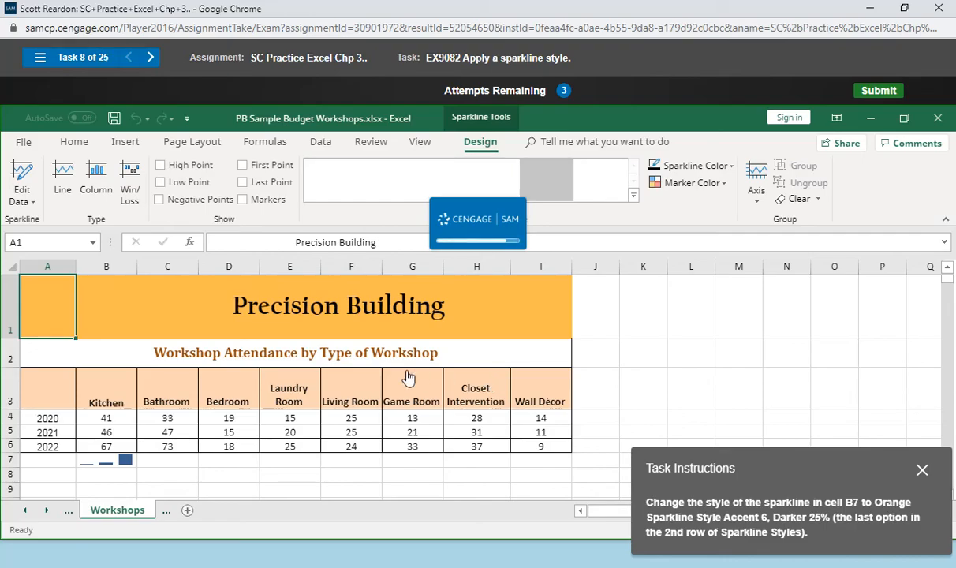
Apply the Orange, Sparkline Style Accent 6, Darker 25% style to the B7 sparkline.
click(47, 389)
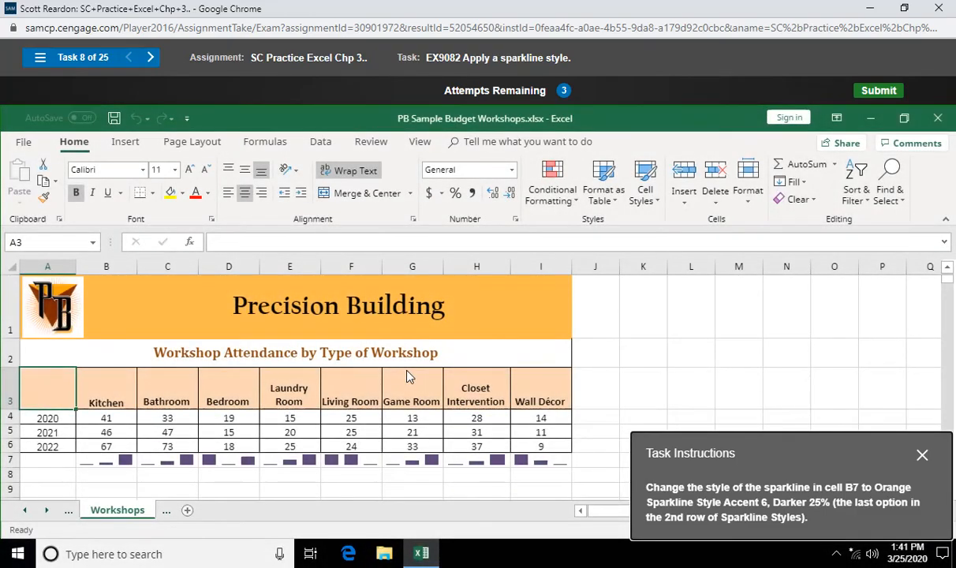
mouse_move(258, 392)
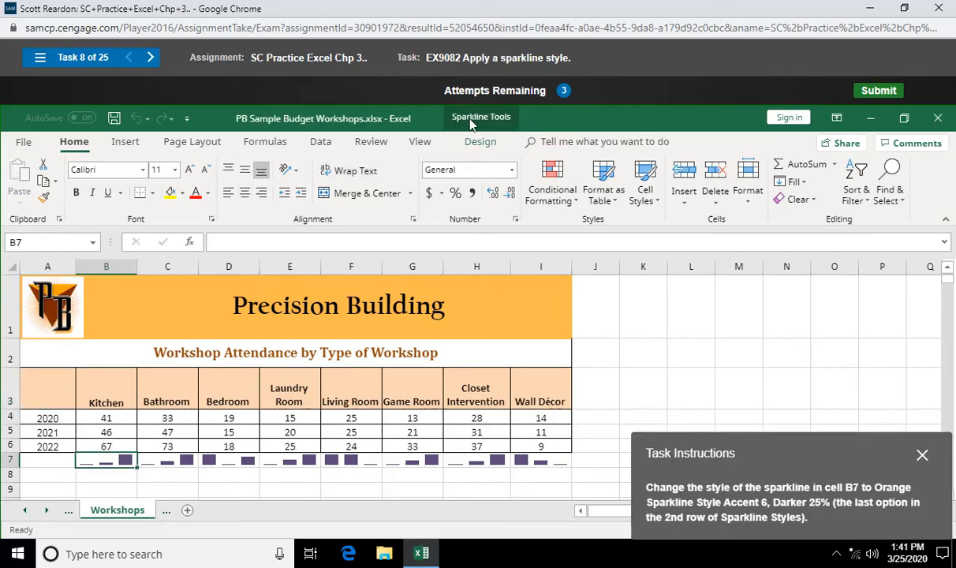
click(479, 142)
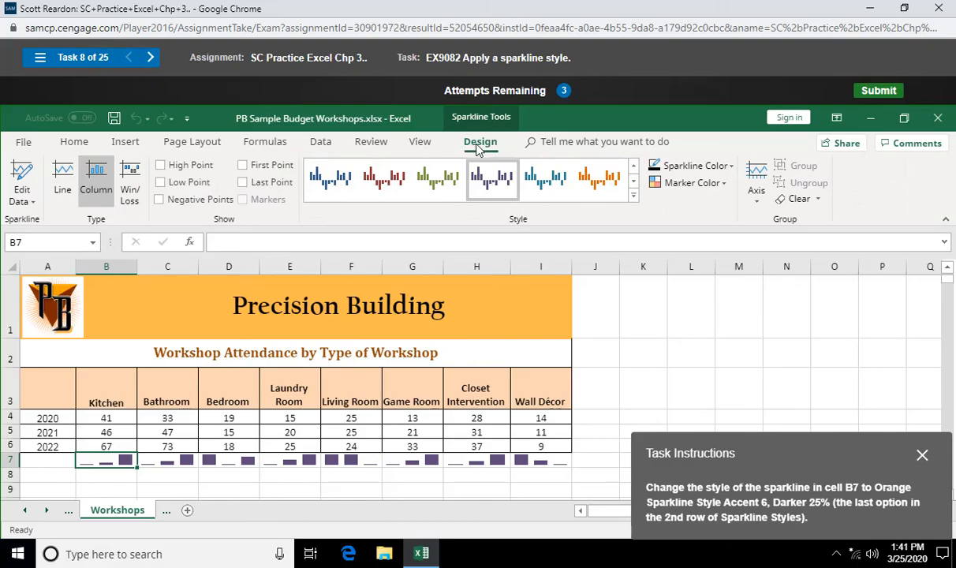
mouse_move(600, 180)
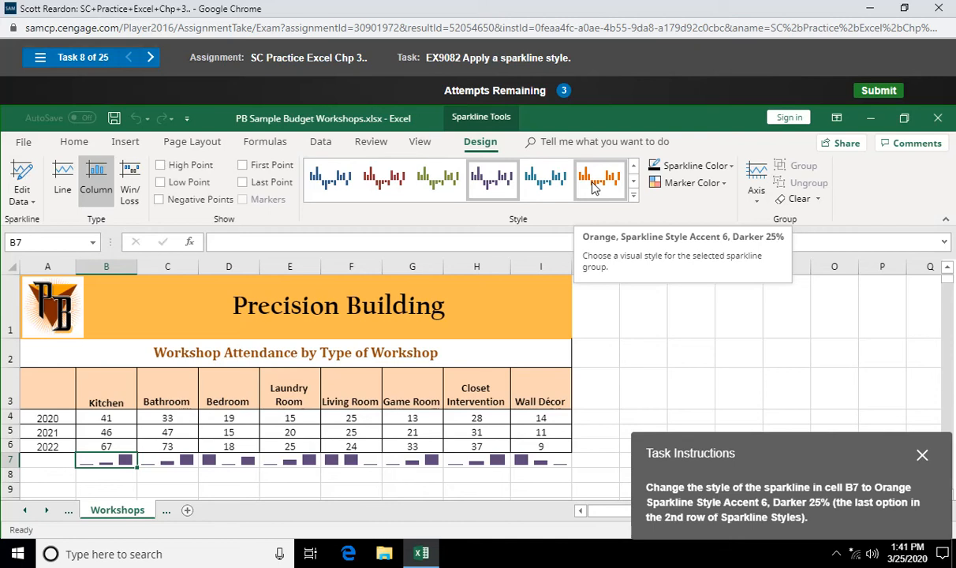
mouse_move(597, 186)
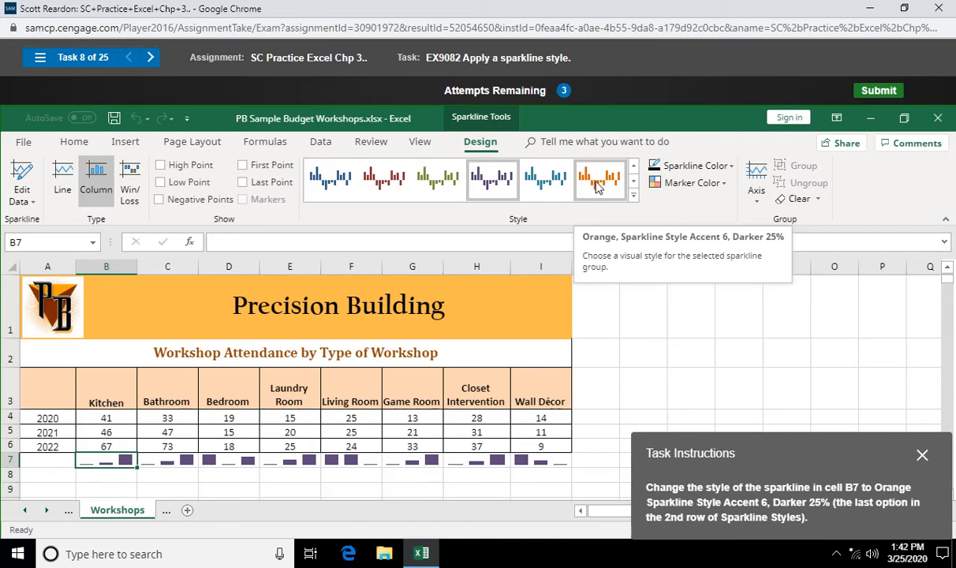
click(599, 177)
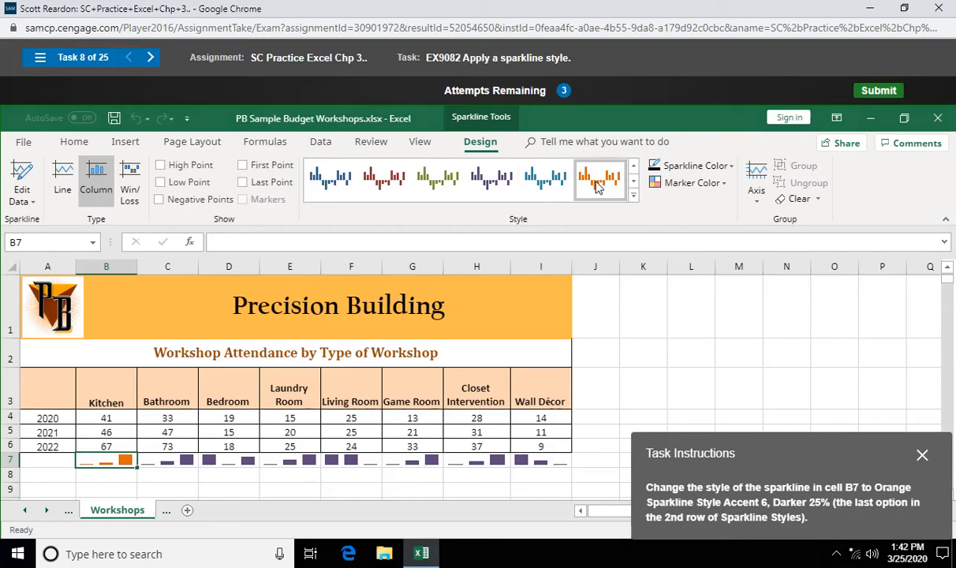
click(599, 180)
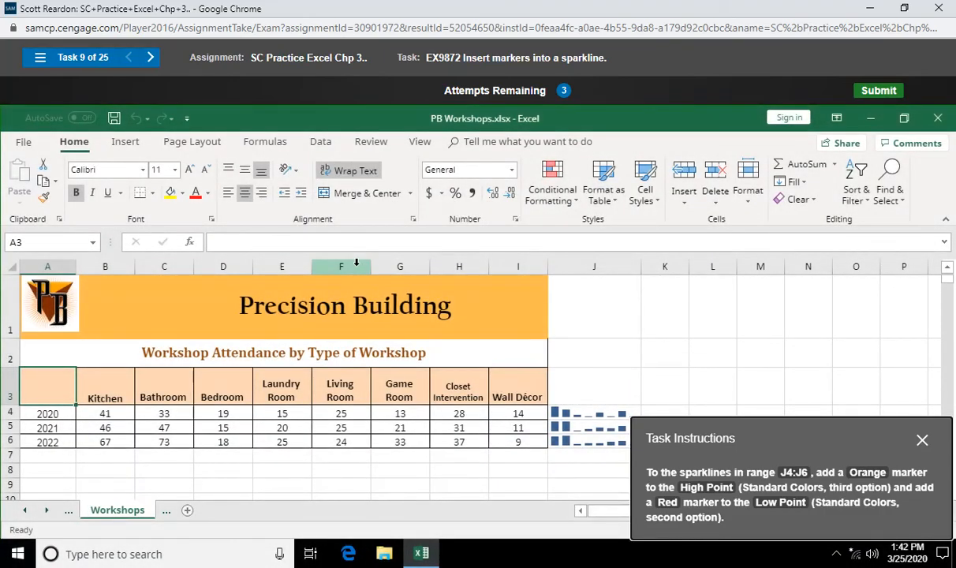
mouse_move(544, 358)
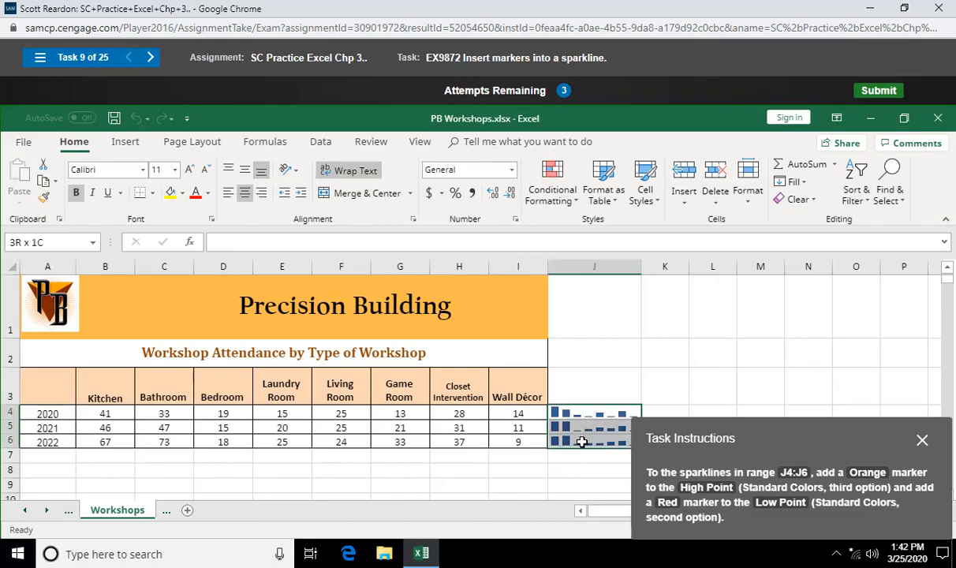
Colour the J4:J6 sparkline markers: High Point orange and Low Point red.
click(593, 426)
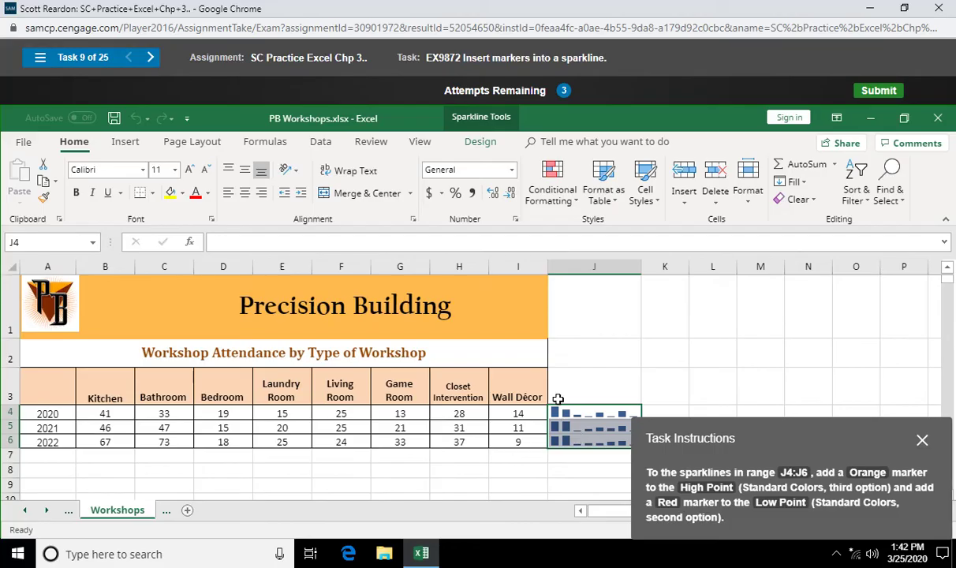
click(479, 142)
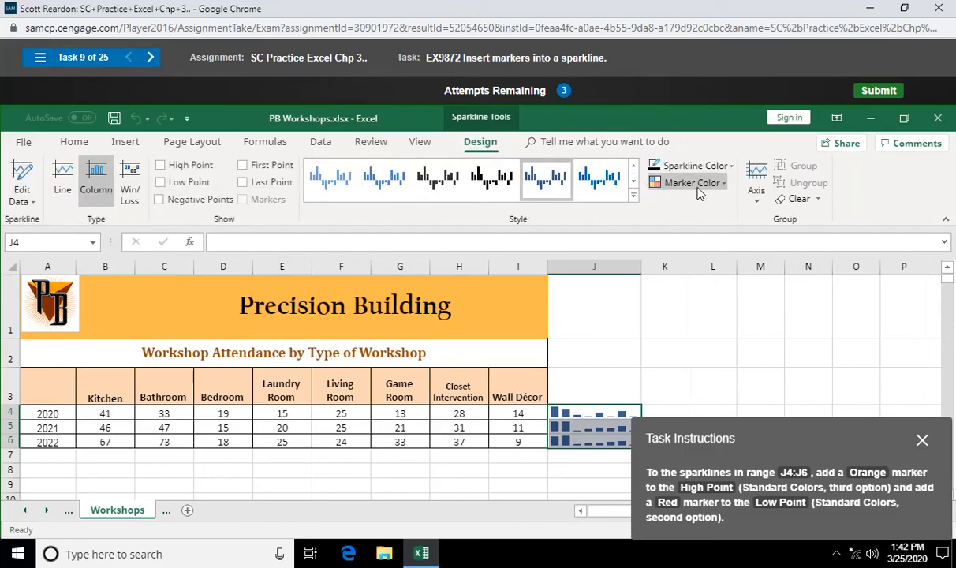
mouse_move(718, 192)
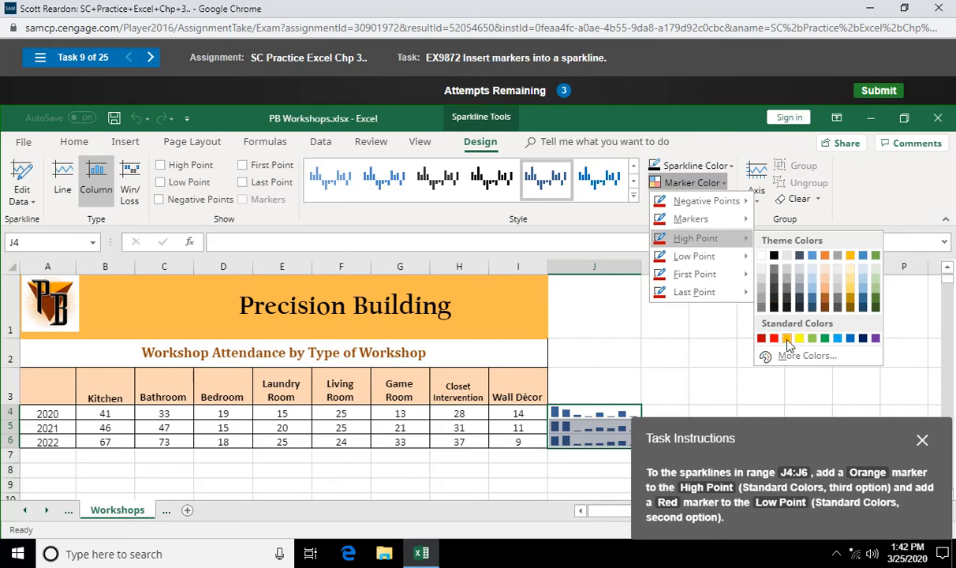
click(786, 338)
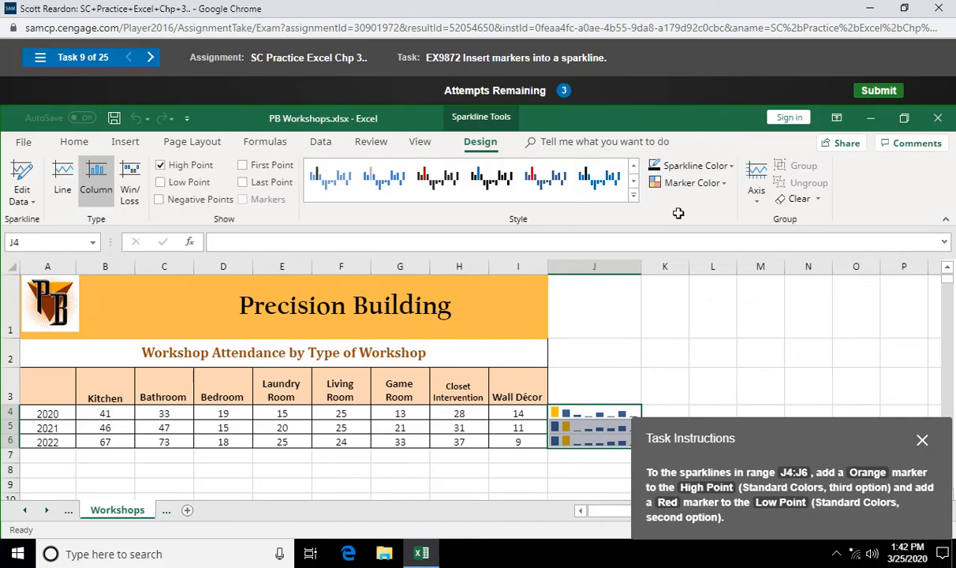
click(688, 183)
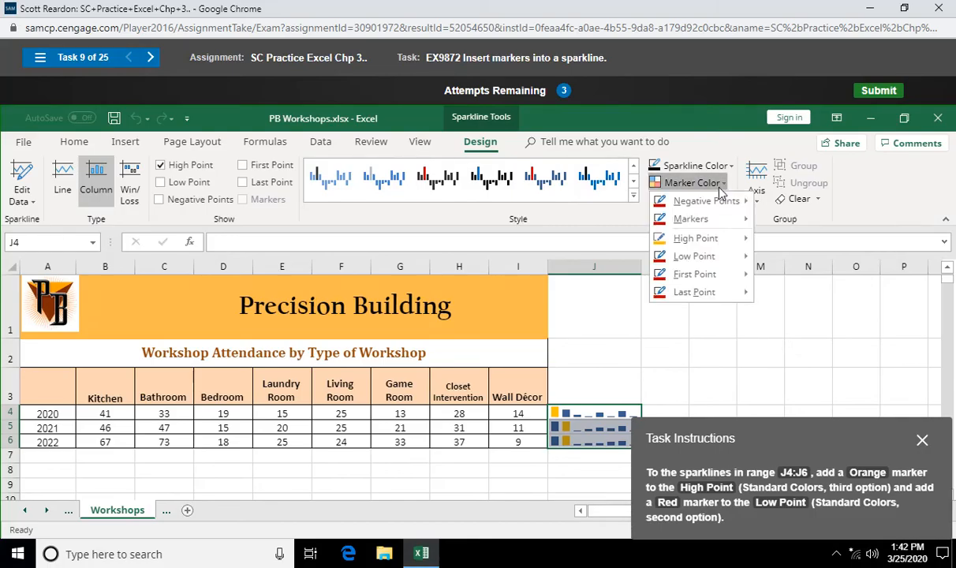
click(694, 256)
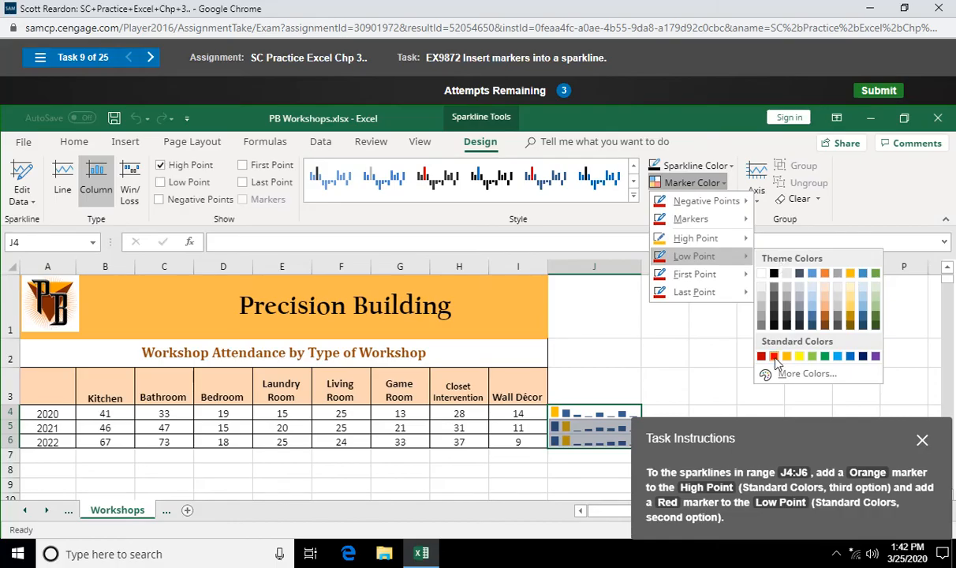
click(773, 357)
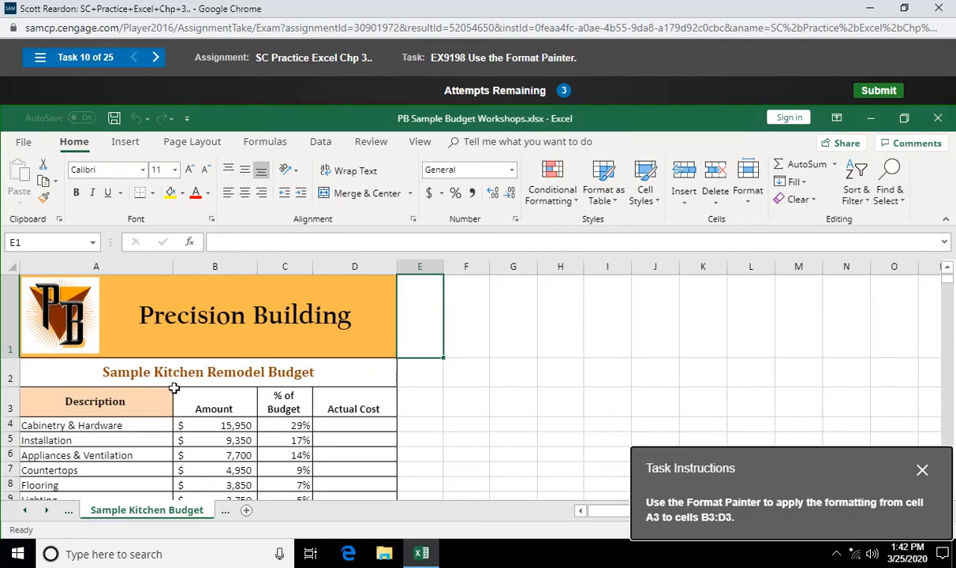
Paint A3's formatting across B3:D3 with Format Painter and submit for grading.
click(94, 400)
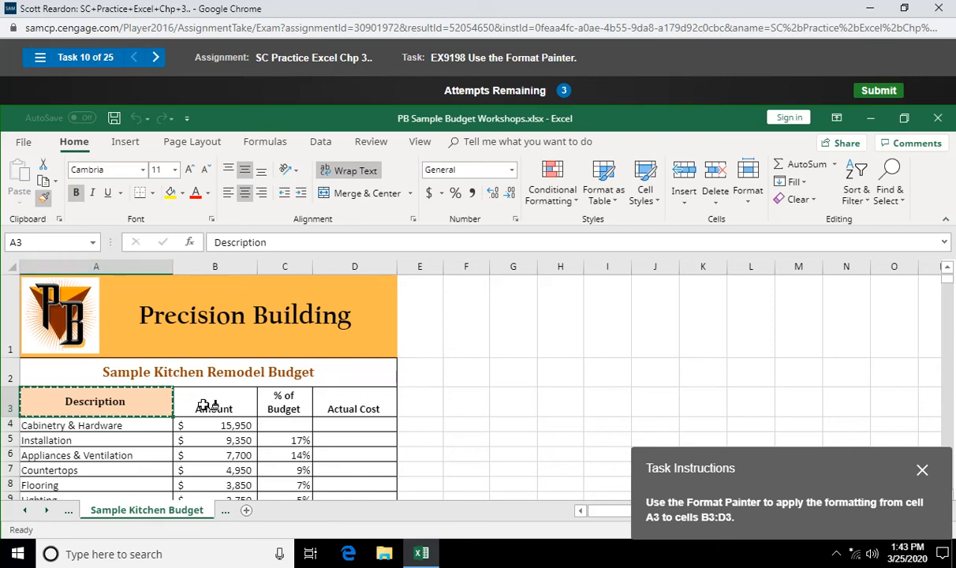
drag(213, 403, 353, 402)
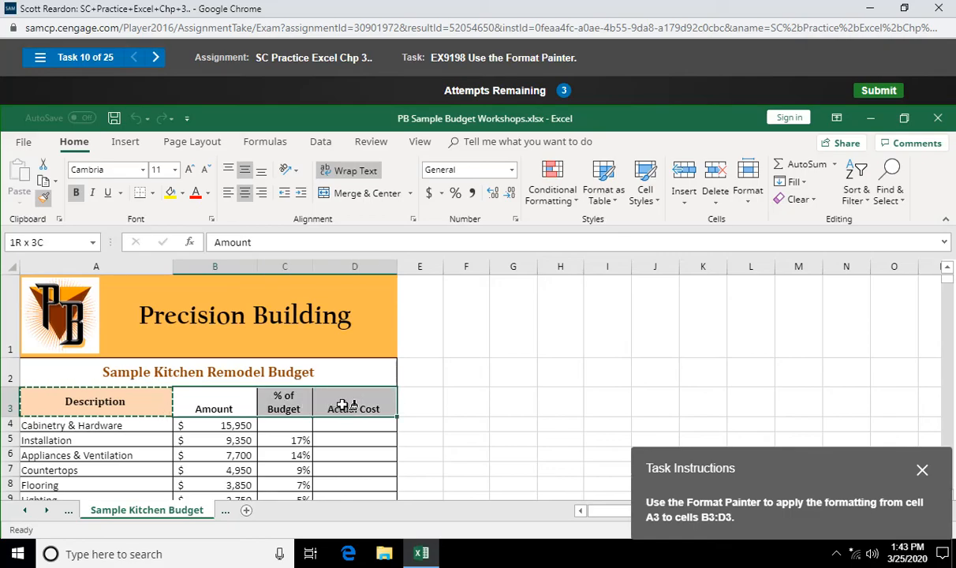
drag(214, 402, 353, 402)
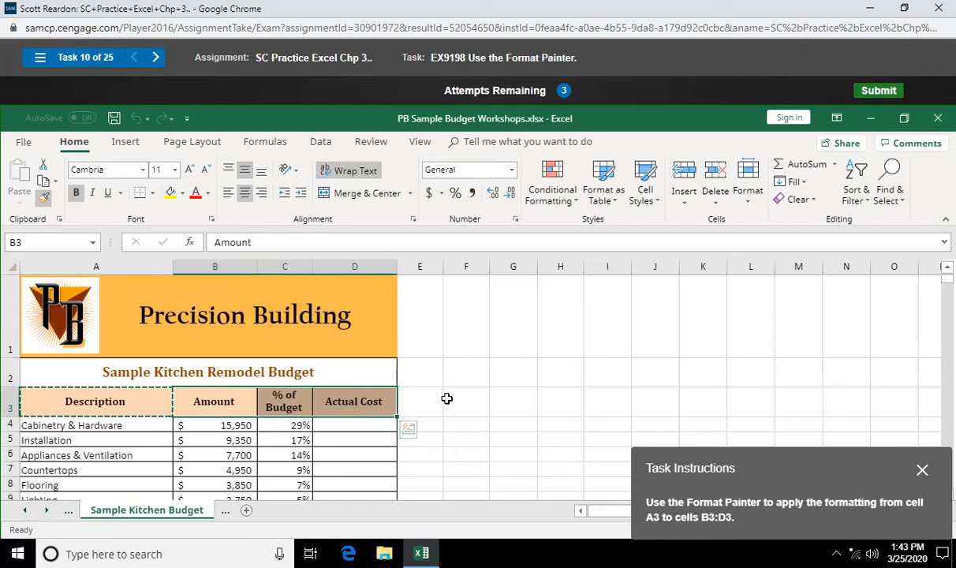
click(466, 401)
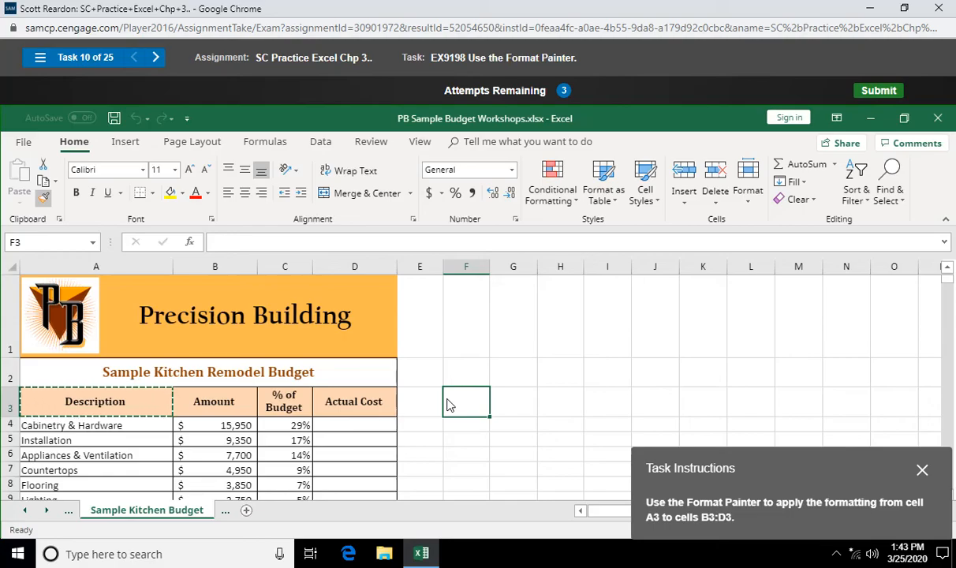
click(353, 403)
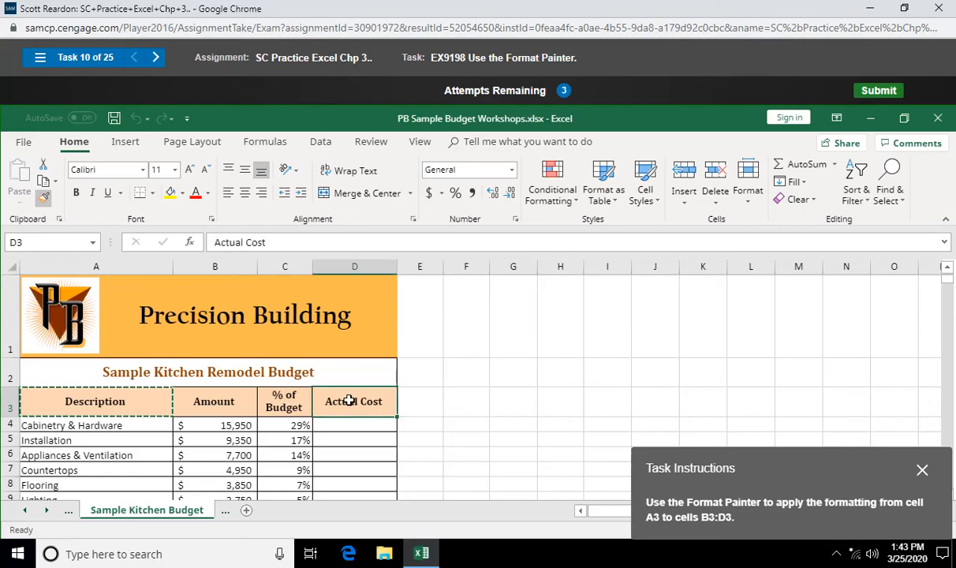
click(353, 401)
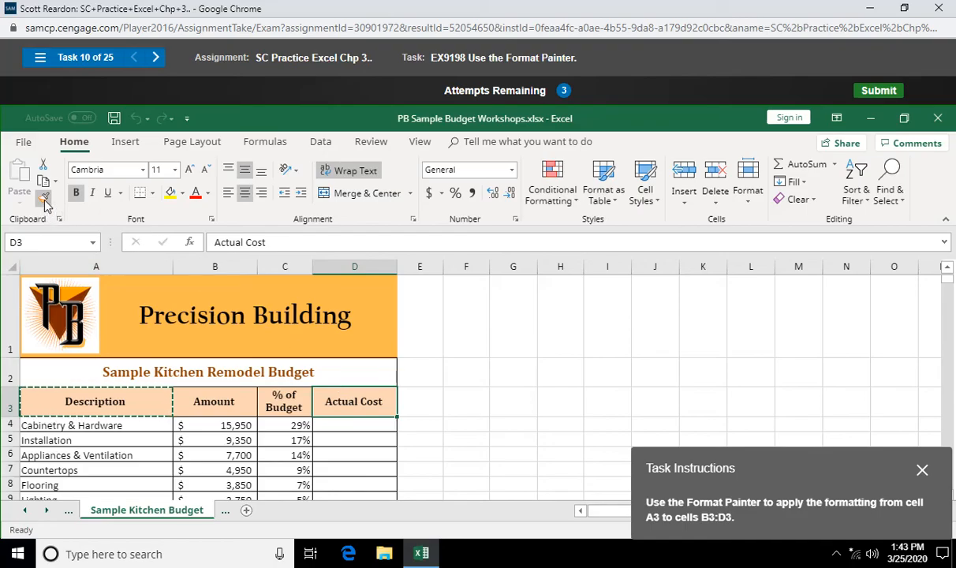
click(877, 89)
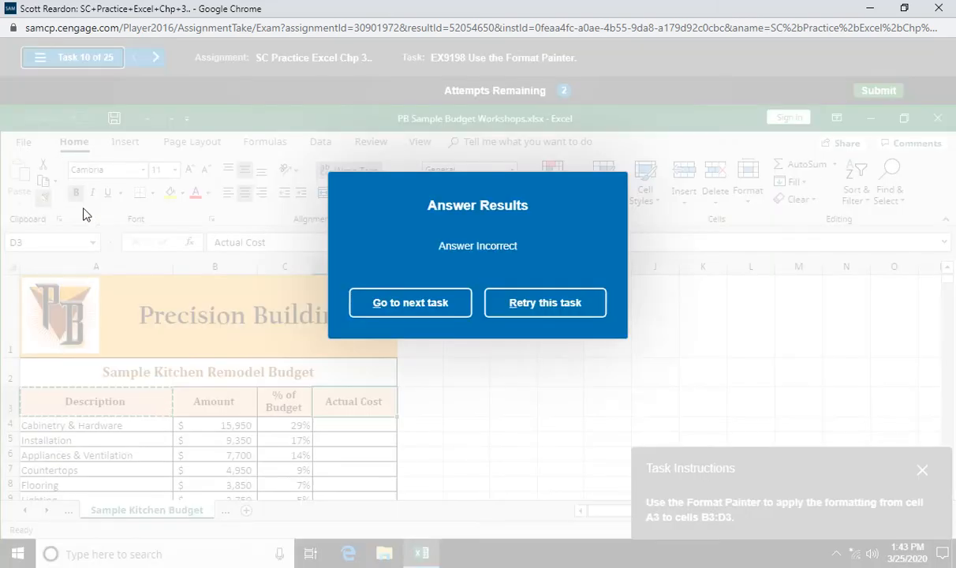
mouse_move(546, 303)
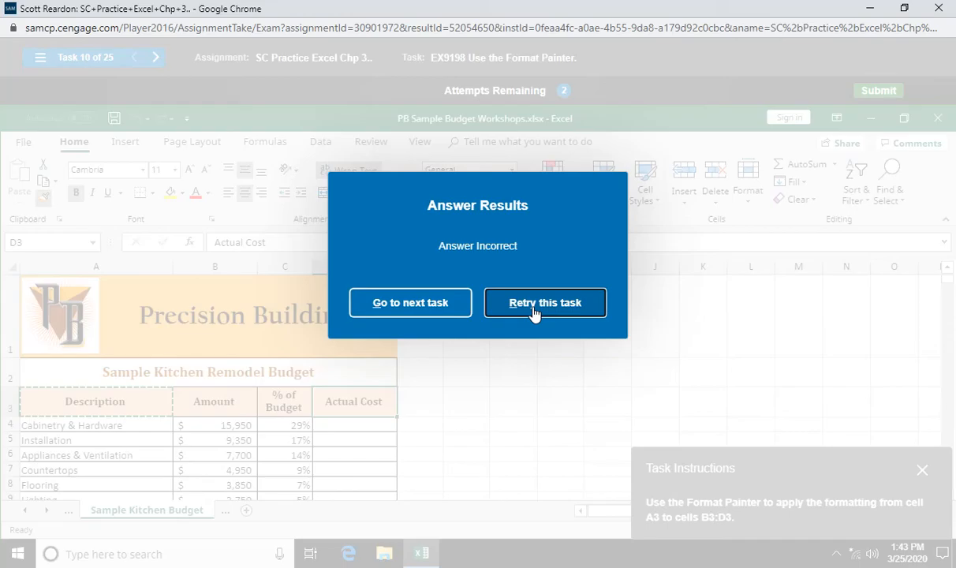
Retry task 10, repaint A3's formatting onto B3:D3 and submit again.
click(546, 302)
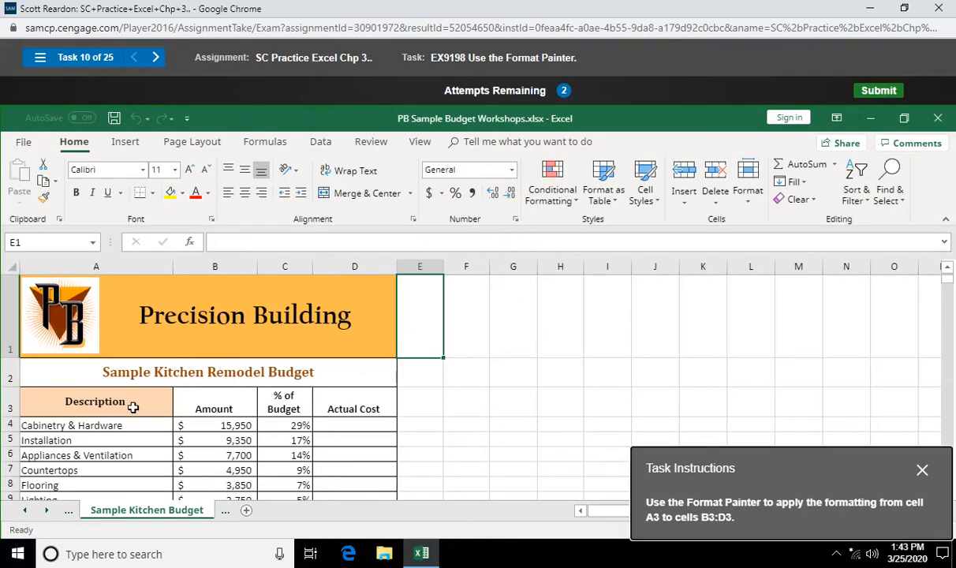
click(97, 402)
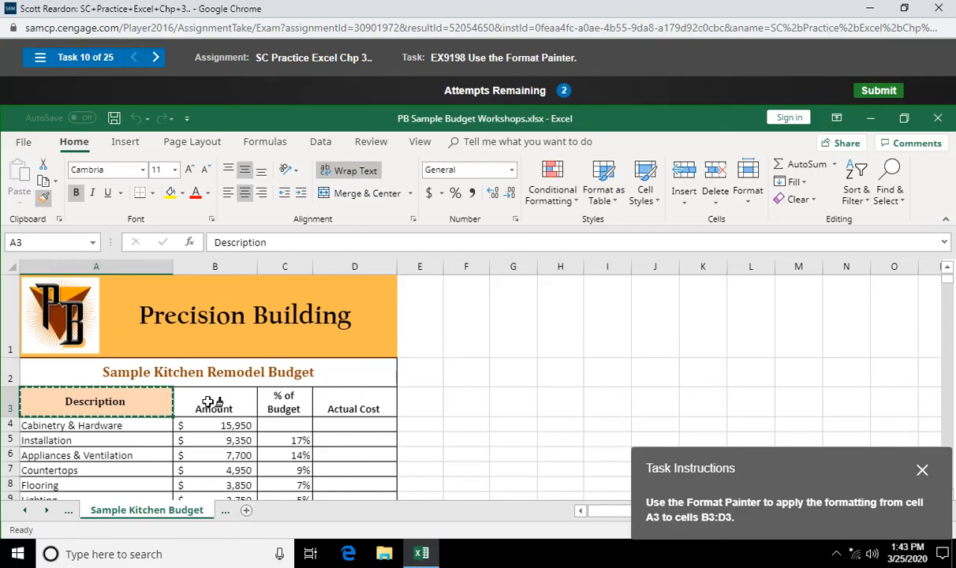
drag(214, 403, 354, 402)
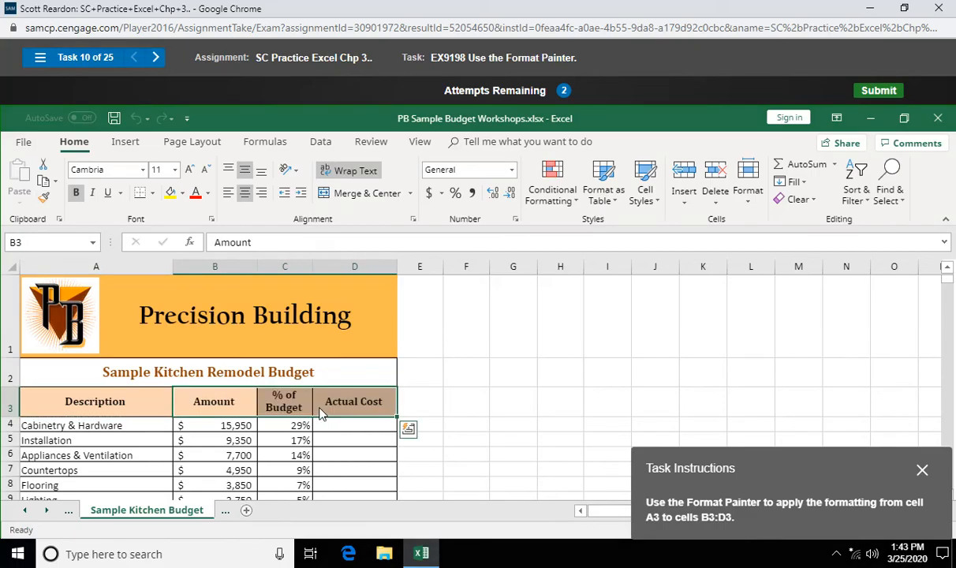
click(877, 89)
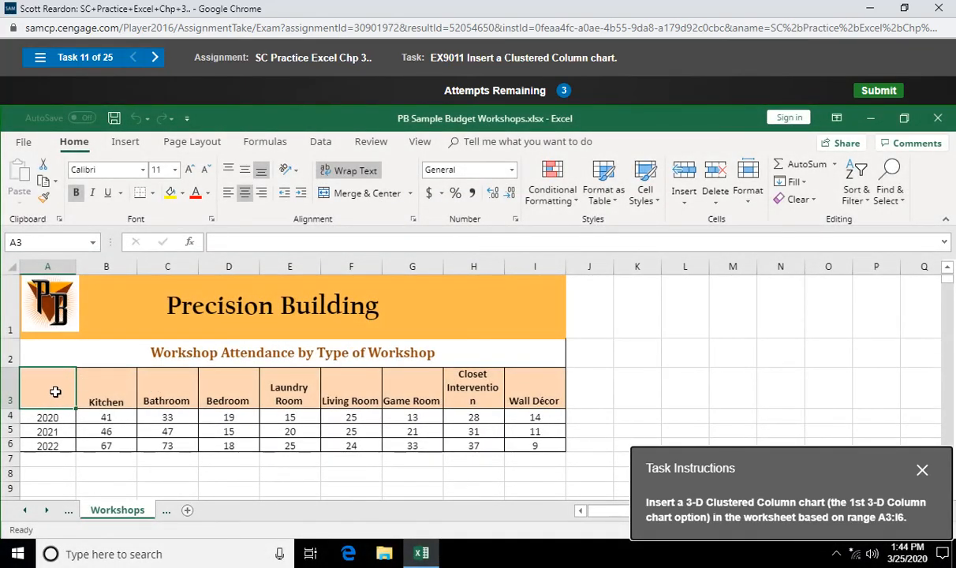
Select the attendance data A3:I6 and browse column chart types without inserting one.
drag(56, 392, 474, 432)
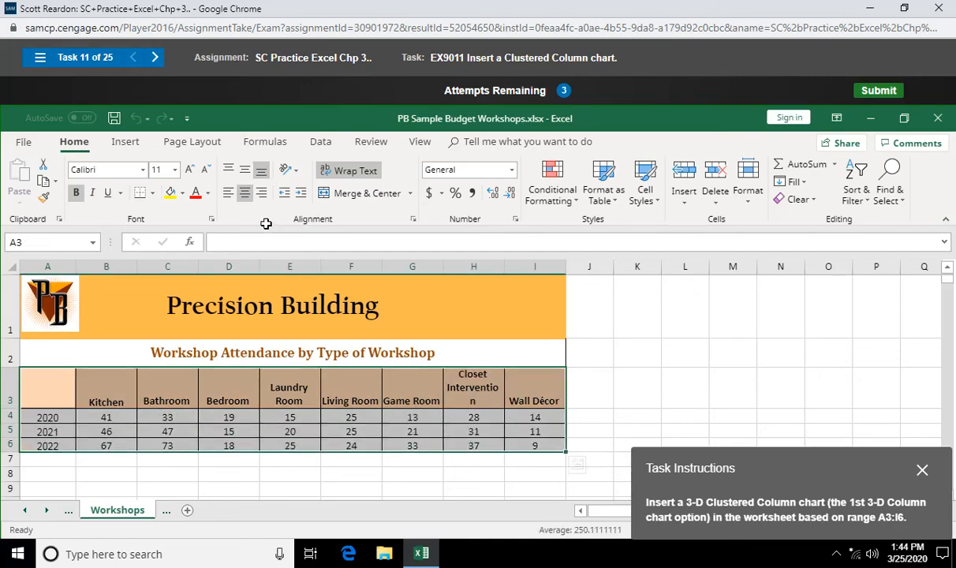
click(124, 142)
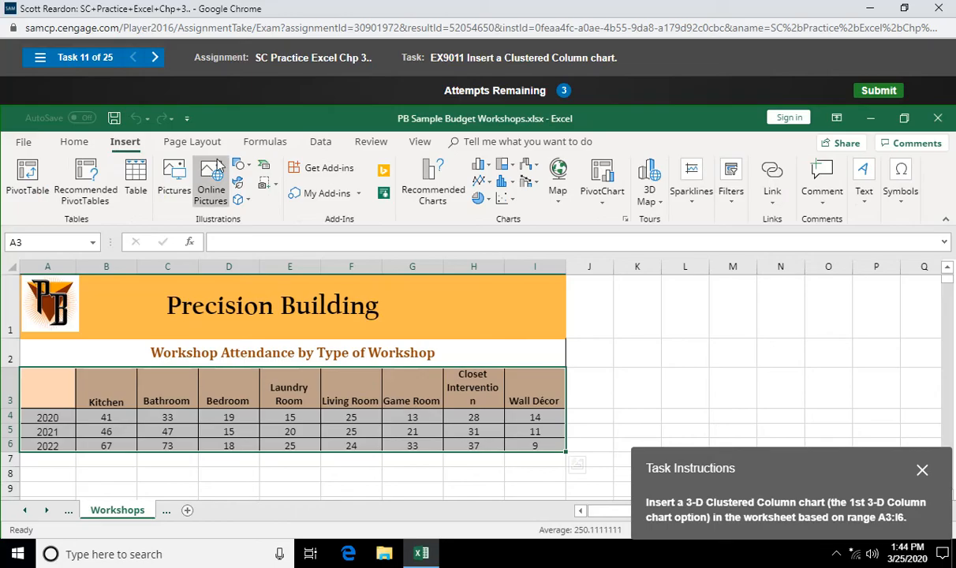
mouse_move(432, 181)
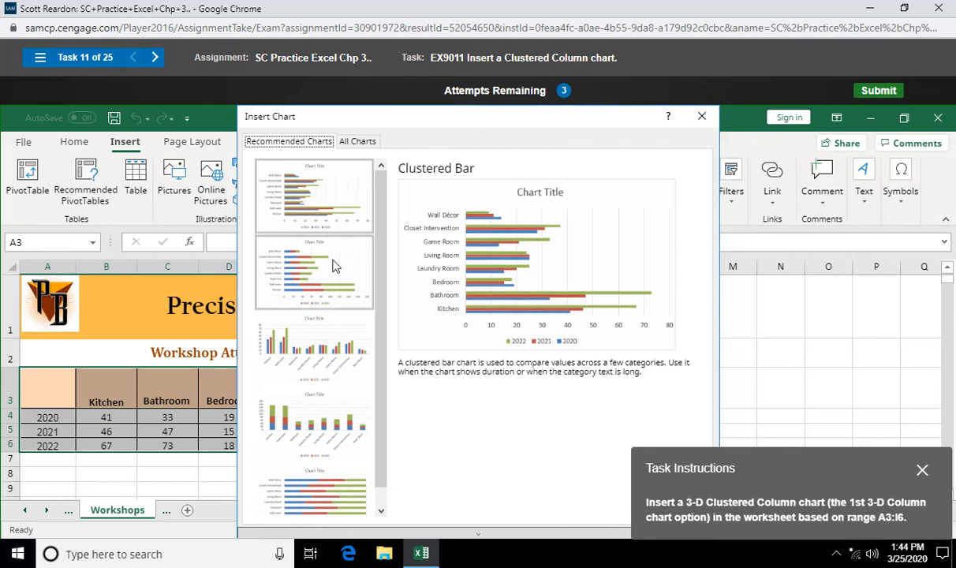
mouse_move(329, 332)
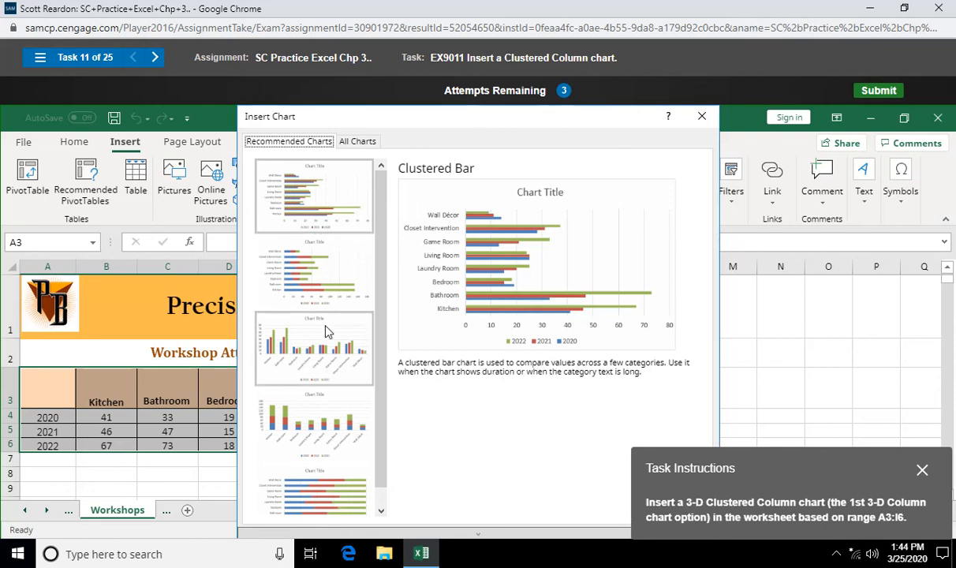
click(314, 349)
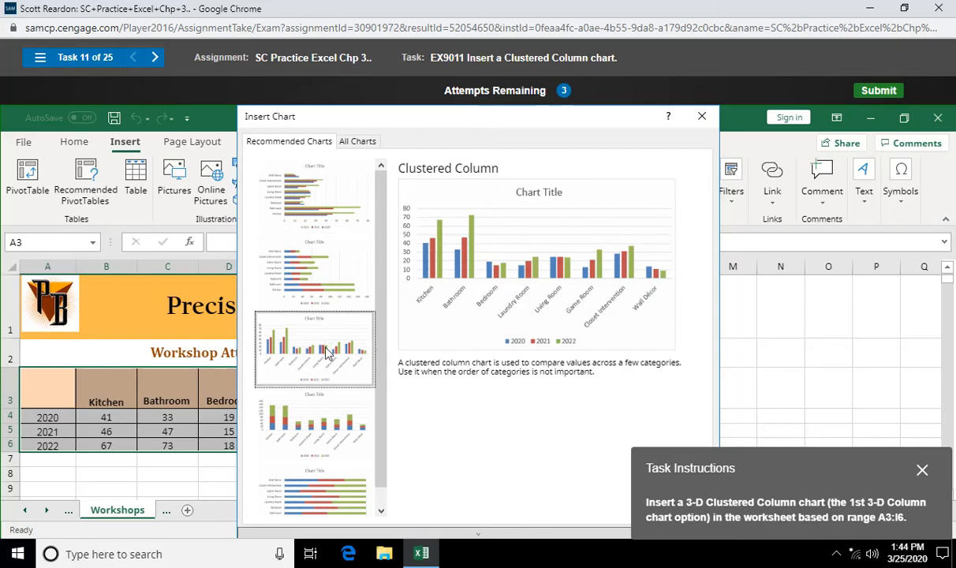
click(314, 425)
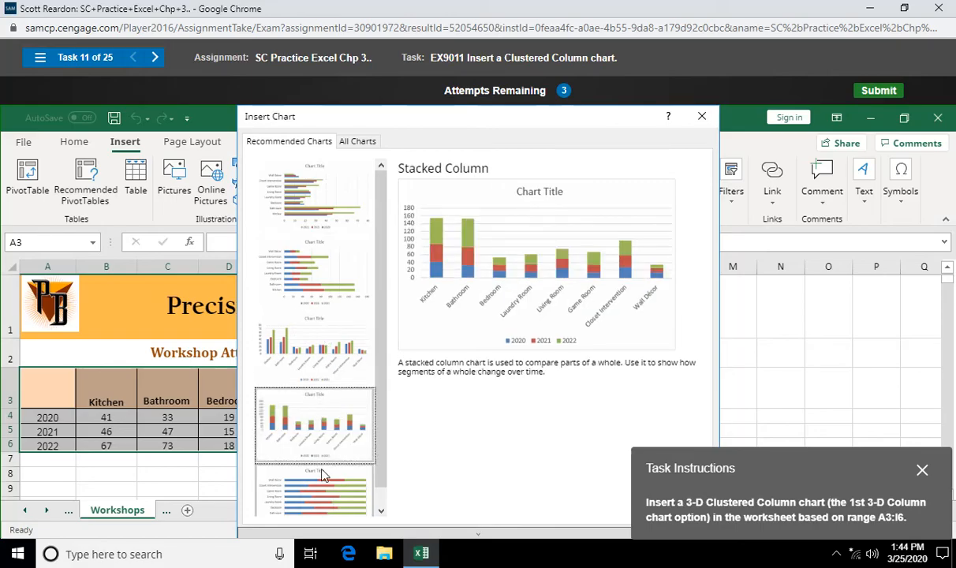
click(314, 271)
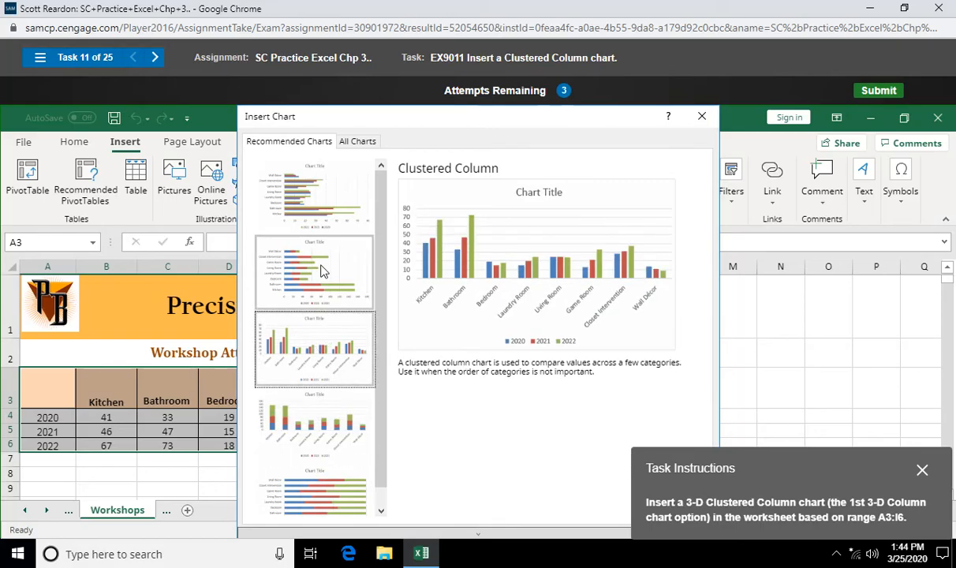
click(358, 142)
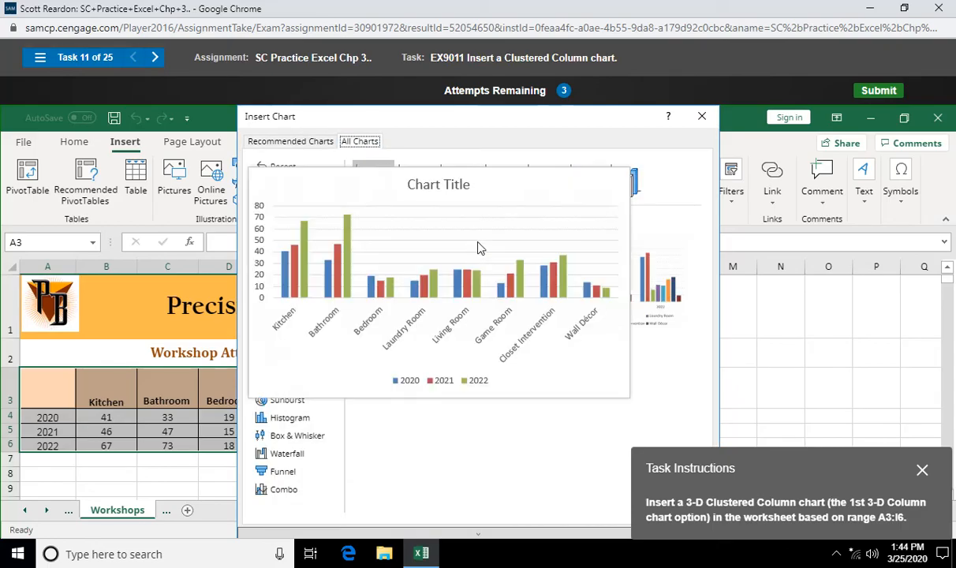
click(284, 202)
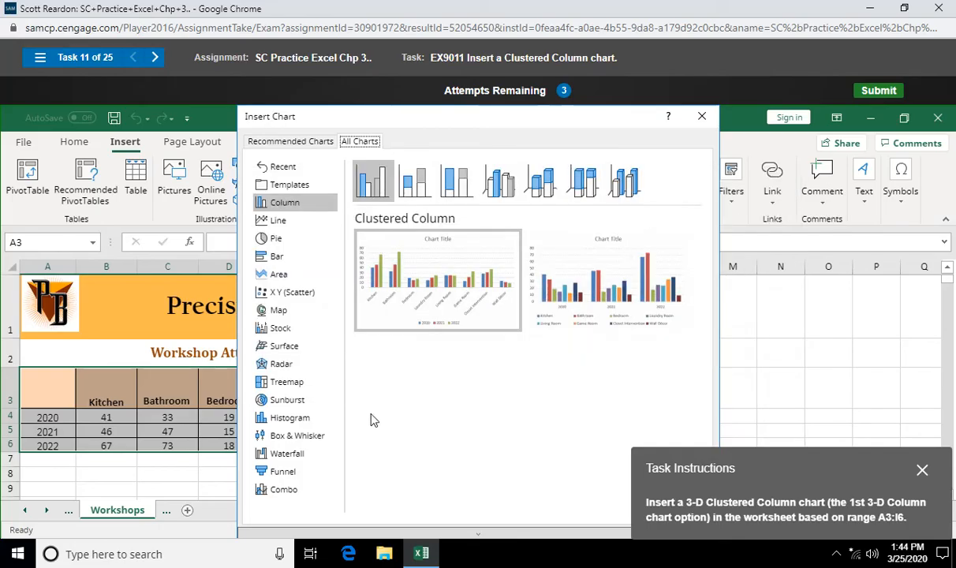
mouse_move(469, 410)
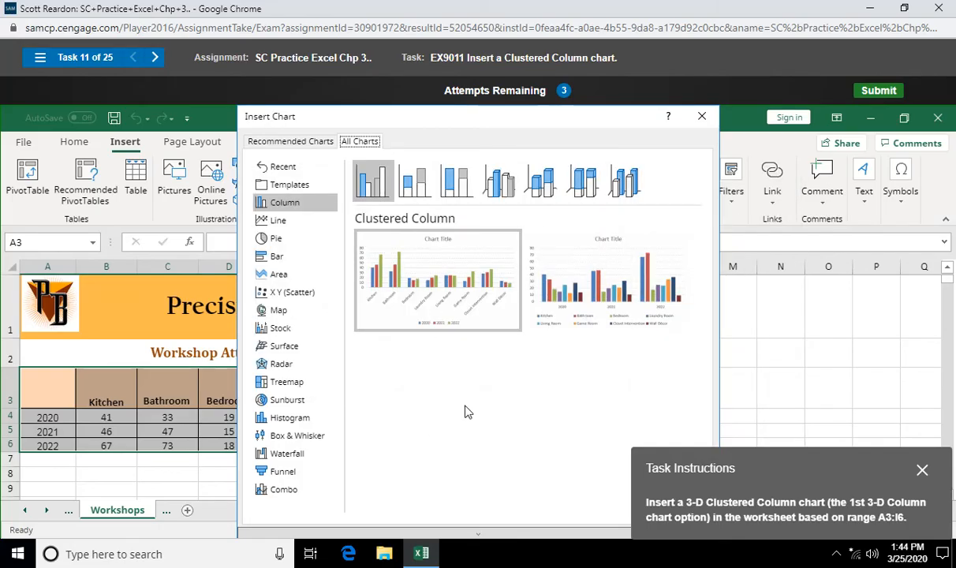
mouse_move(350, 323)
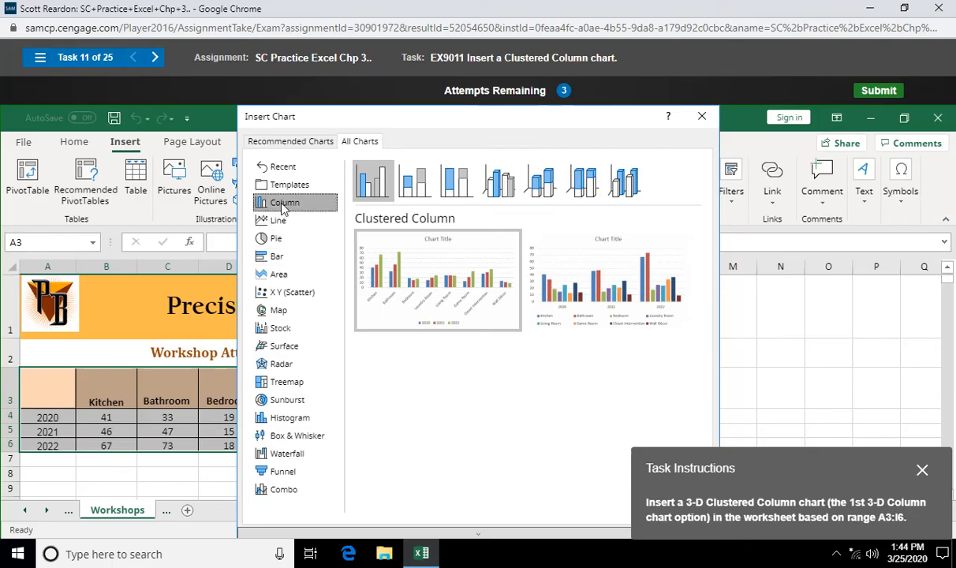
mouse_move(700, 117)
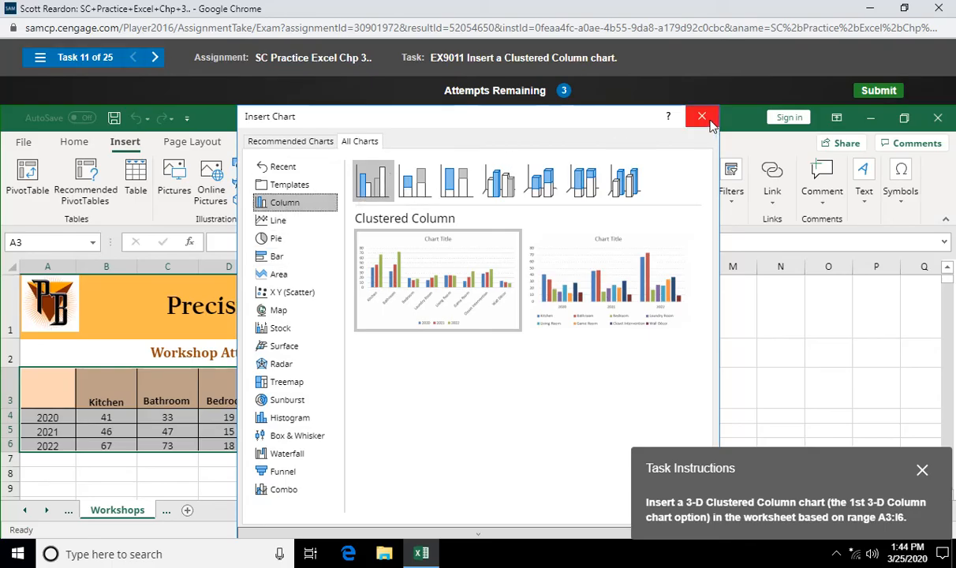
click(700, 117)
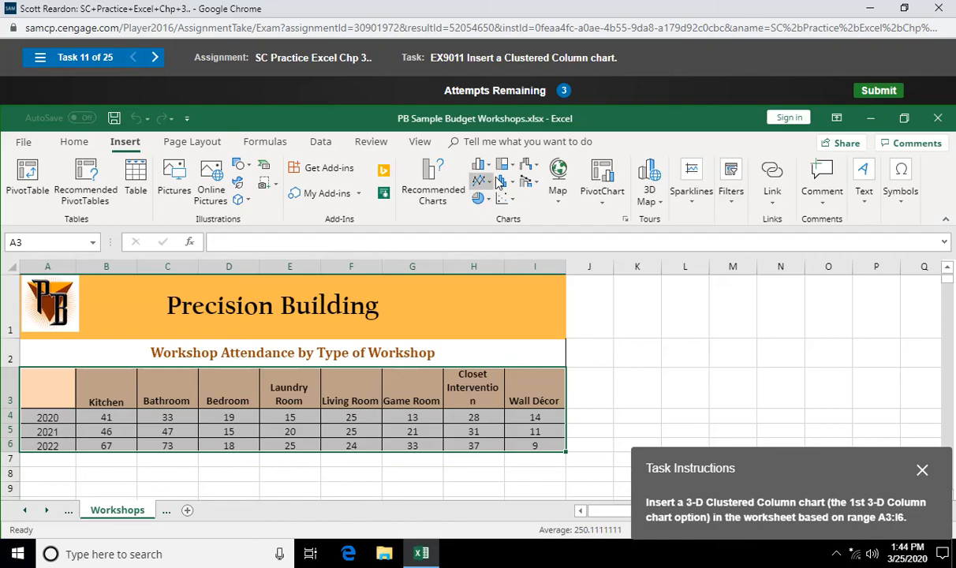
mouse_move(480, 171)
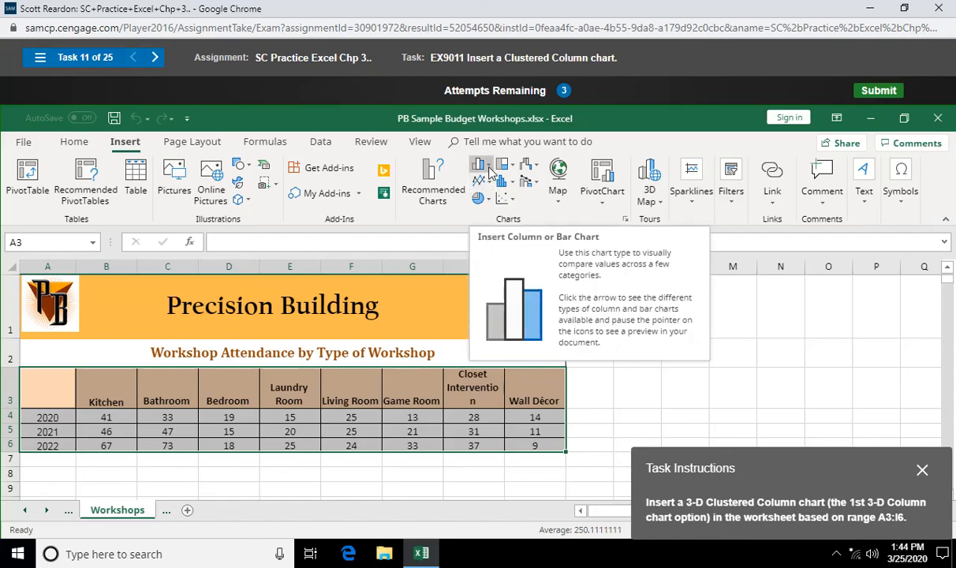
mouse_move(504, 167)
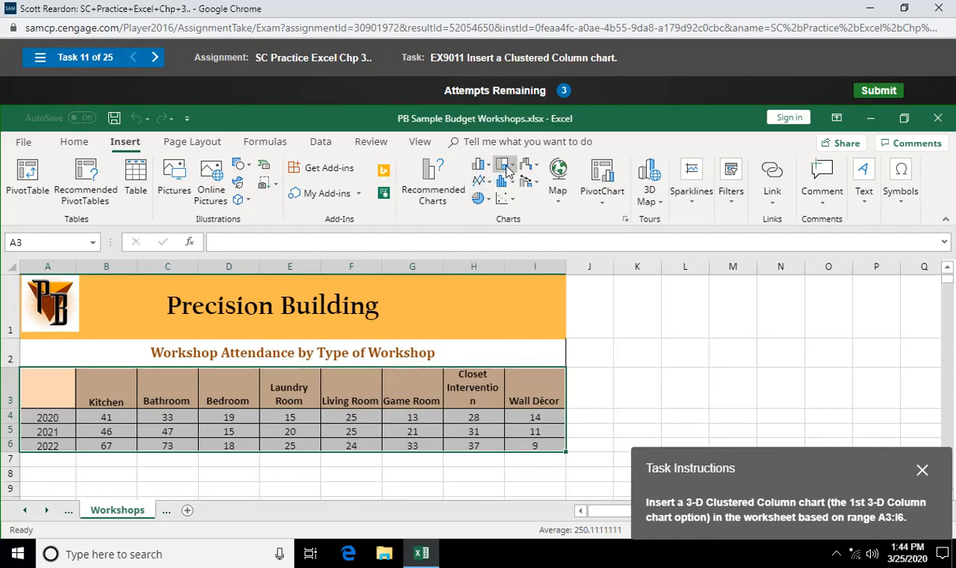
Insert a 3-D Clustered Column chart from the Column or Bar Chart list and submit.
click(481, 165)
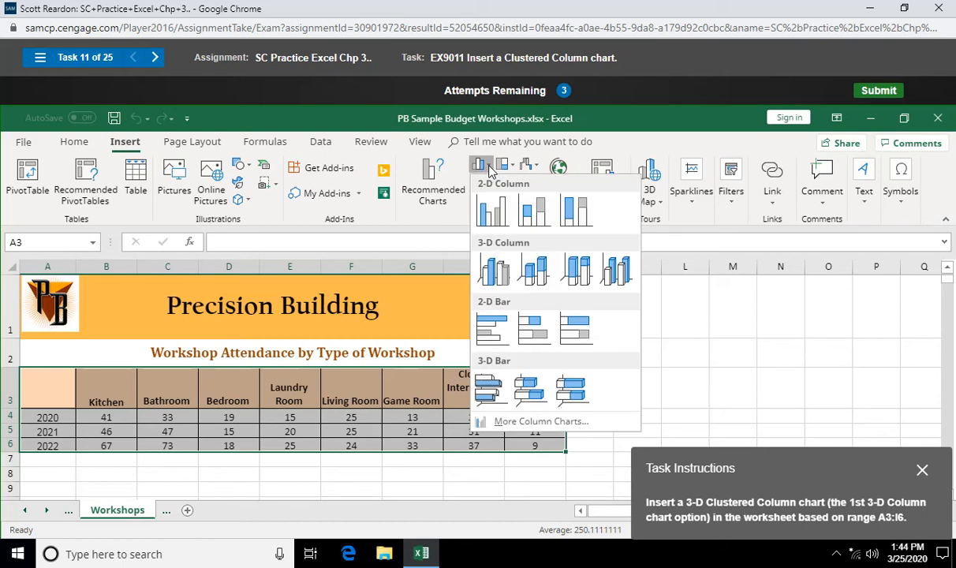
mouse_move(494, 269)
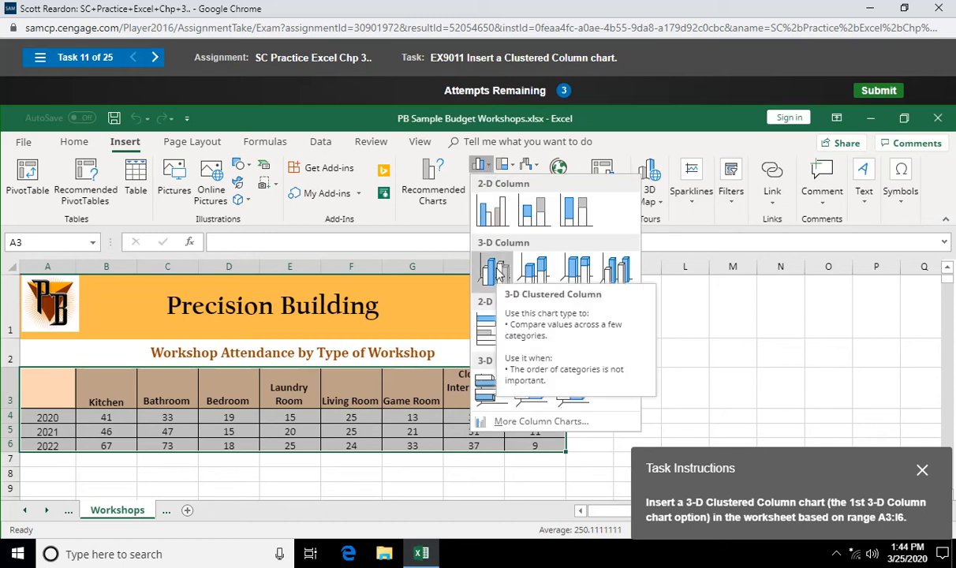
click(492, 268)
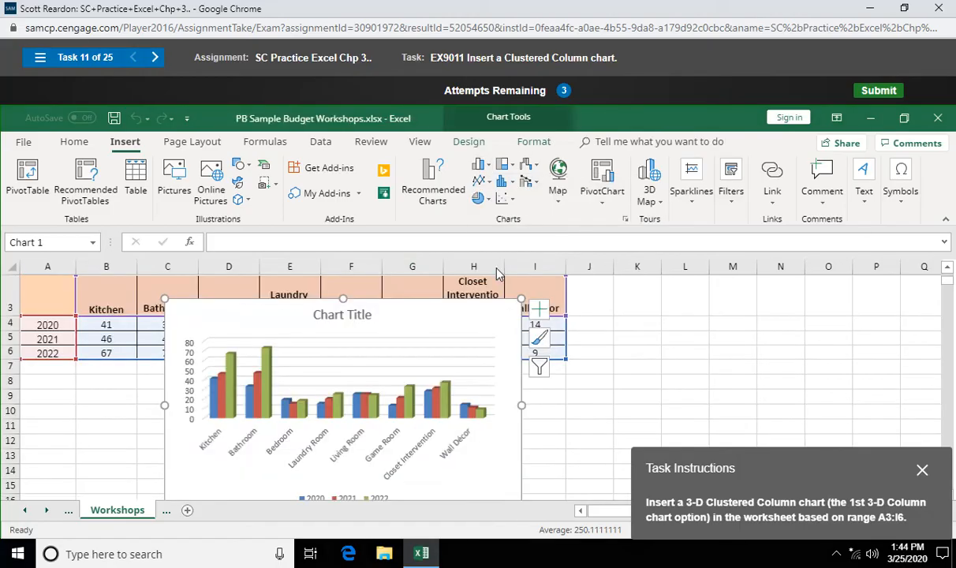
click(878, 90)
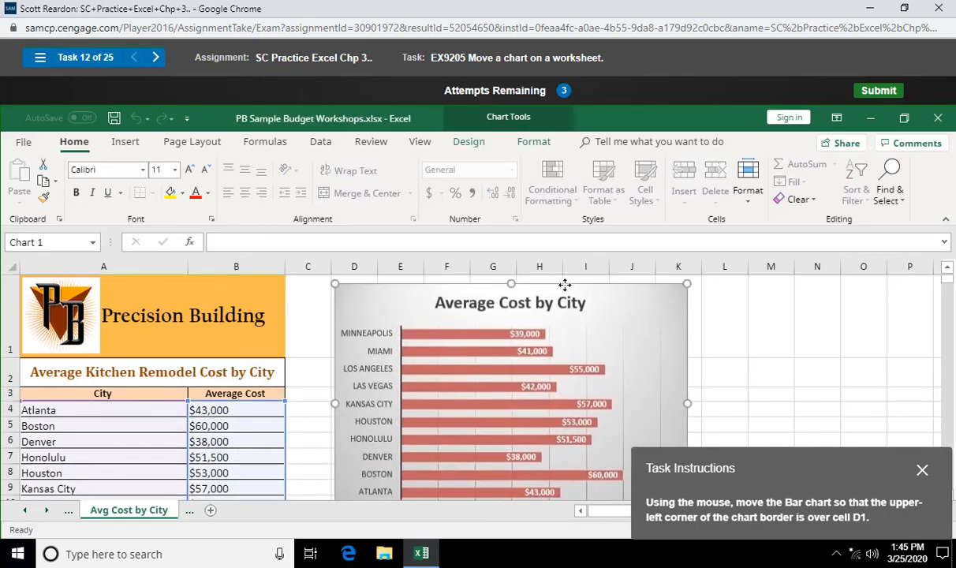
Drag the Average Cost by City bar chart so its upper-left corner sits over D1.
drag(511, 303, 511, 297)
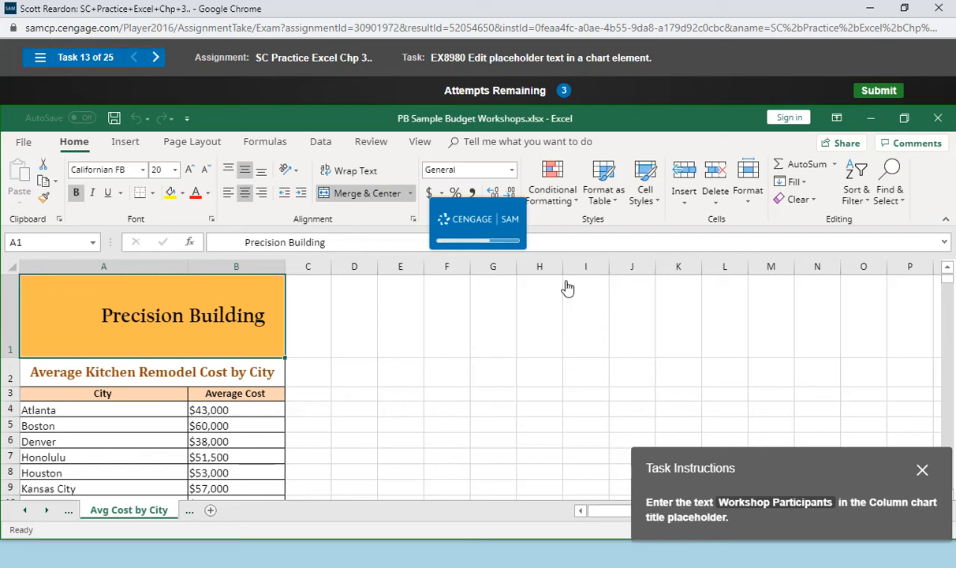
mouse_move(554, 284)
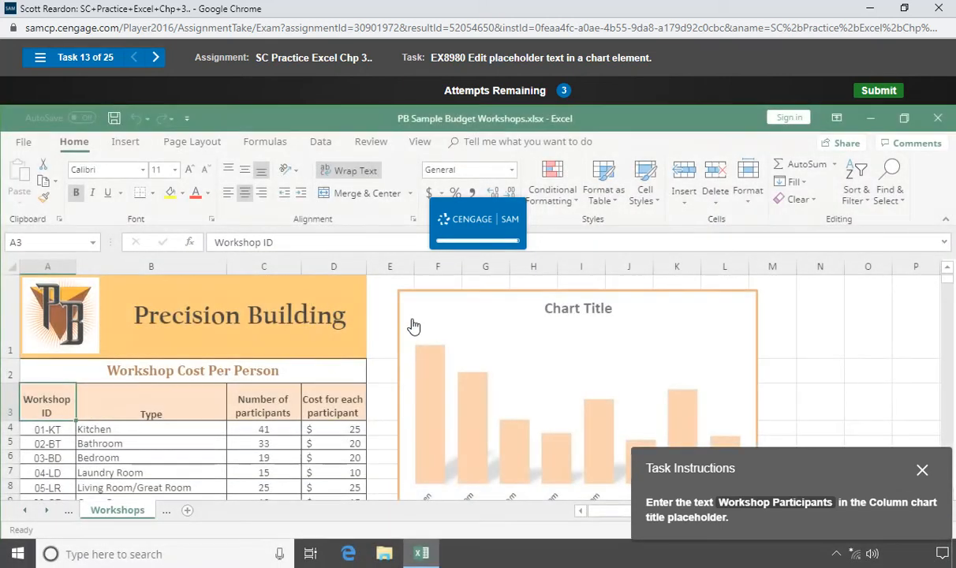
Replace the chart title placeholder with the text Workshop Participants.
click(577, 307)
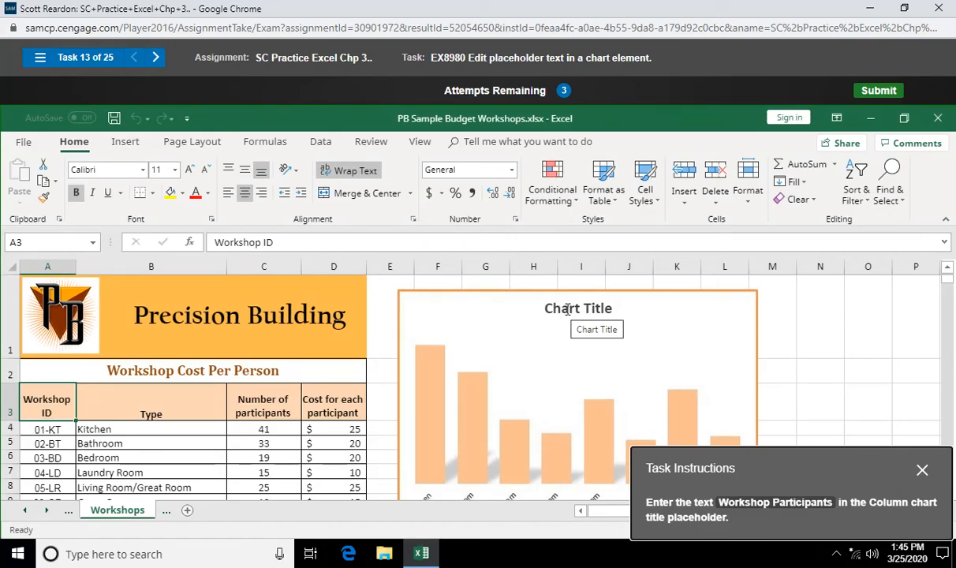
click(577, 307)
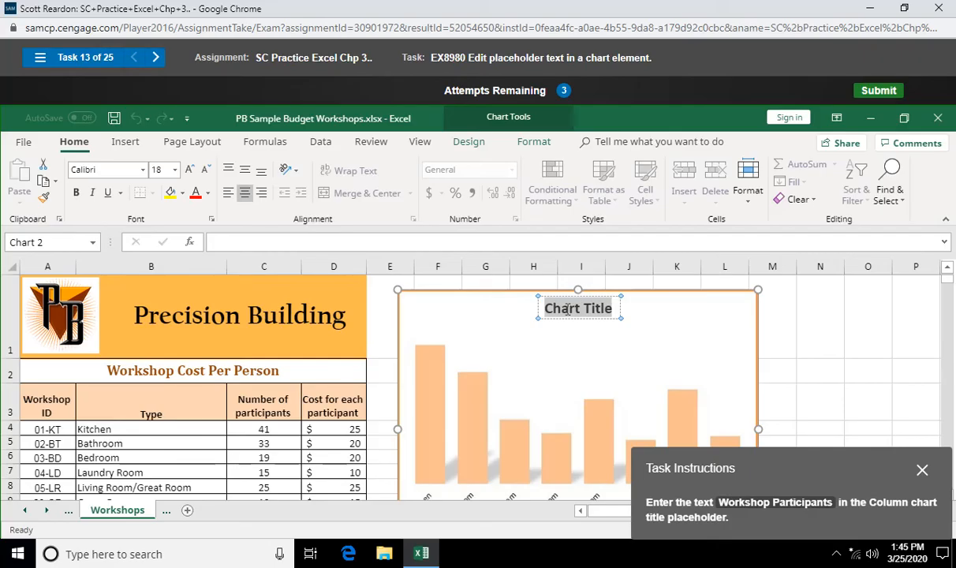
text(Workshop Par)
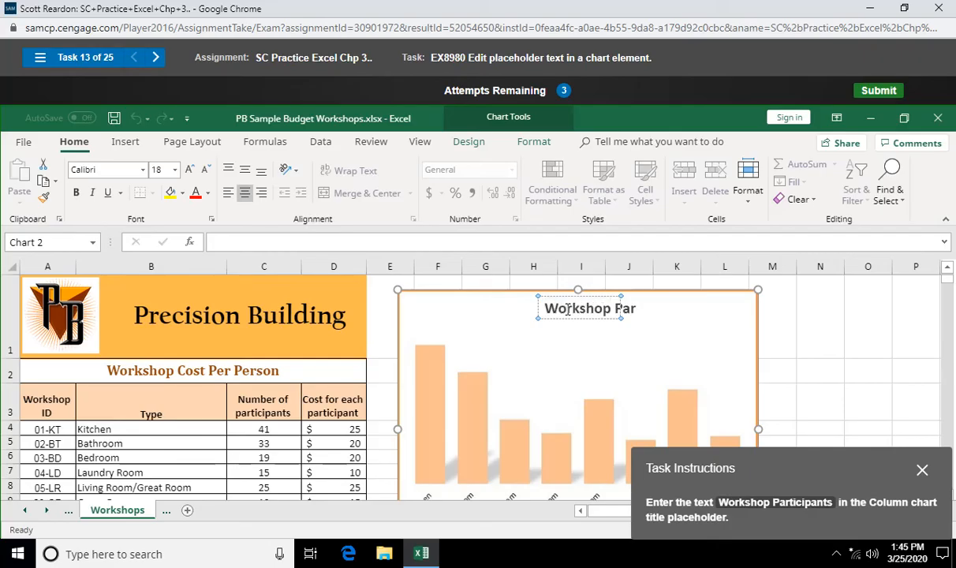
text(ticipan)
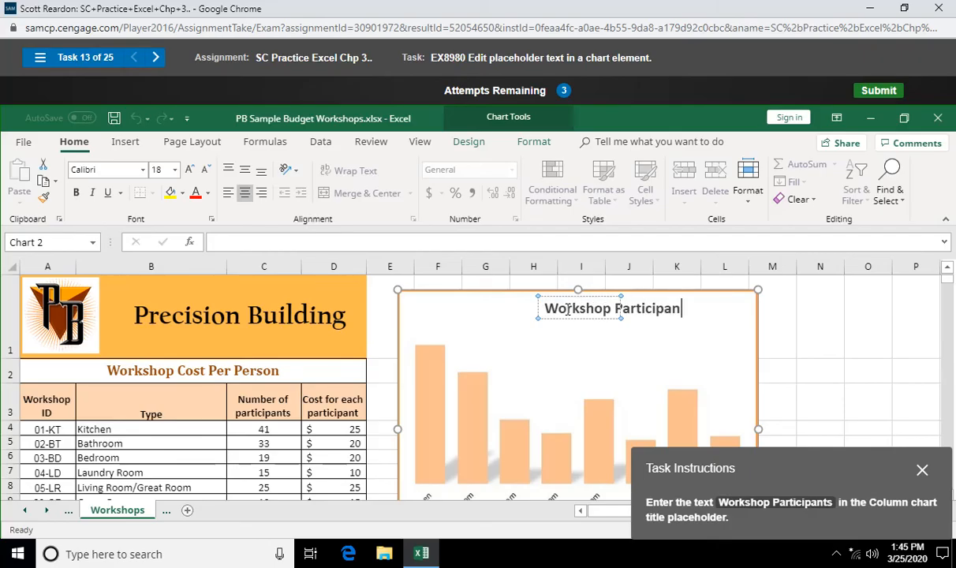
text(ts)
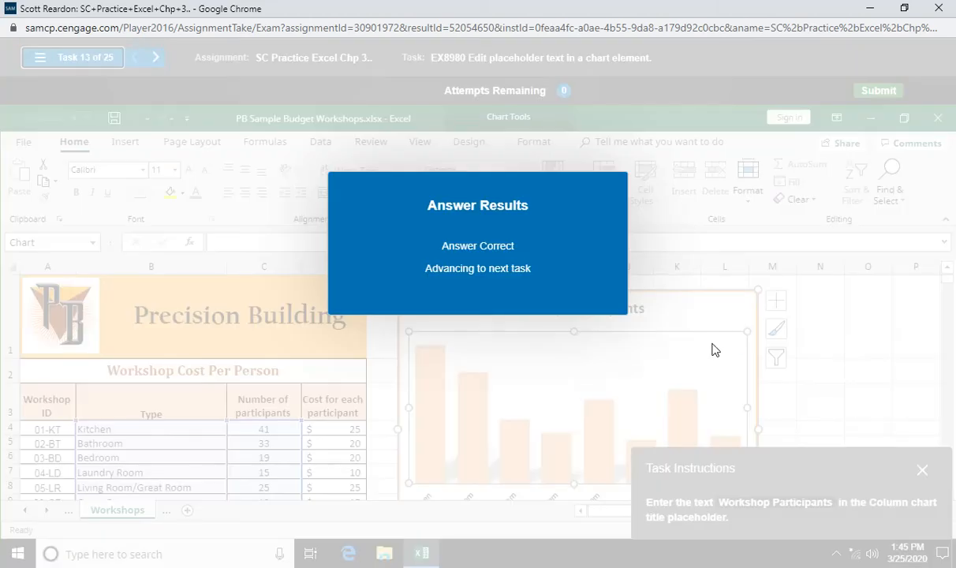
mouse_move(713, 350)
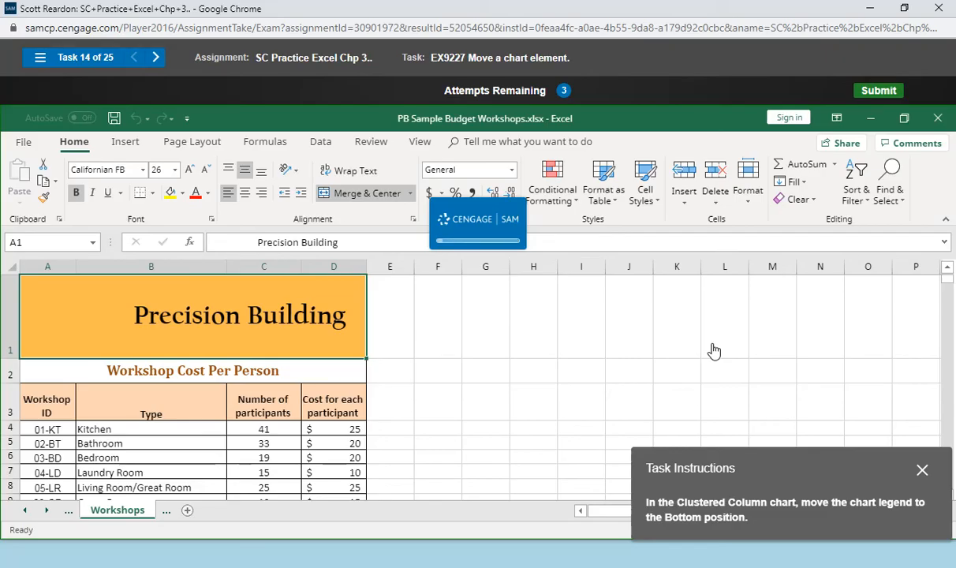
mouse_move(581, 316)
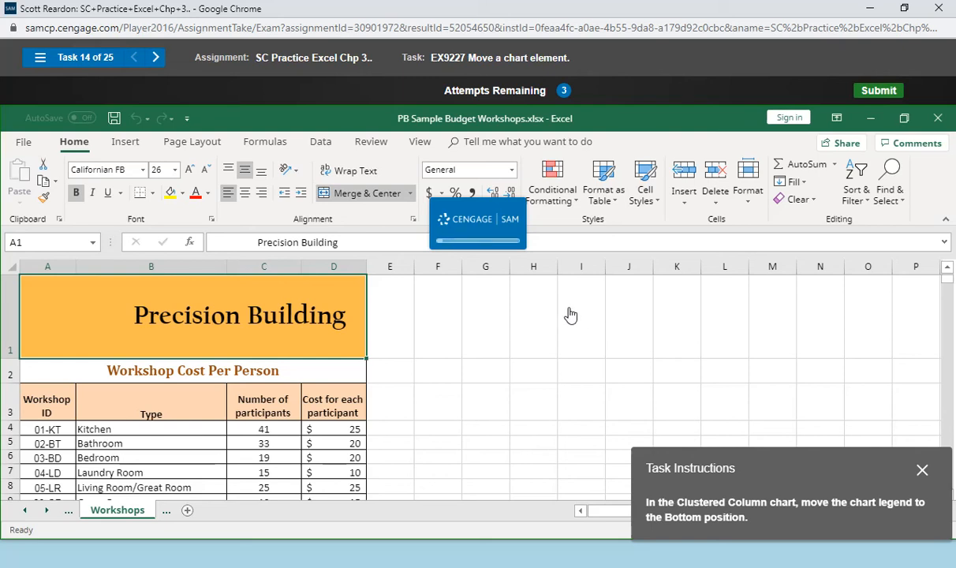
mouse_move(546, 323)
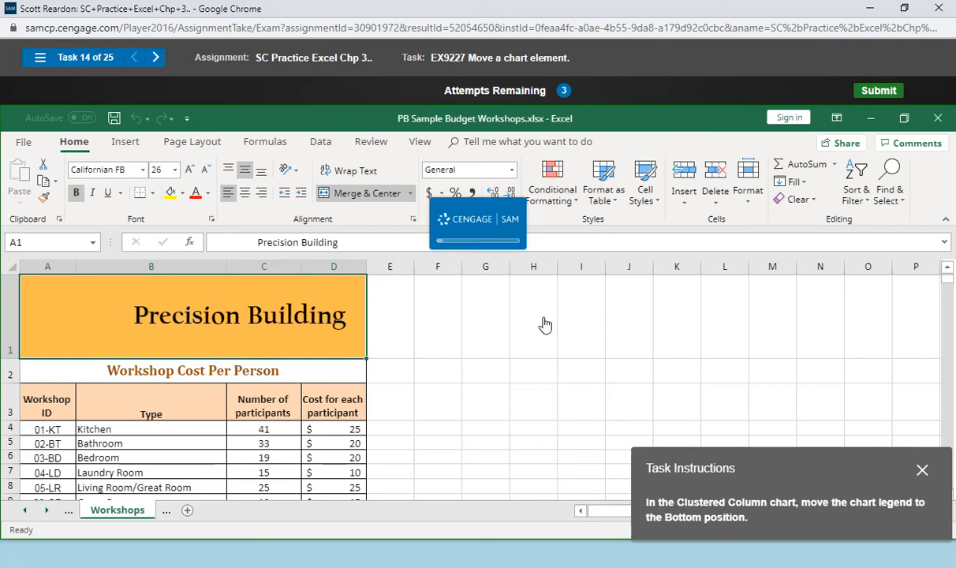
mouse_move(514, 349)
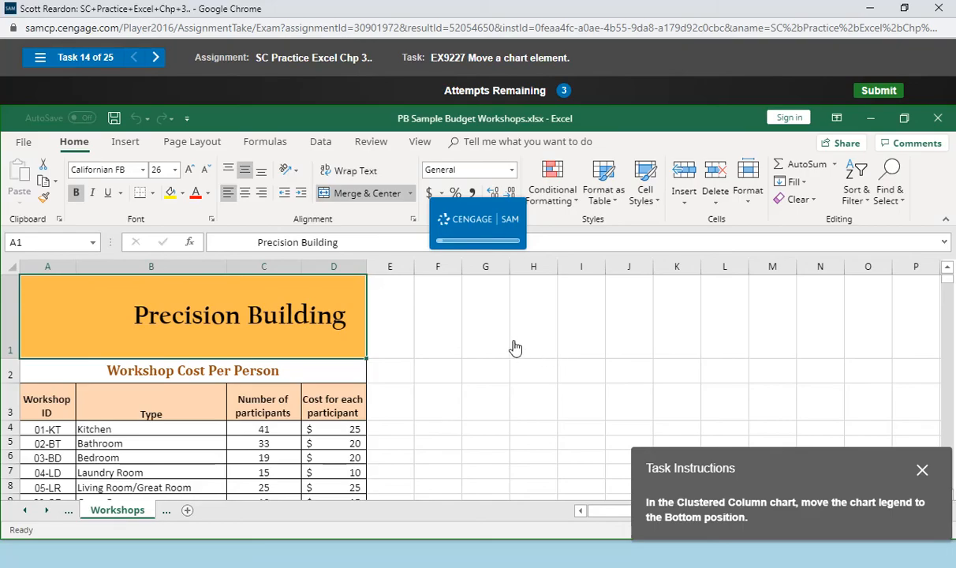
mouse_move(560, 560)
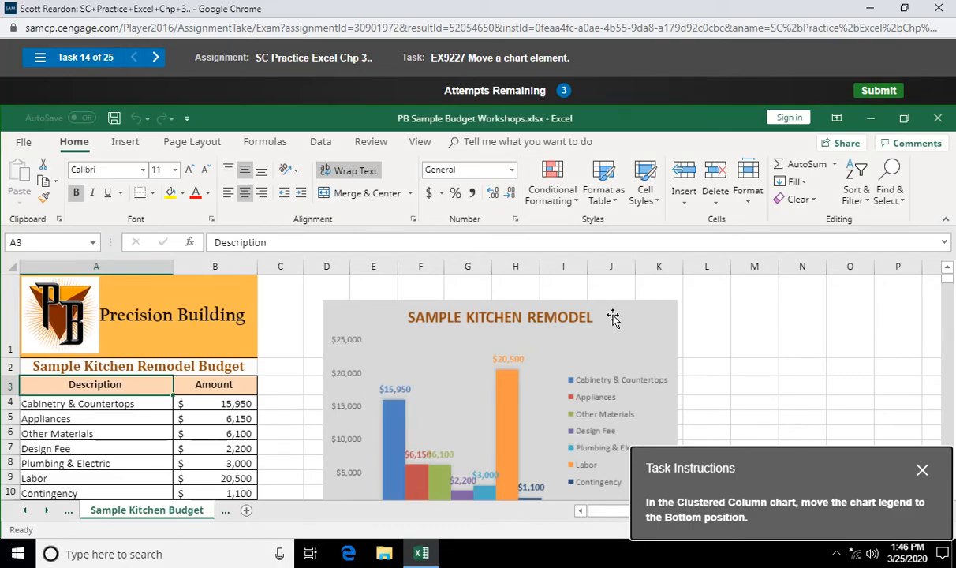
Select the Sample Kitchen Remodel chart and bring up its Chart Design ribbon options.
click(500, 394)
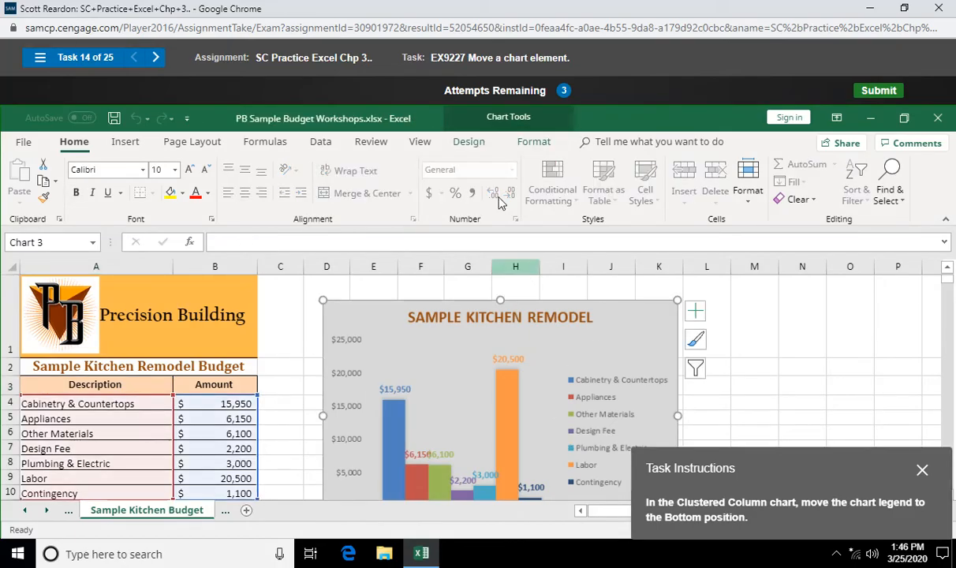
click(469, 142)
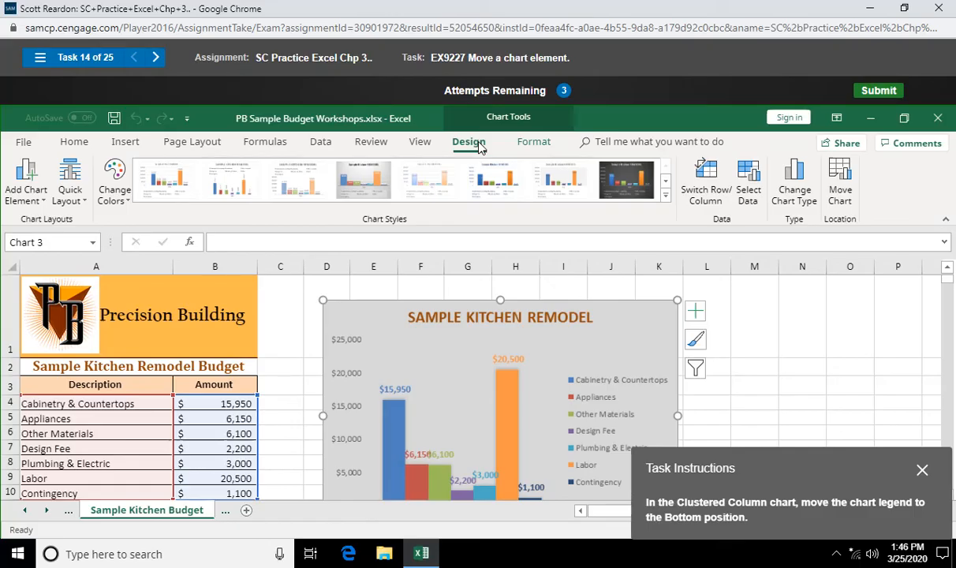
mouse_move(534, 142)
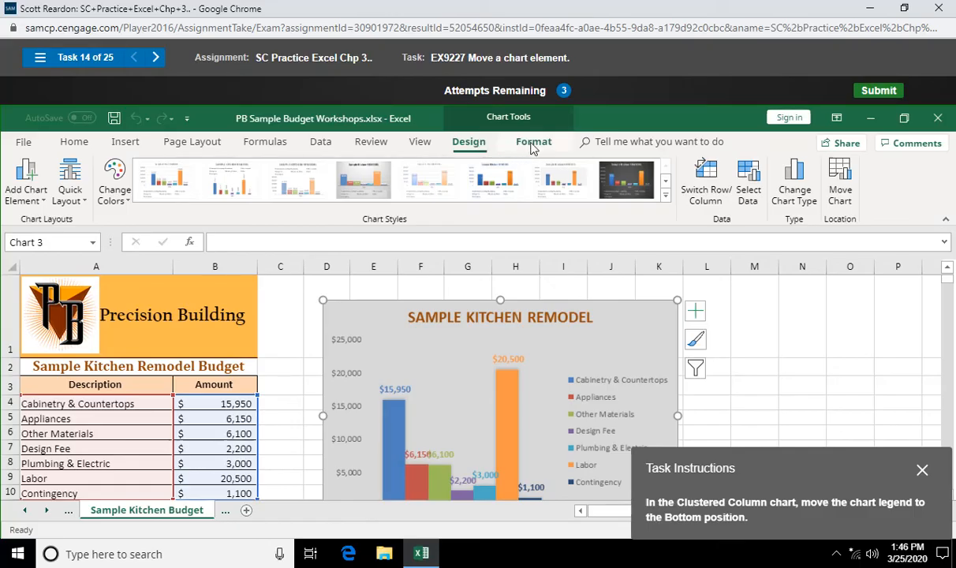
click(533, 142)
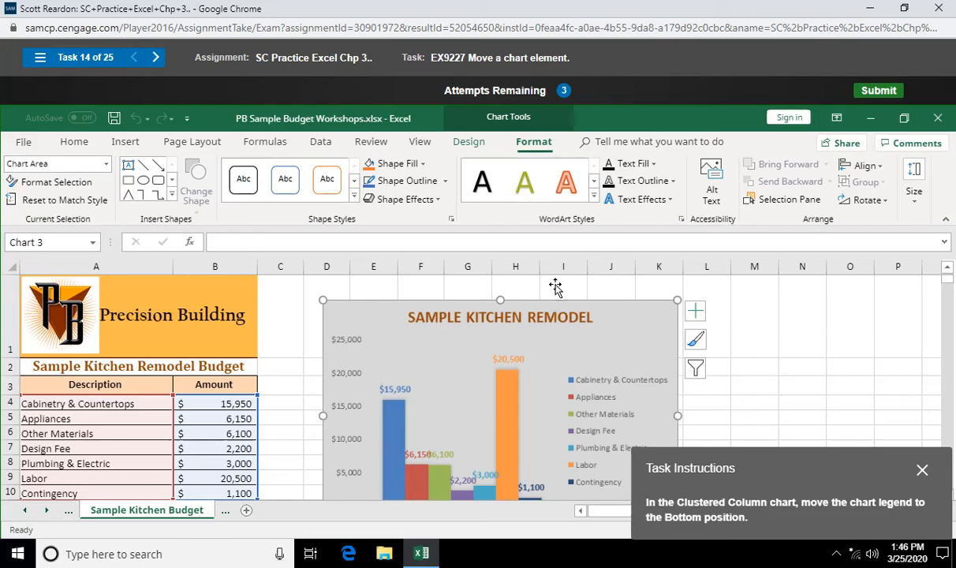
mouse_move(469, 142)
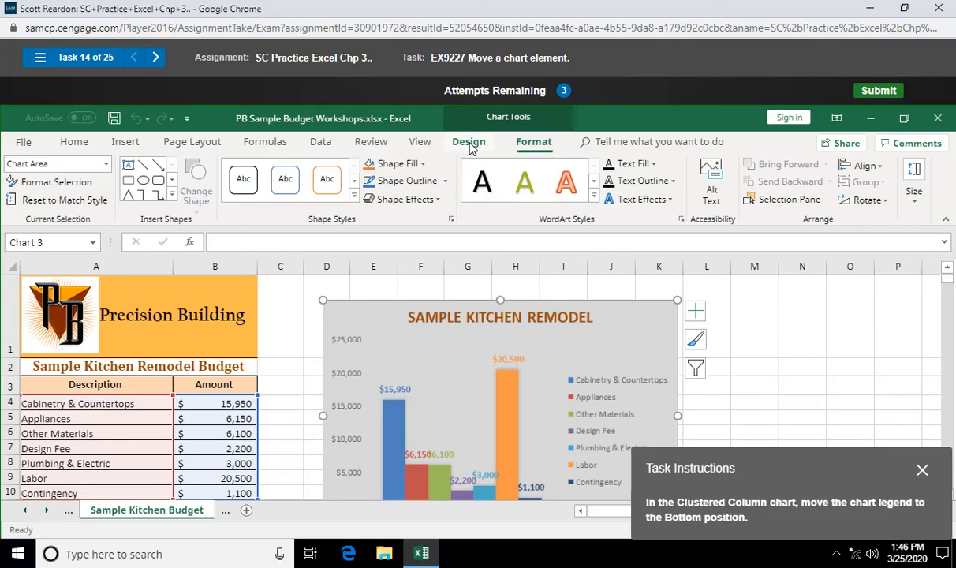
click(468, 142)
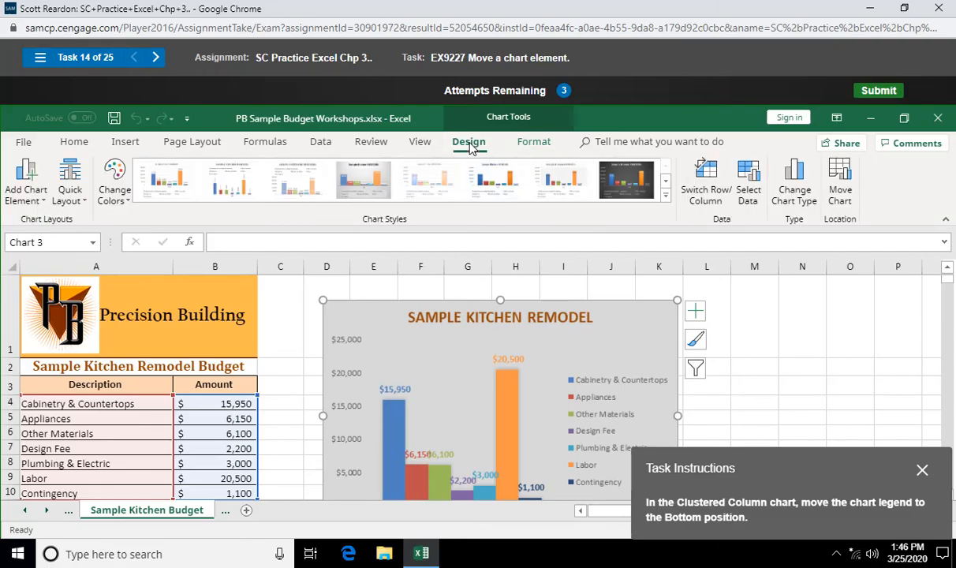
mouse_move(584, 400)
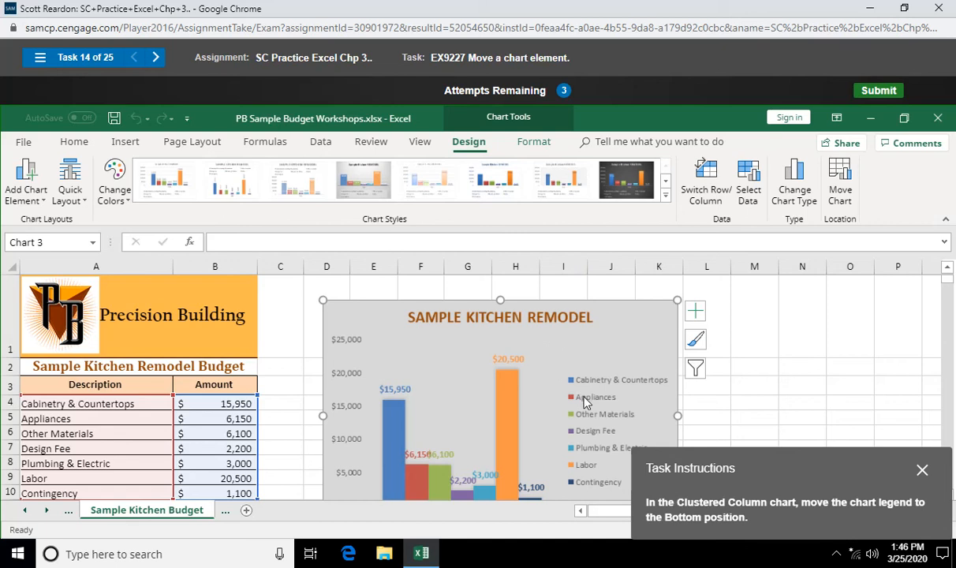
mouse_move(585, 404)
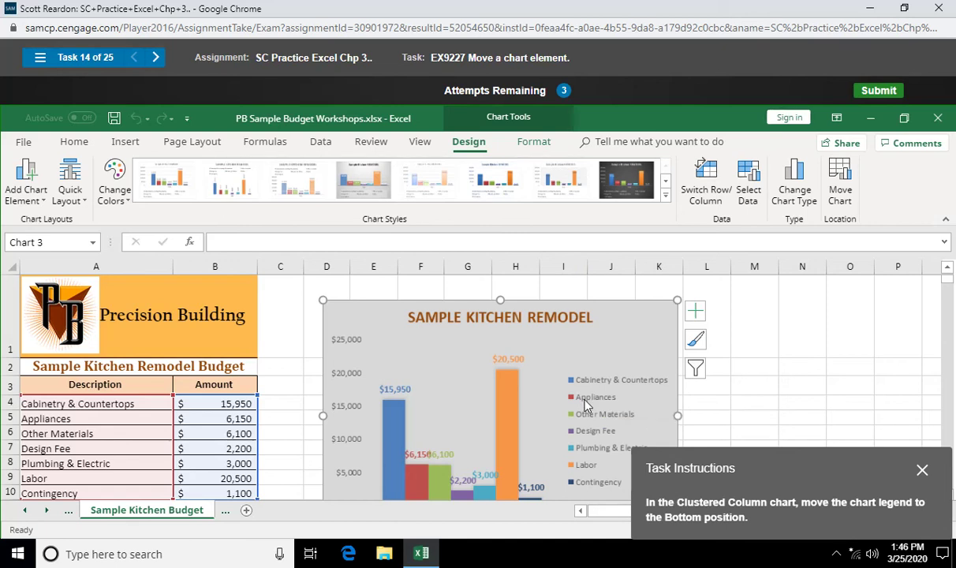
Set the legend position to Bottom through the Format Legend pane.
right_click(596, 398)
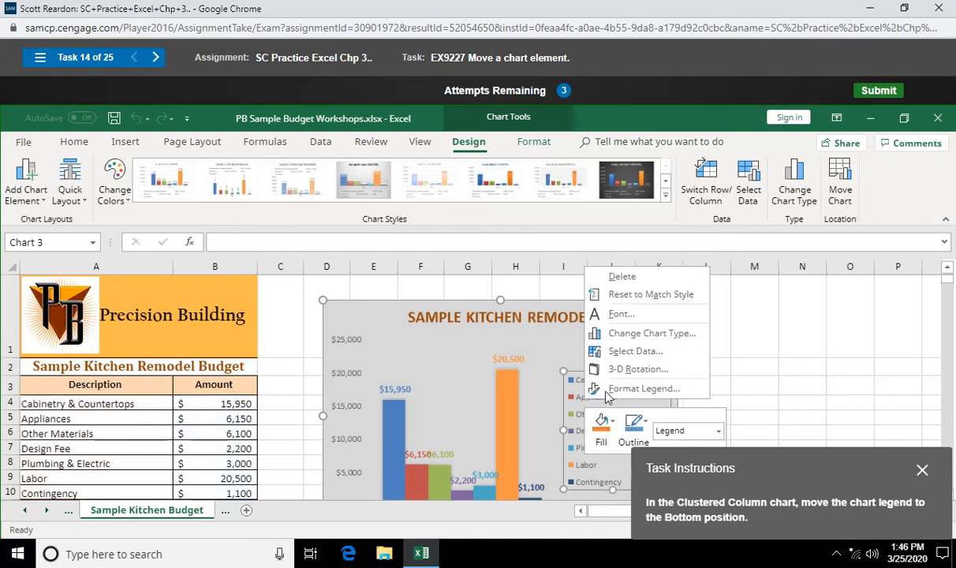
mouse_move(643, 388)
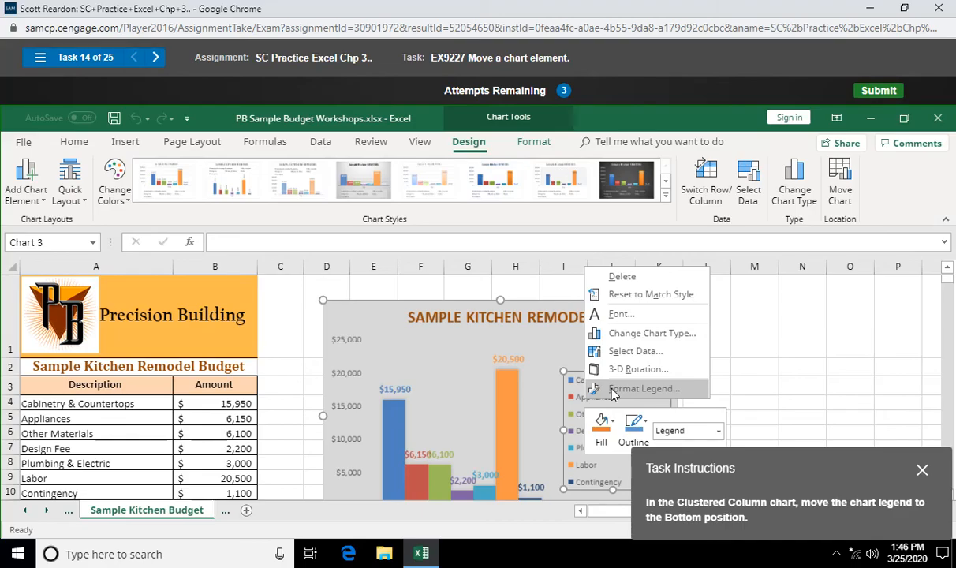
click(643, 388)
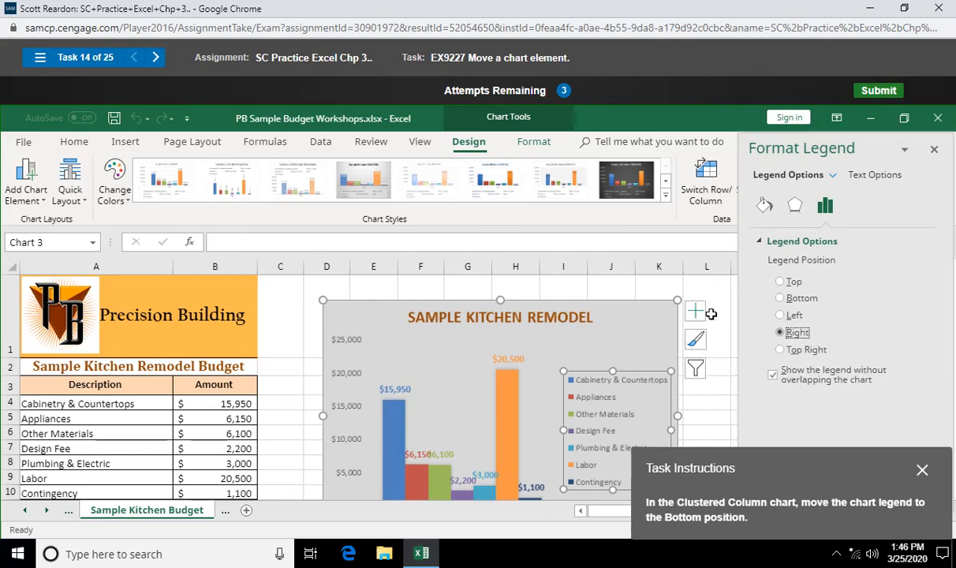
click(780, 298)
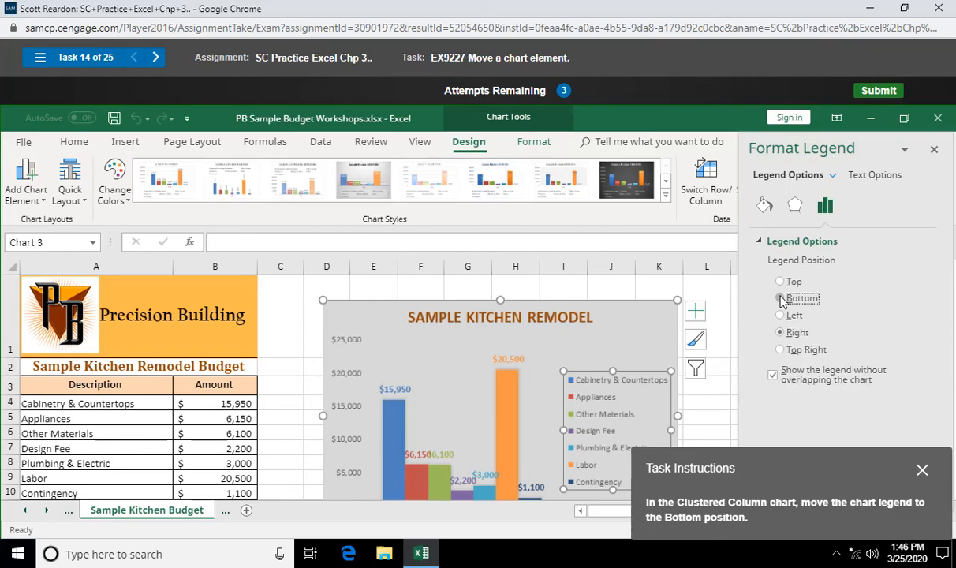
click(779, 297)
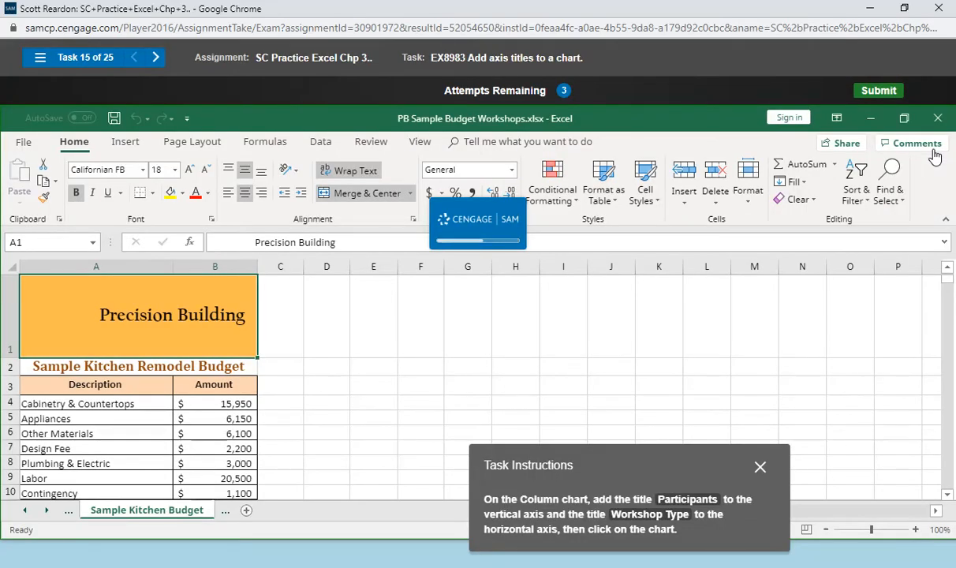
Add a Primary Vertical axis title to the Spring Workshops chart and start editing it.
click(117, 509)
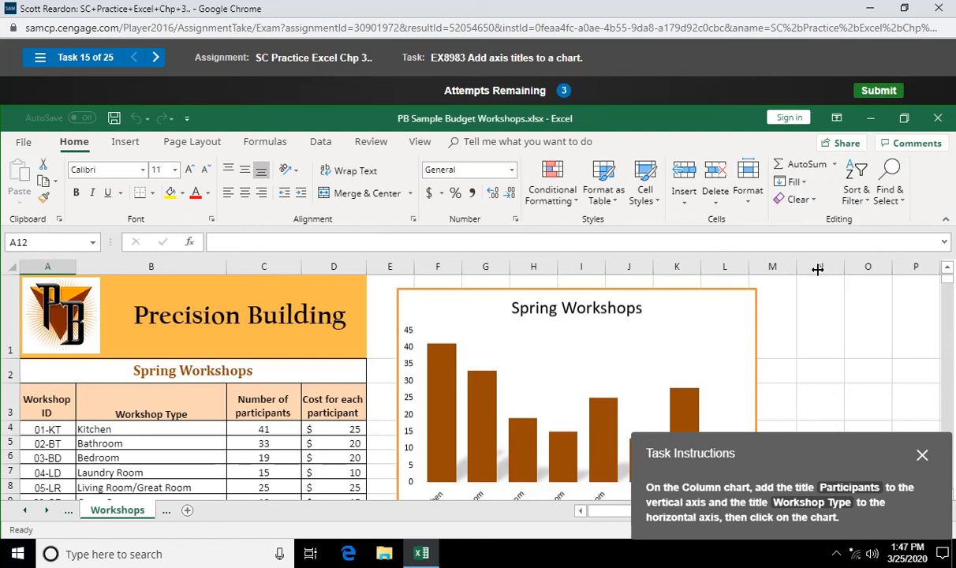
mouse_move(739, 295)
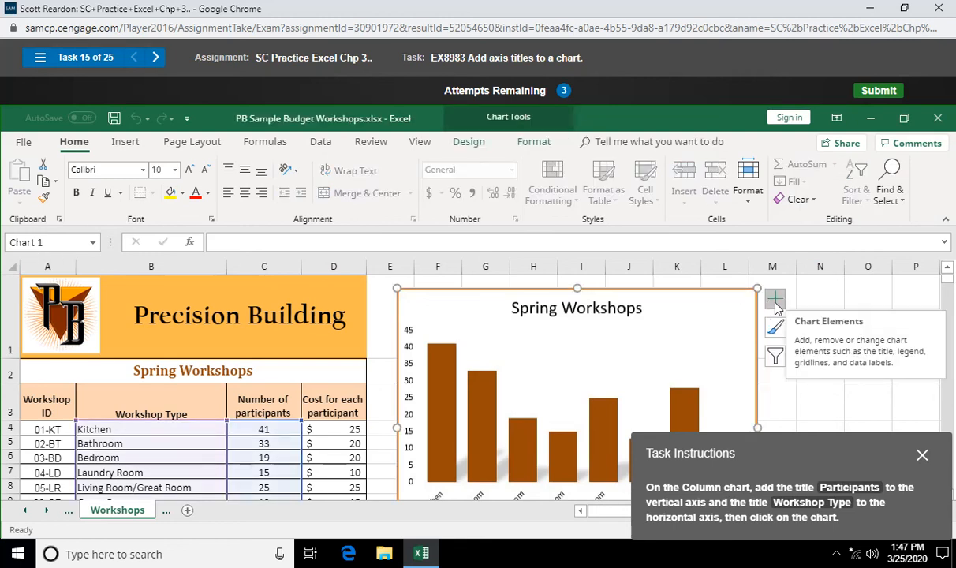
click(774, 299)
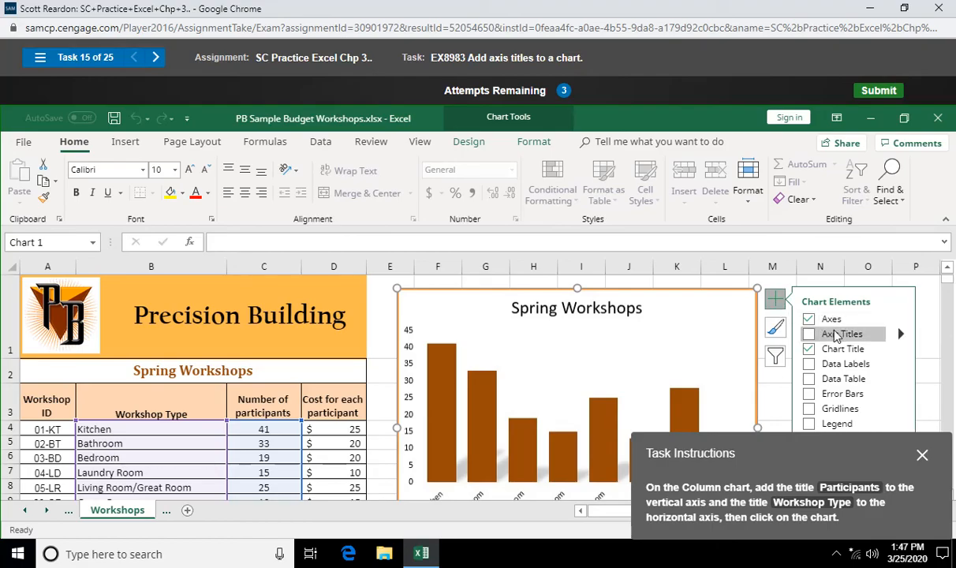
click(901, 333)
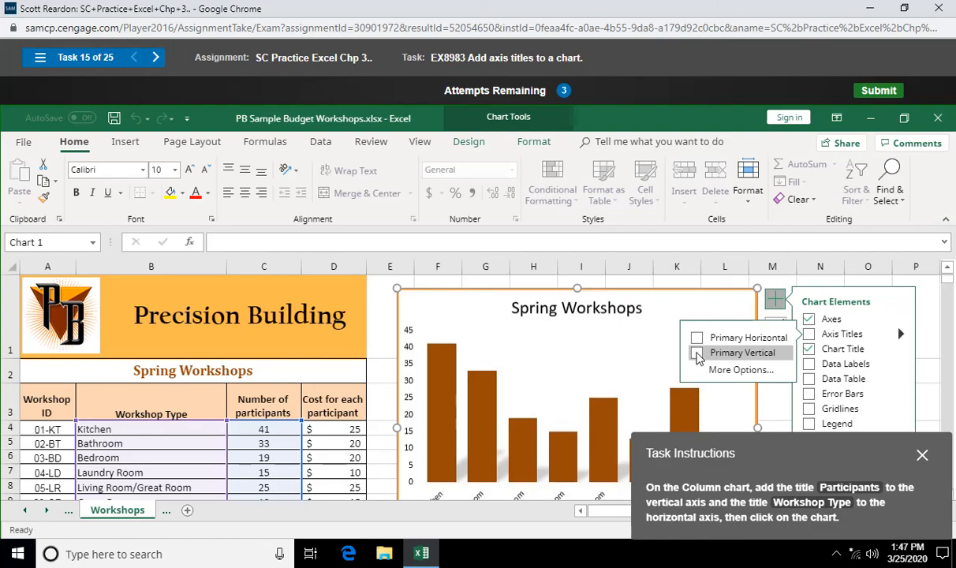
click(697, 351)
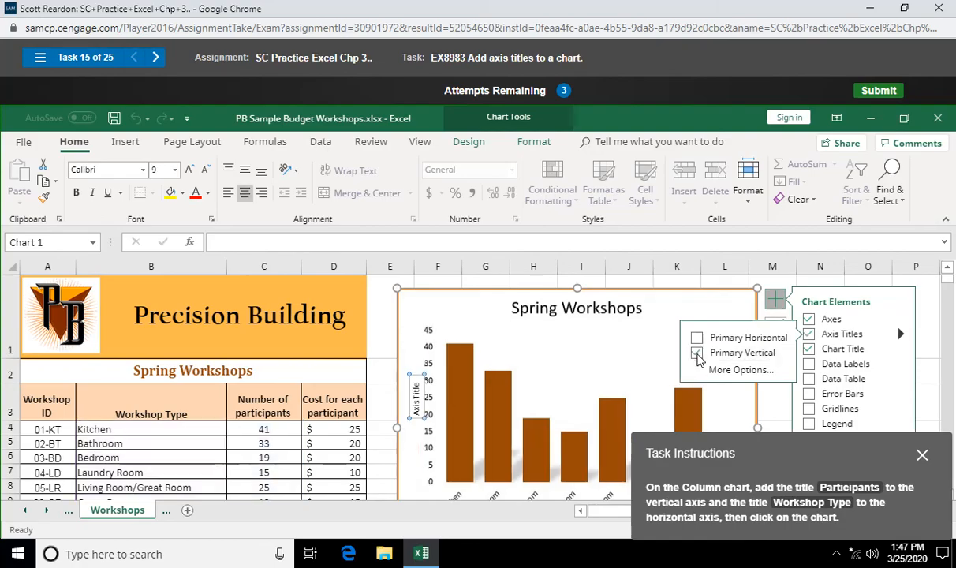
click(697, 354)
text(Participa)
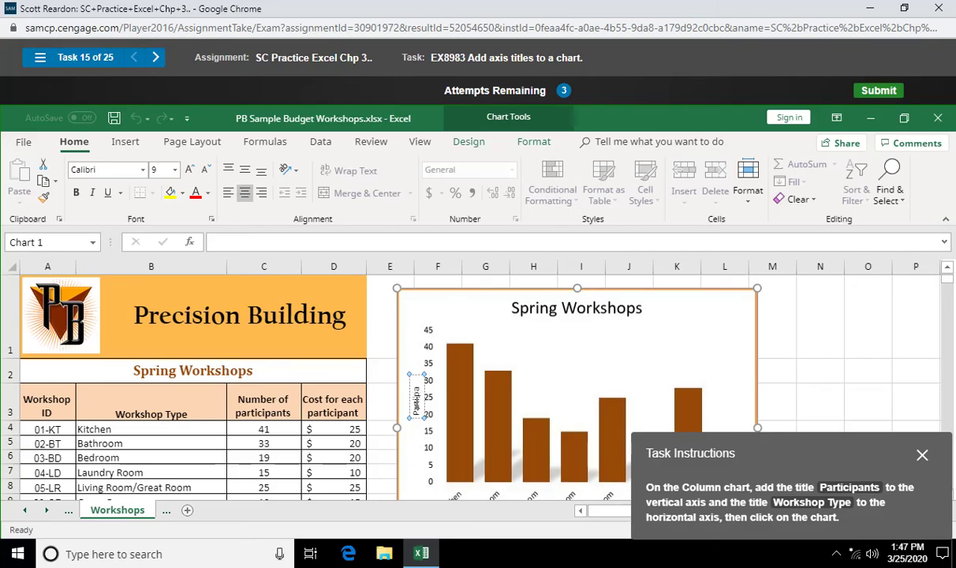
mouse_move(669, 379)
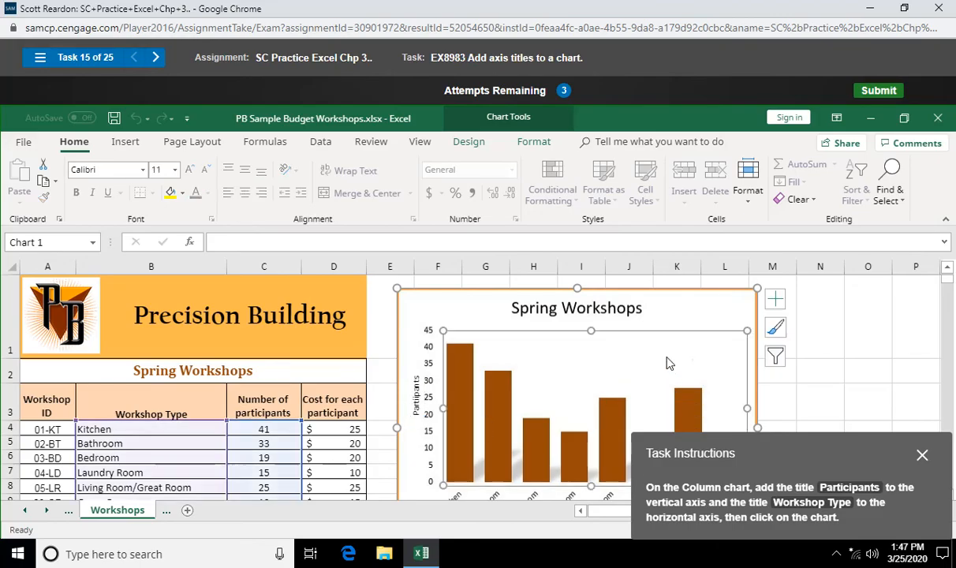
Finish the attempt and, once marked incorrect, retry the axis titles task.
click(877, 90)
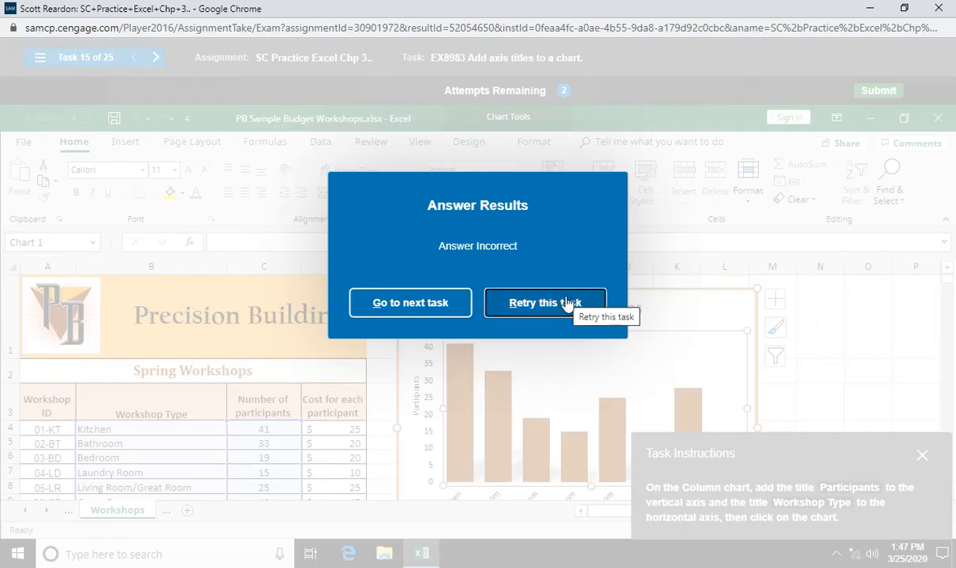
click(546, 302)
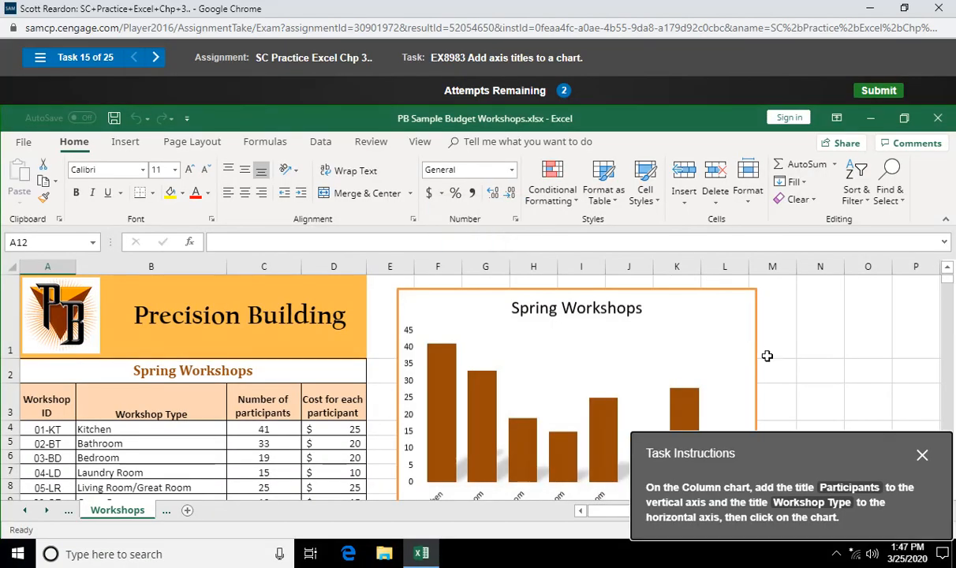
mouse_move(745, 460)
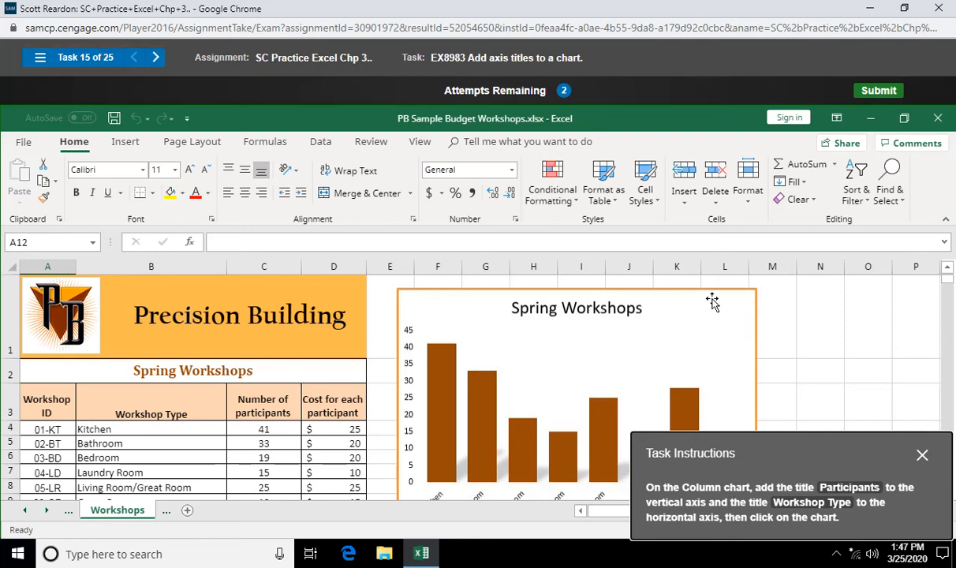
Add a Primary Vertical axis title reading Participants to the Spring Workshops chart.
click(774, 298)
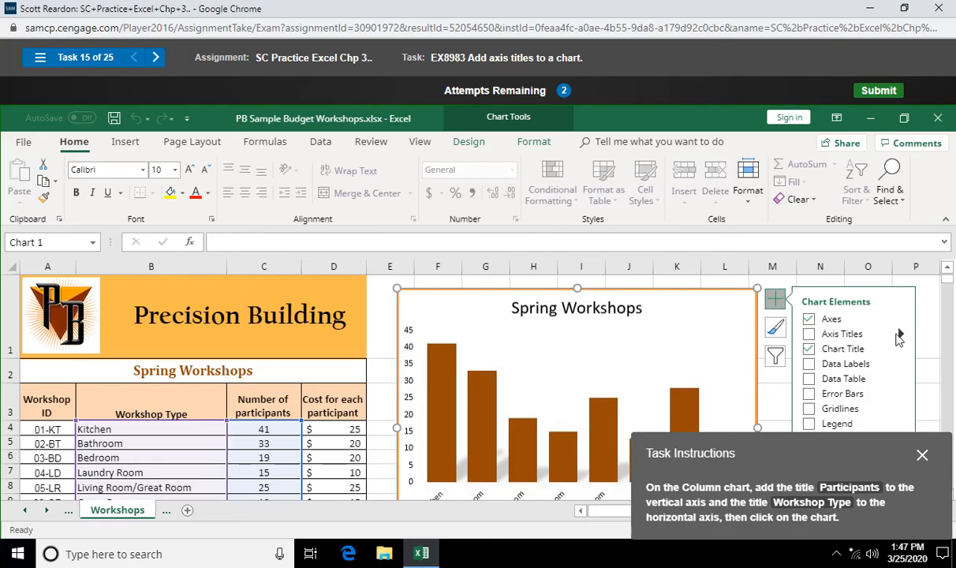
click(899, 333)
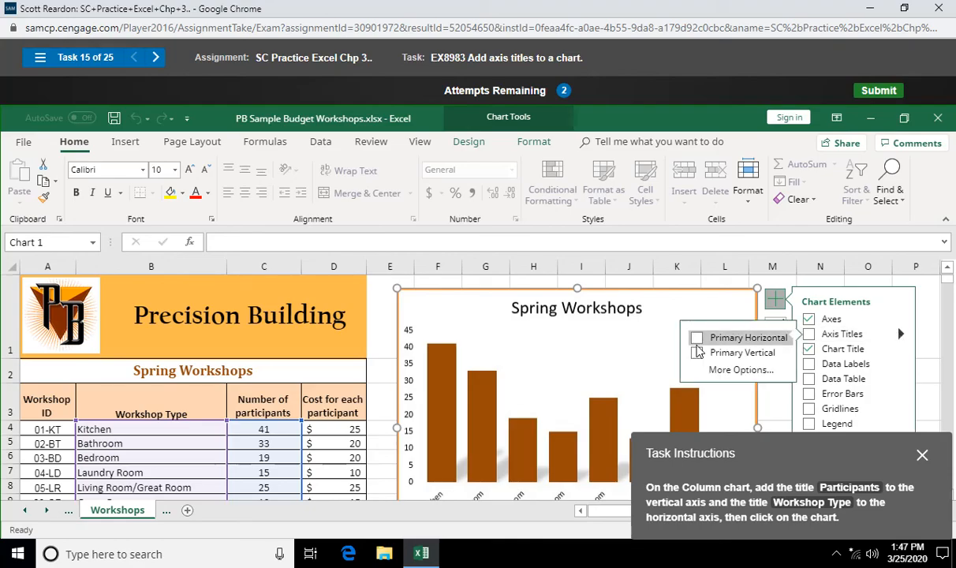
mouse_move(697, 352)
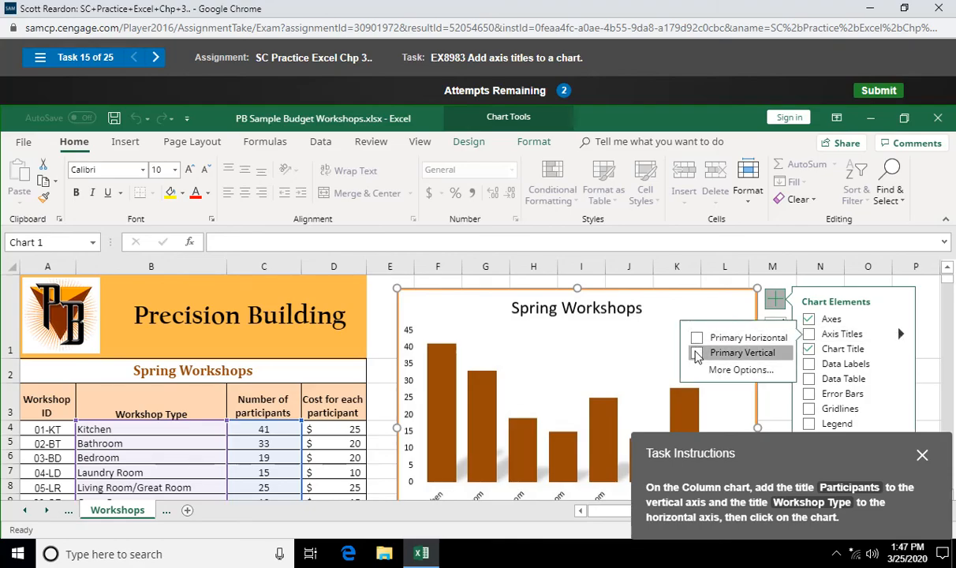
click(698, 353)
text(Participants)
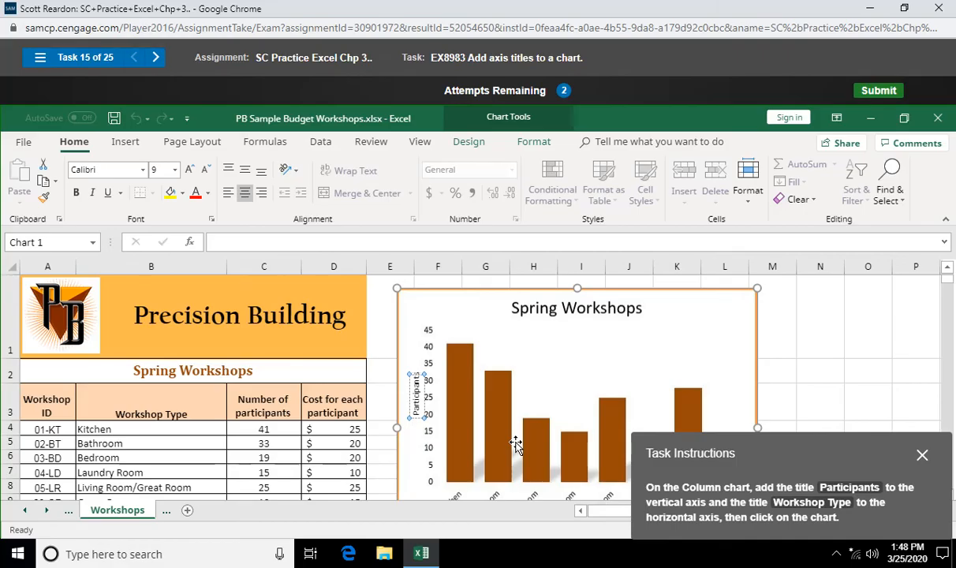
mouse_move(597, 365)
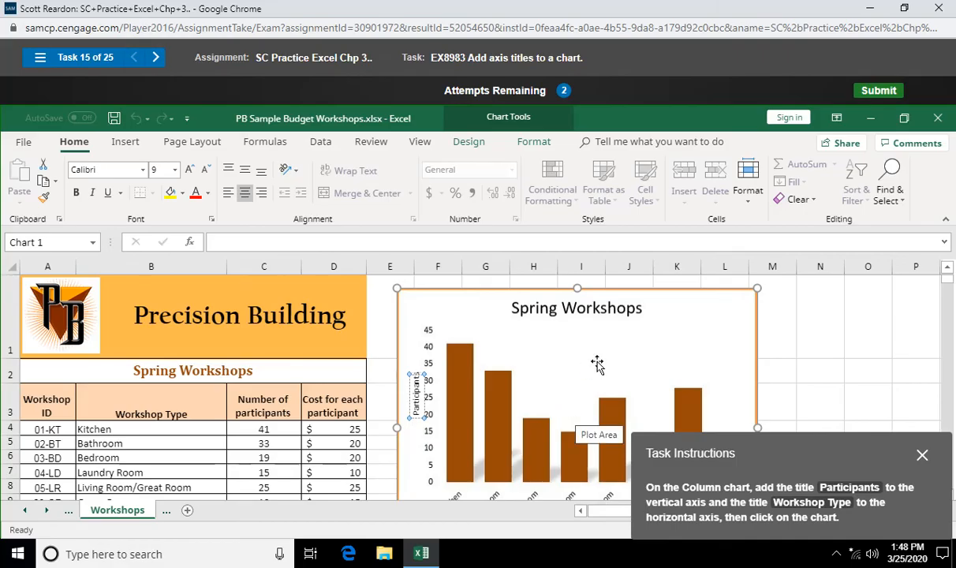
mouse_move(706, 337)
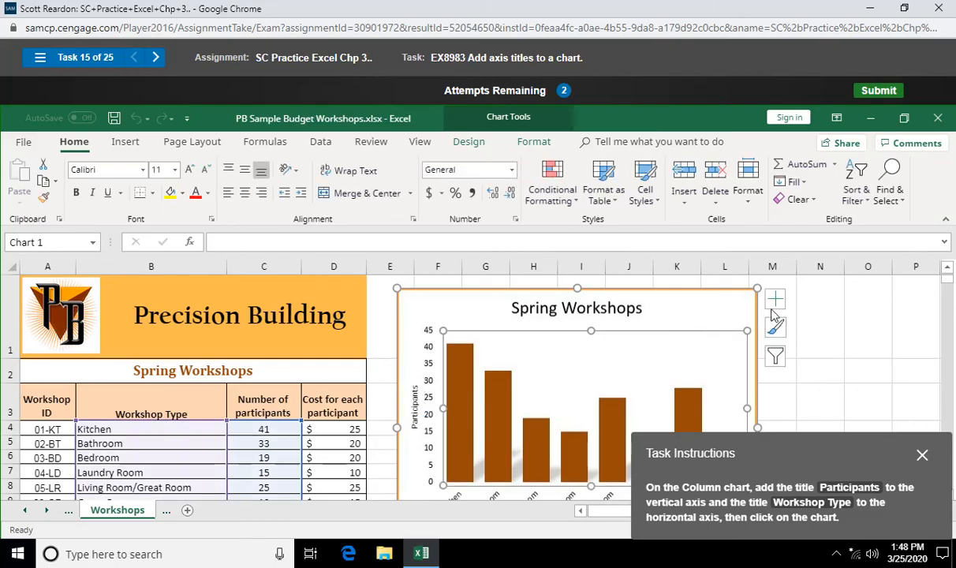
Add a Primary Horizontal axis title reading Workshop Type and finish the task.
click(774, 300)
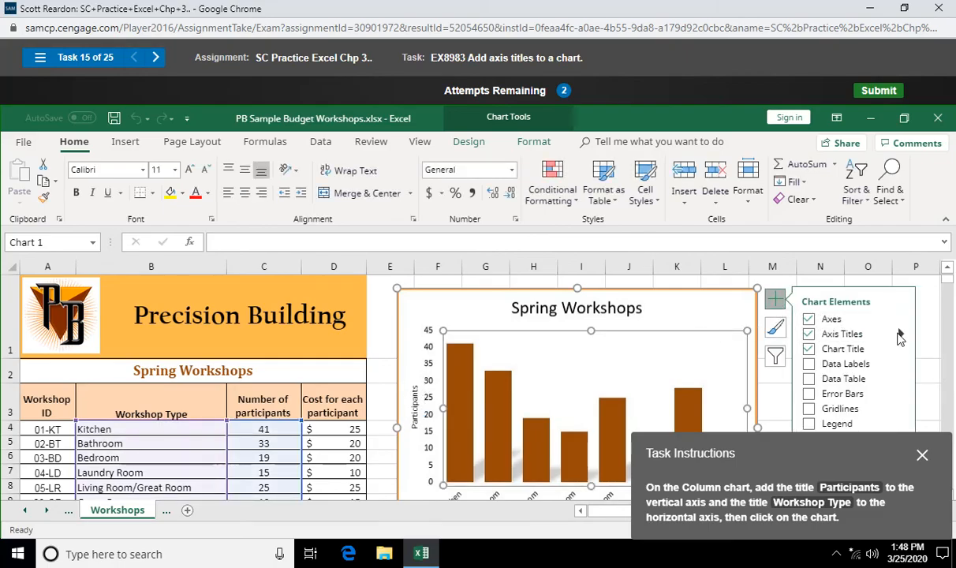
click(901, 335)
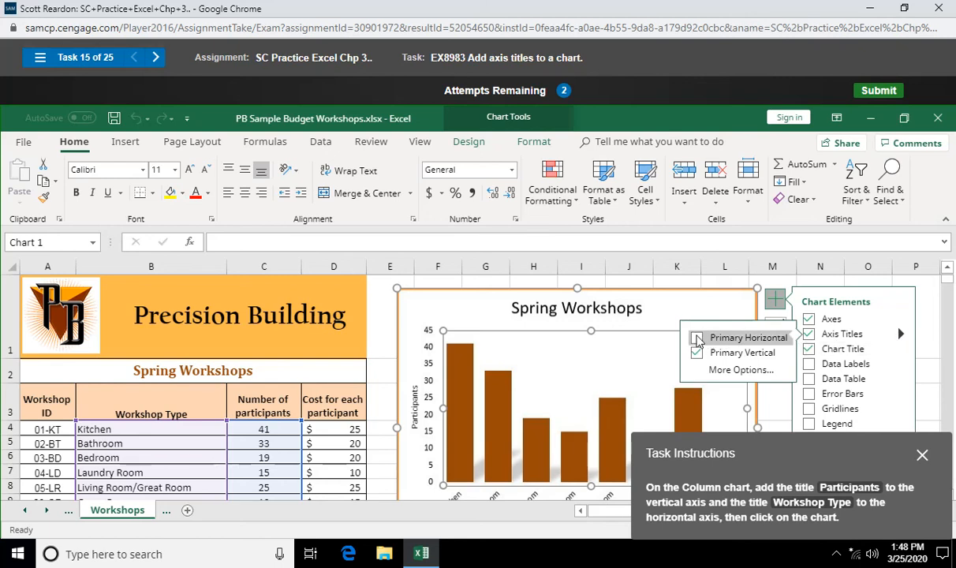
click(696, 338)
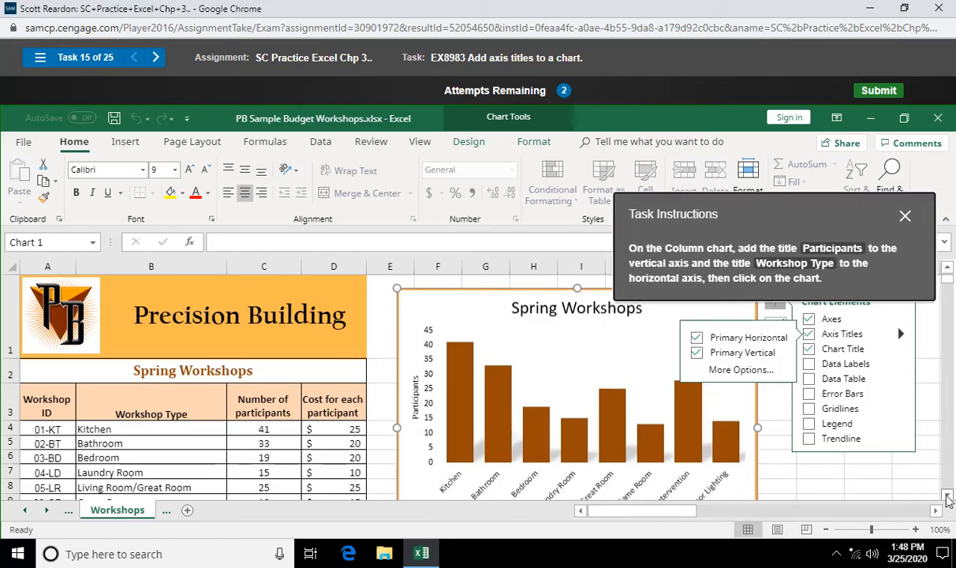
click(807, 335)
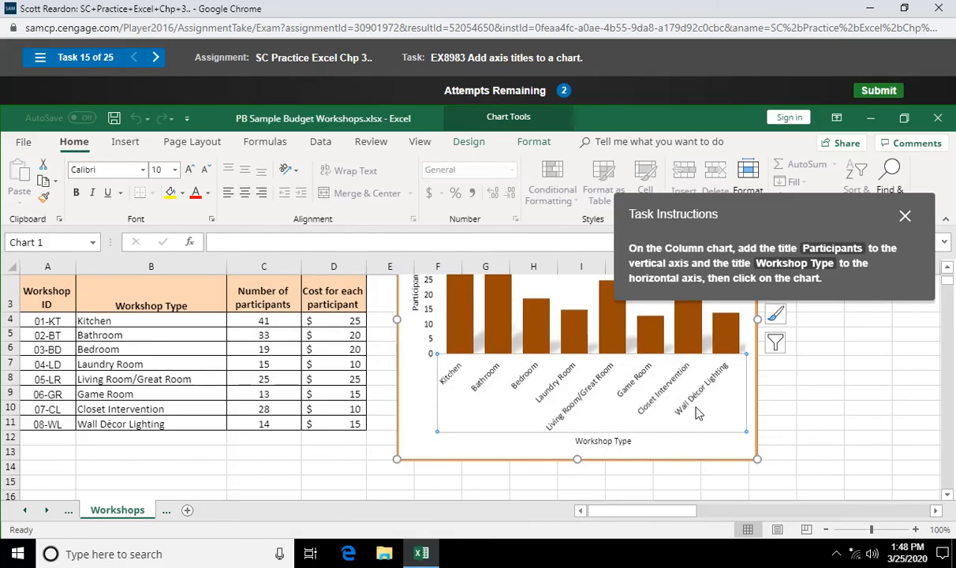
click(577, 394)
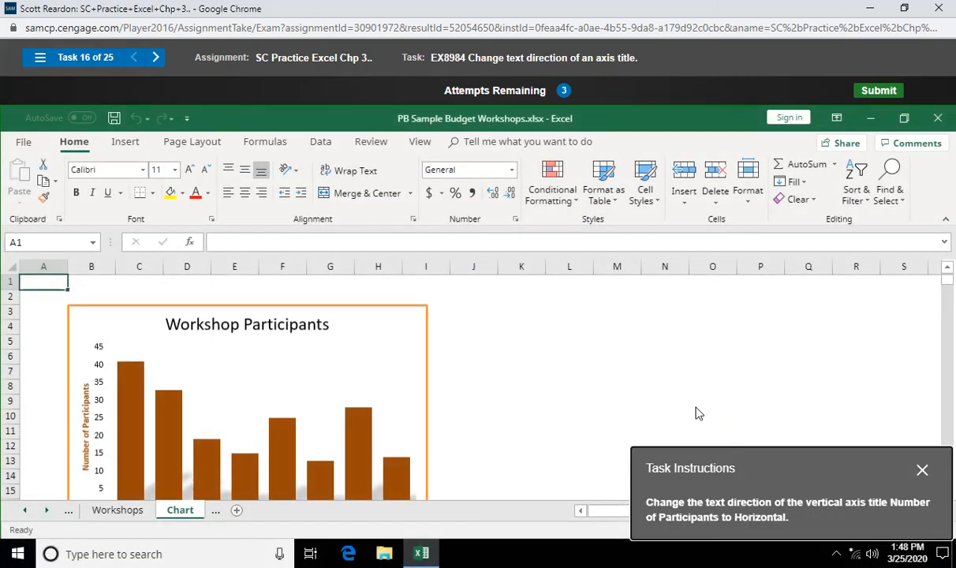
mouse_move(87, 436)
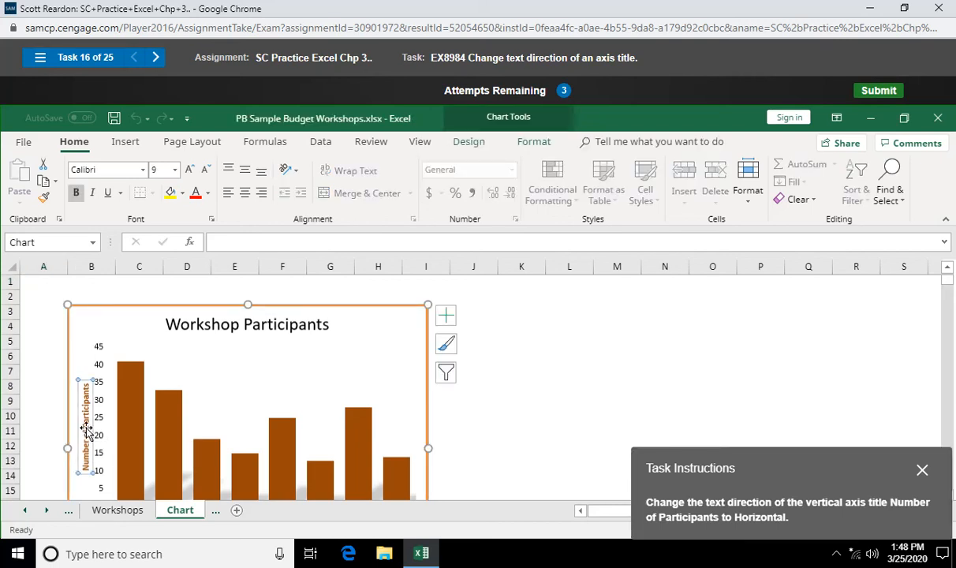
Set the Number of Participants axis title's text direction to Horizontal via Format Axis Title.
right_click(82, 430)
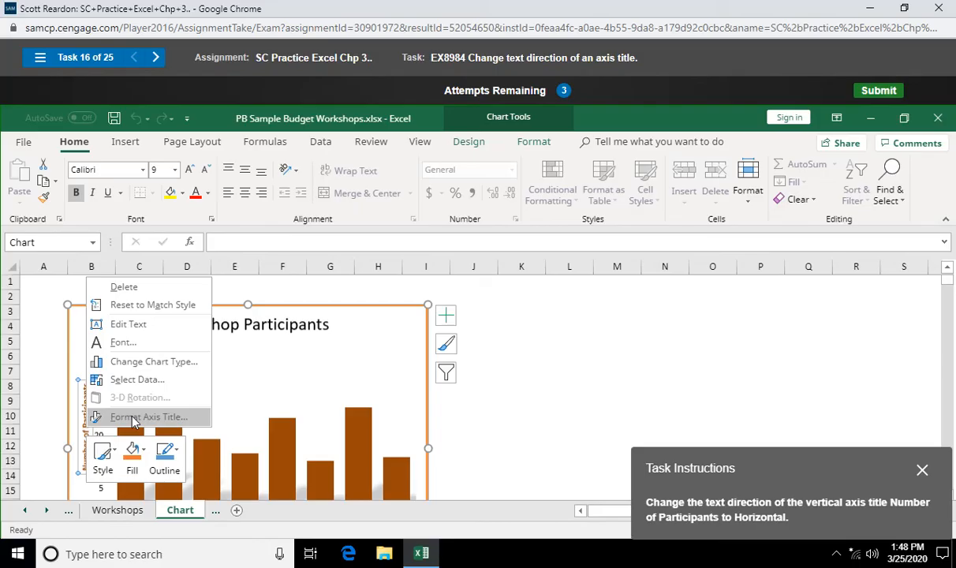
click(148, 417)
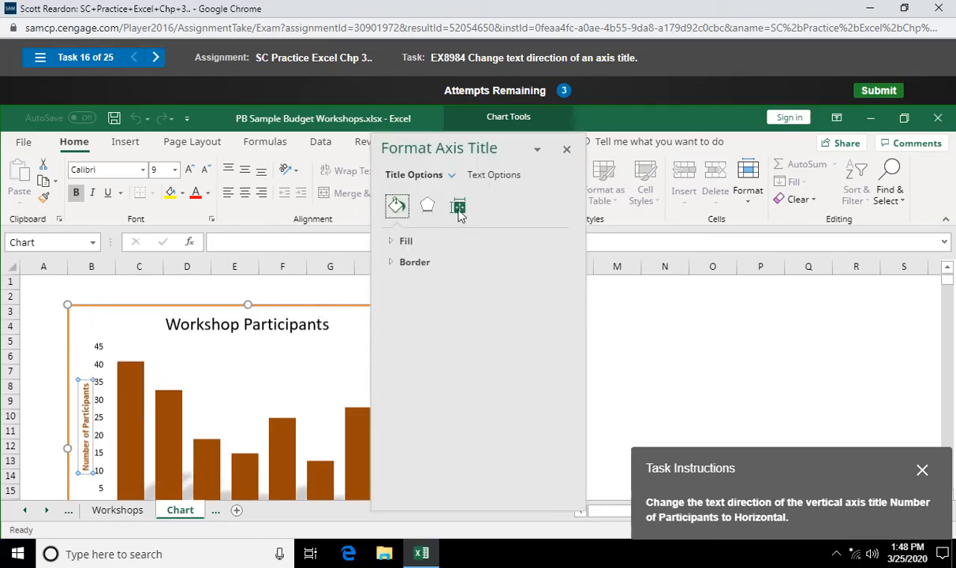
mouse_move(457, 207)
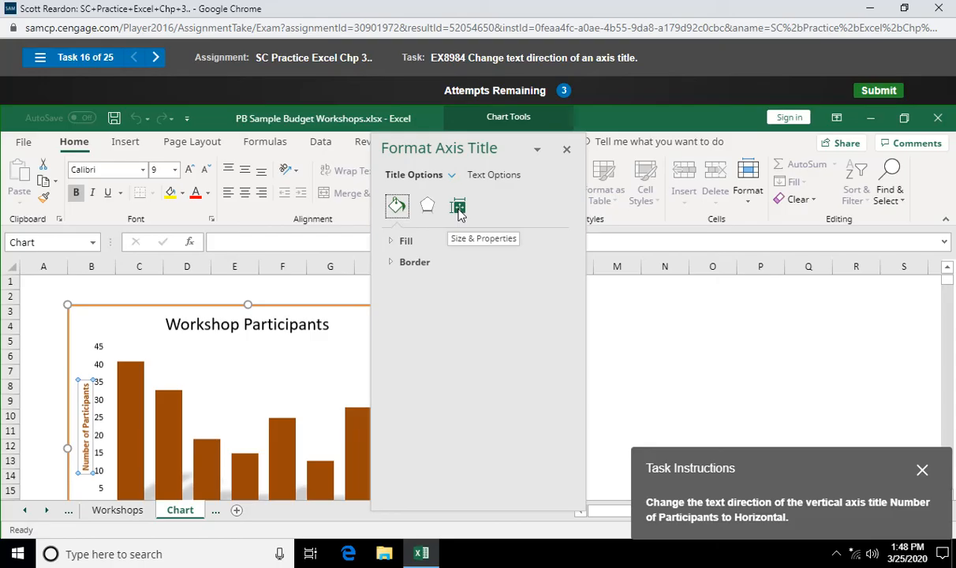
click(457, 205)
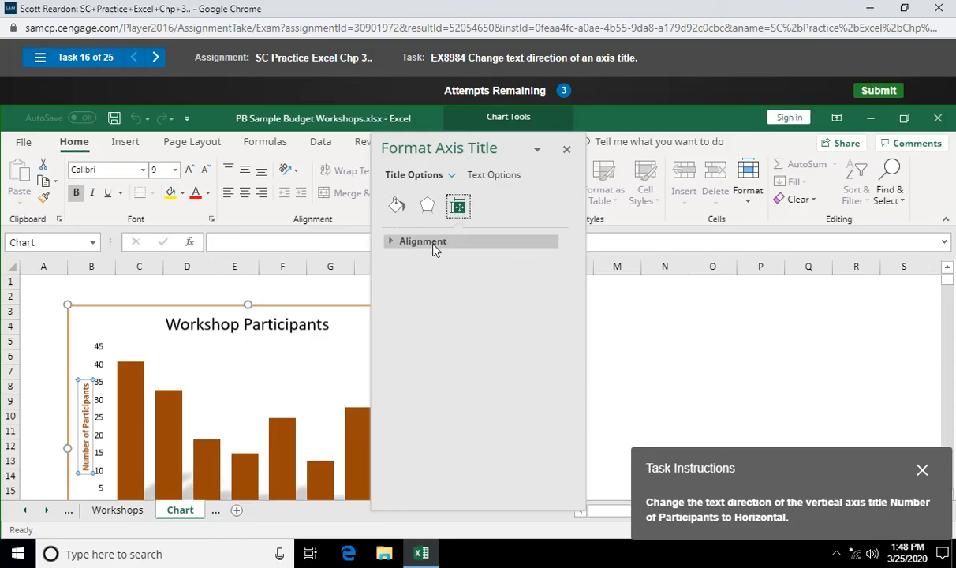
click(423, 240)
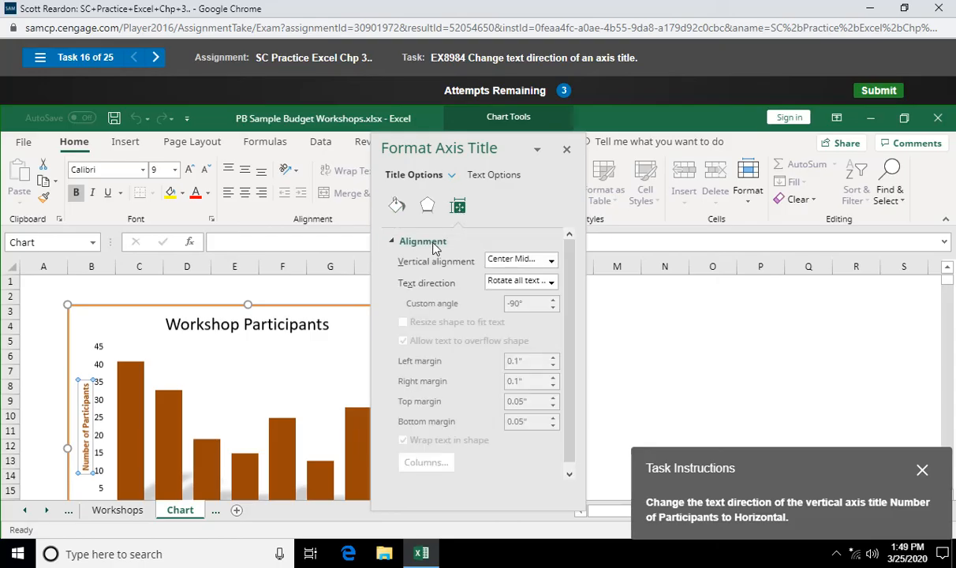
mouse_move(511, 260)
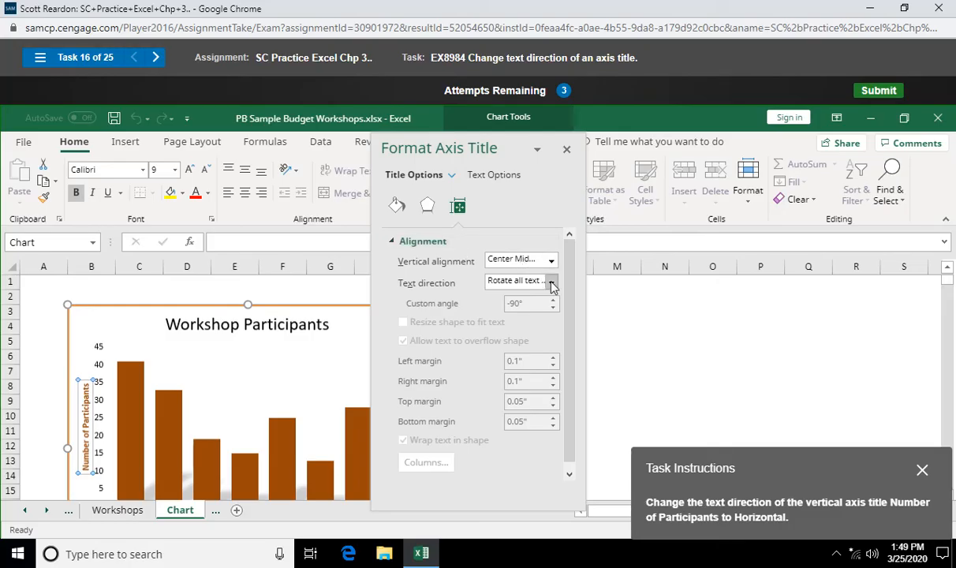
click(551, 281)
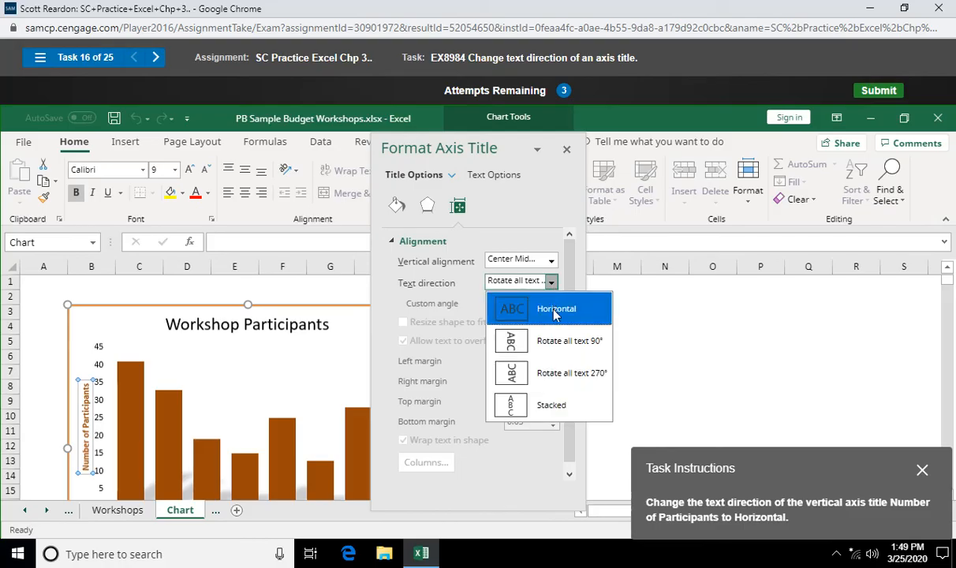
click(556, 307)
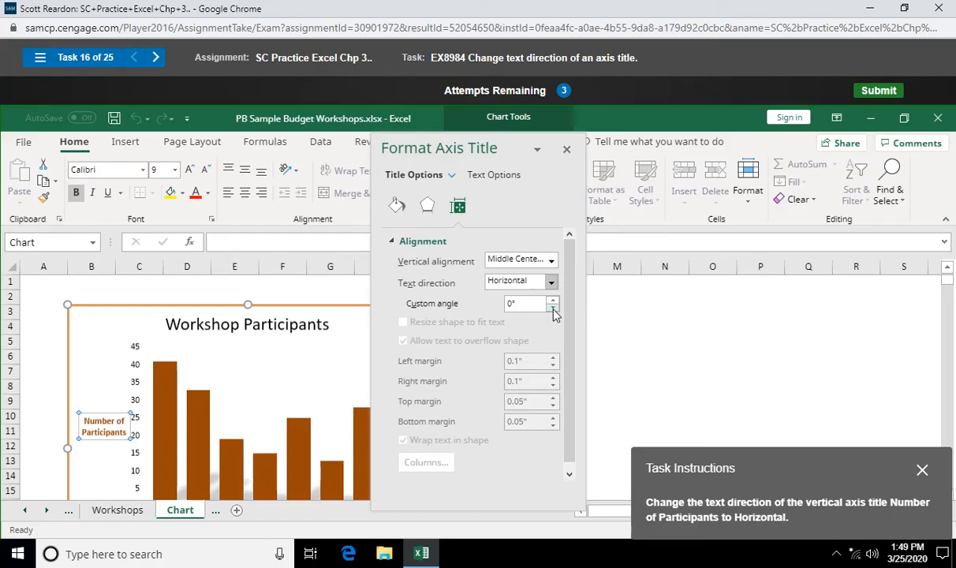
mouse_move(566, 150)
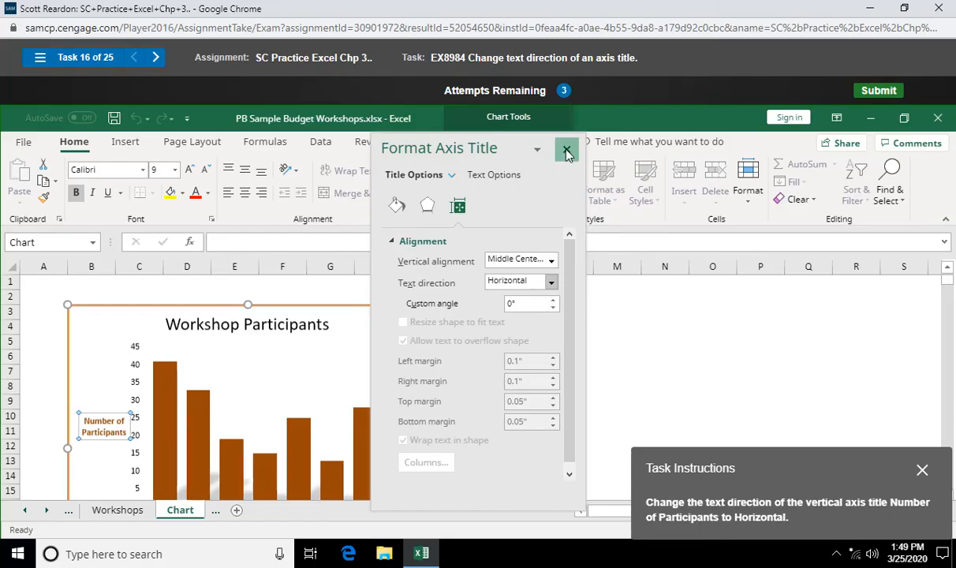
click(566, 150)
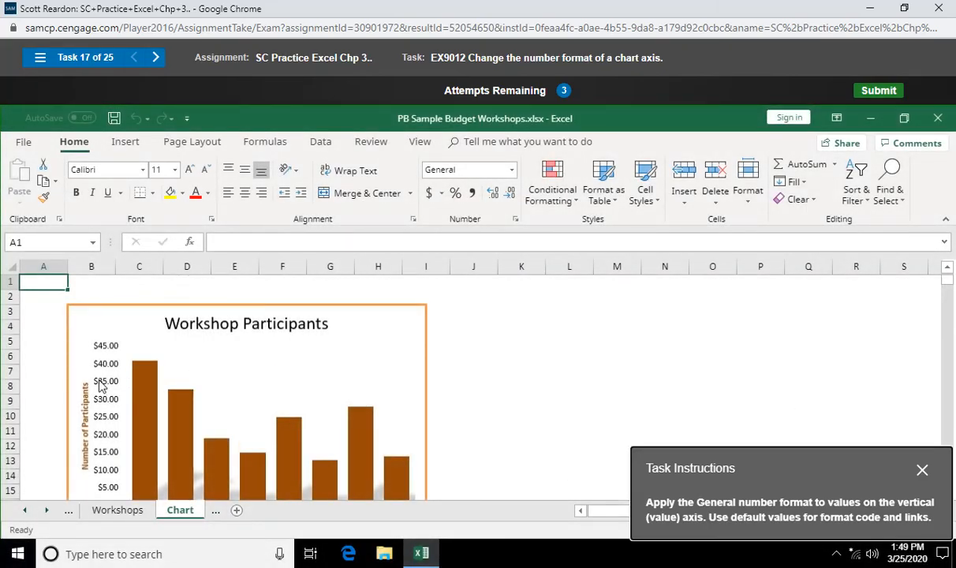
Change the vertical axis number category from currency to General via Format Axis.
right_click(98, 383)
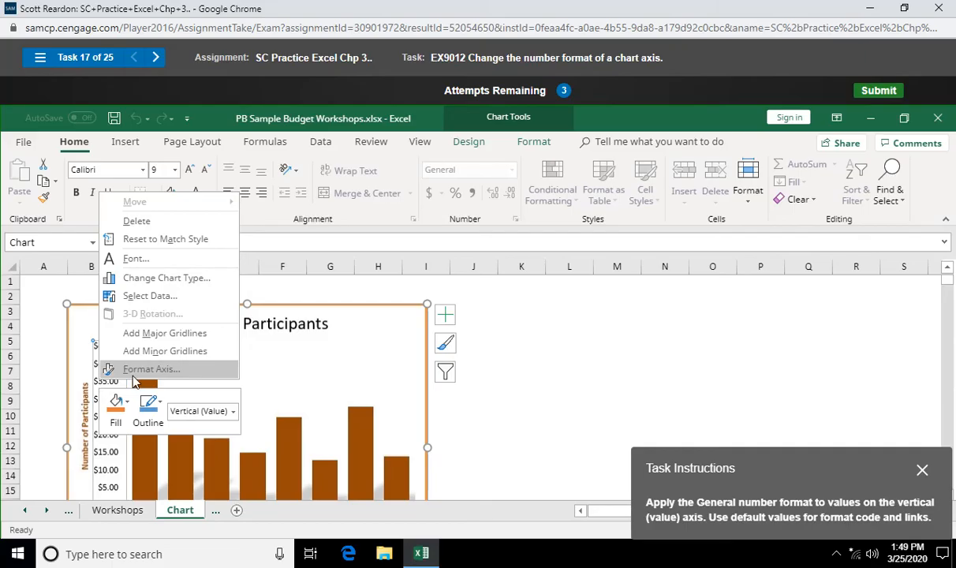
click(152, 369)
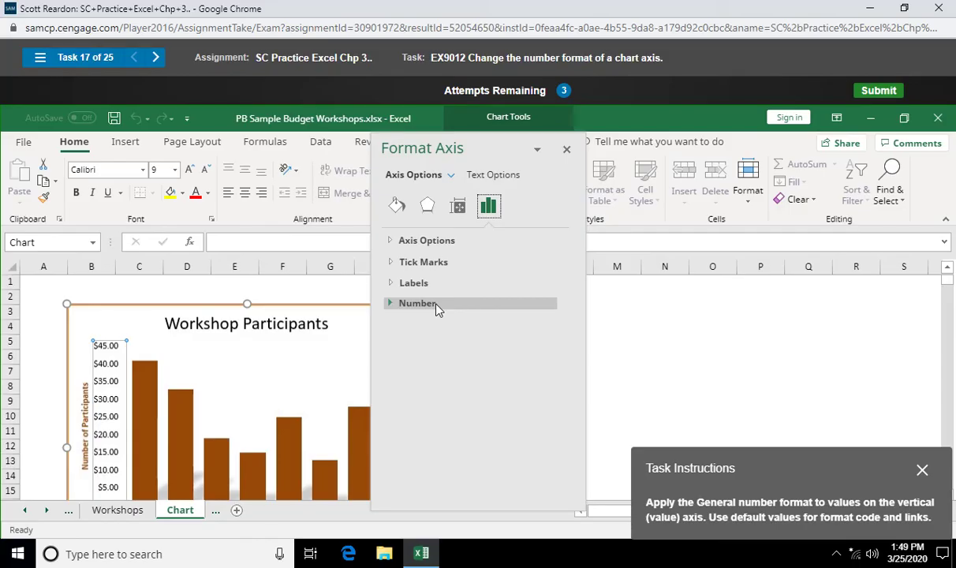
click(416, 303)
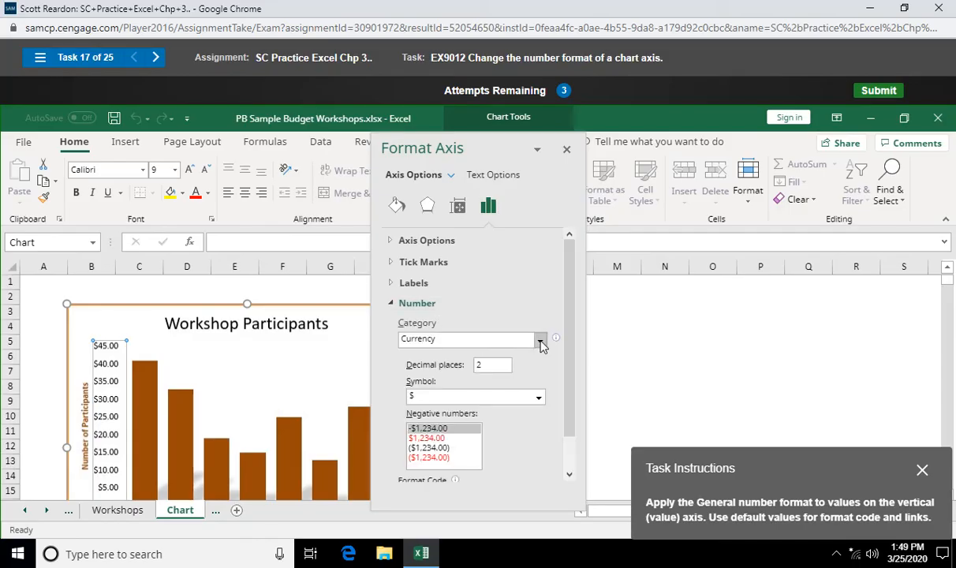
click(540, 340)
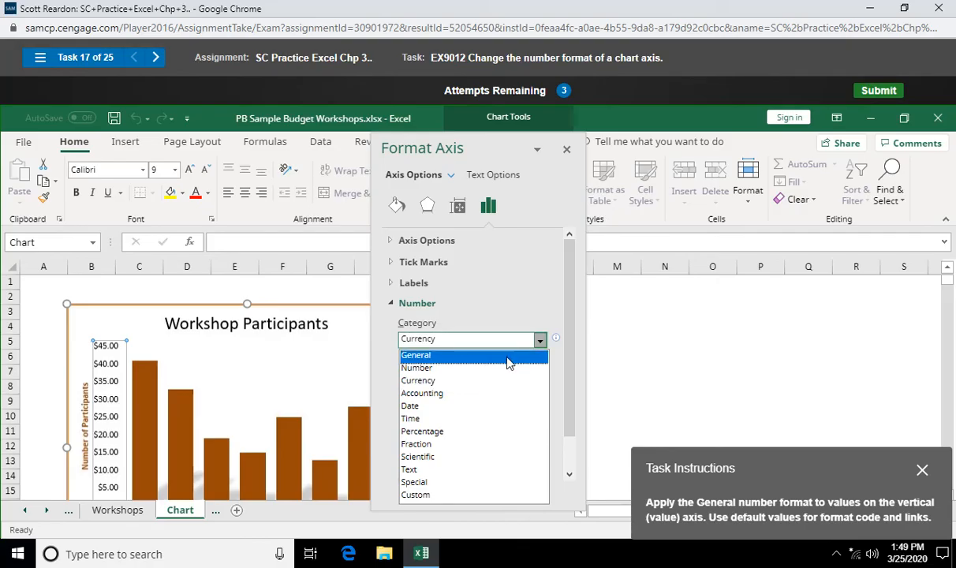
click(417, 353)
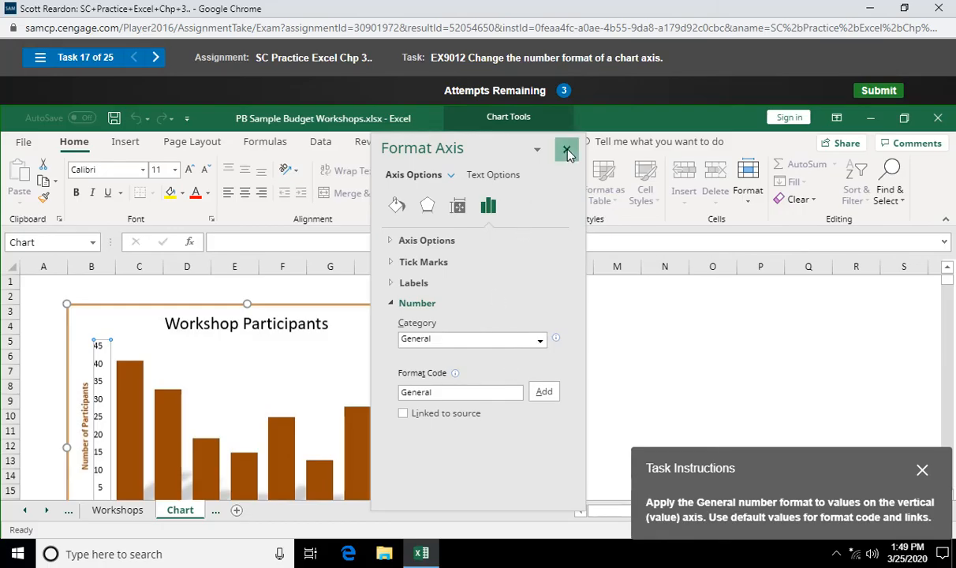
click(567, 150)
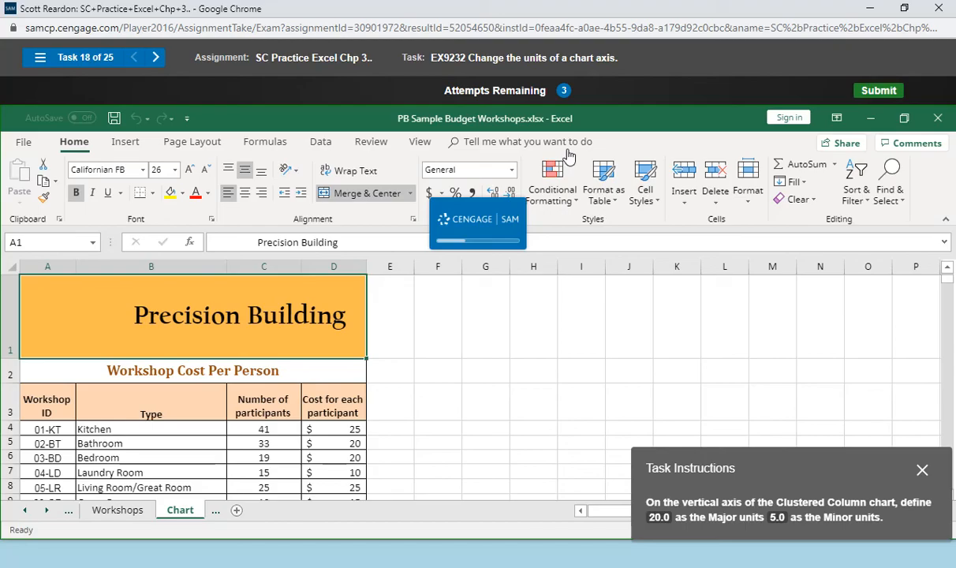
mouse_move(578, 327)
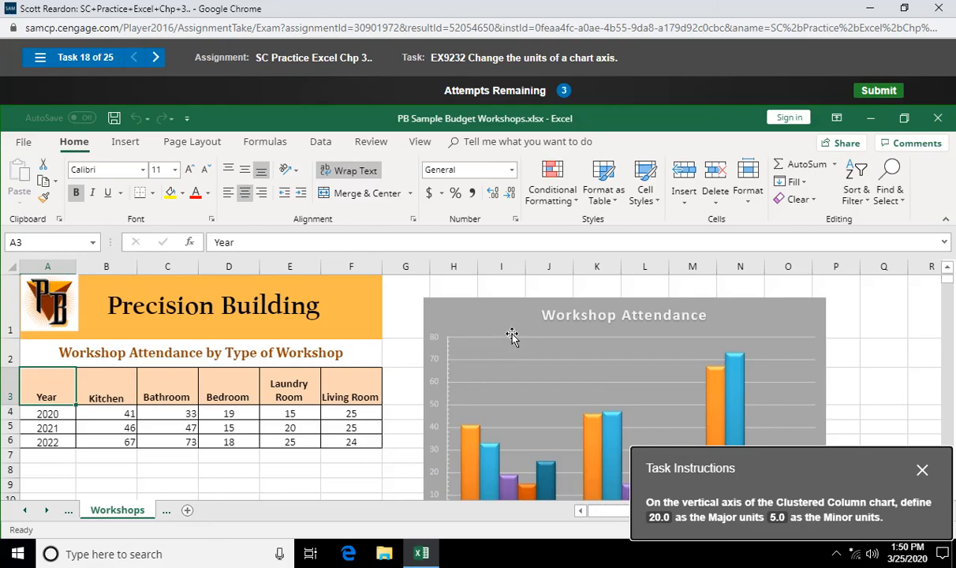
Bring up Format Chart Area for the Workshop Attendance chart on the Workshops sheet.
click(523, 329)
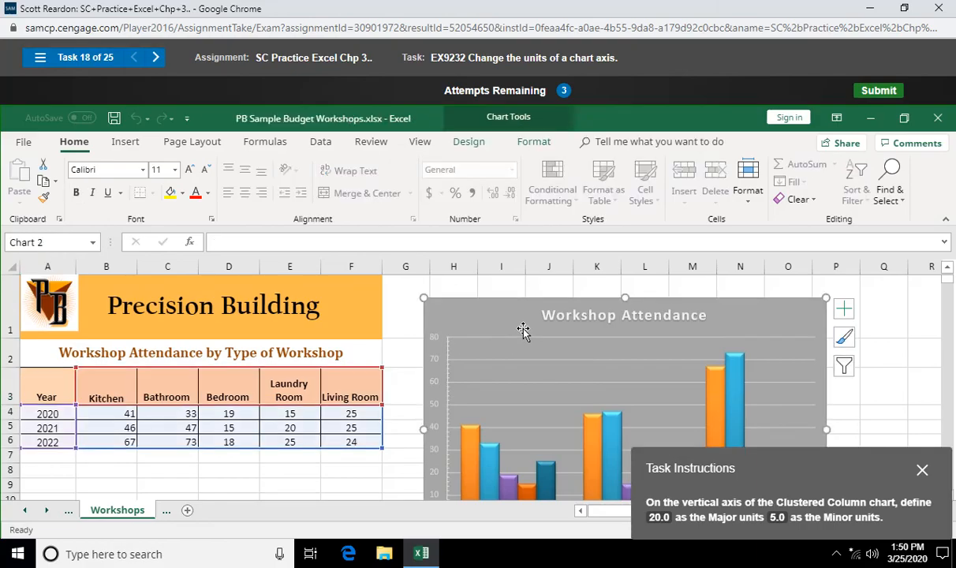
mouse_move(742, 323)
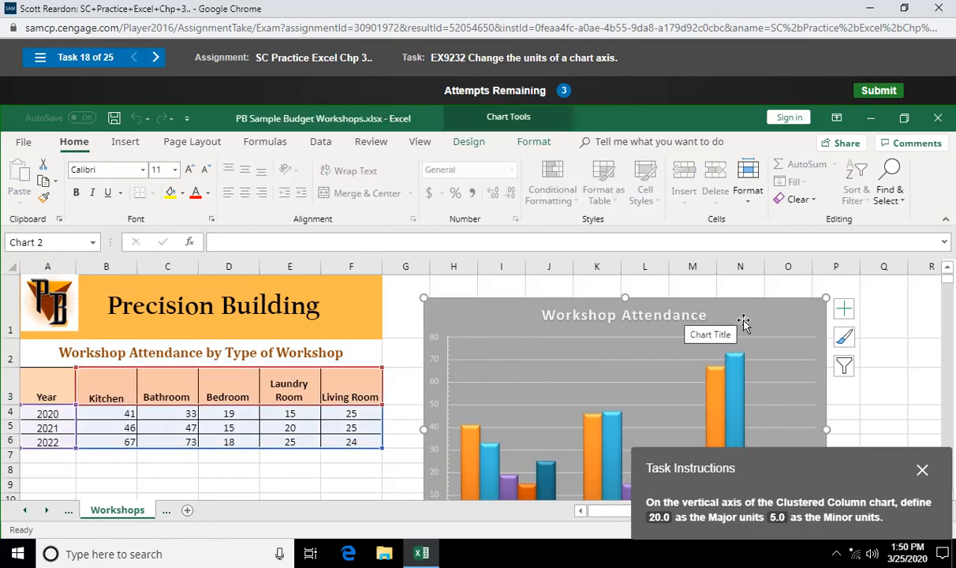
mouse_move(814, 330)
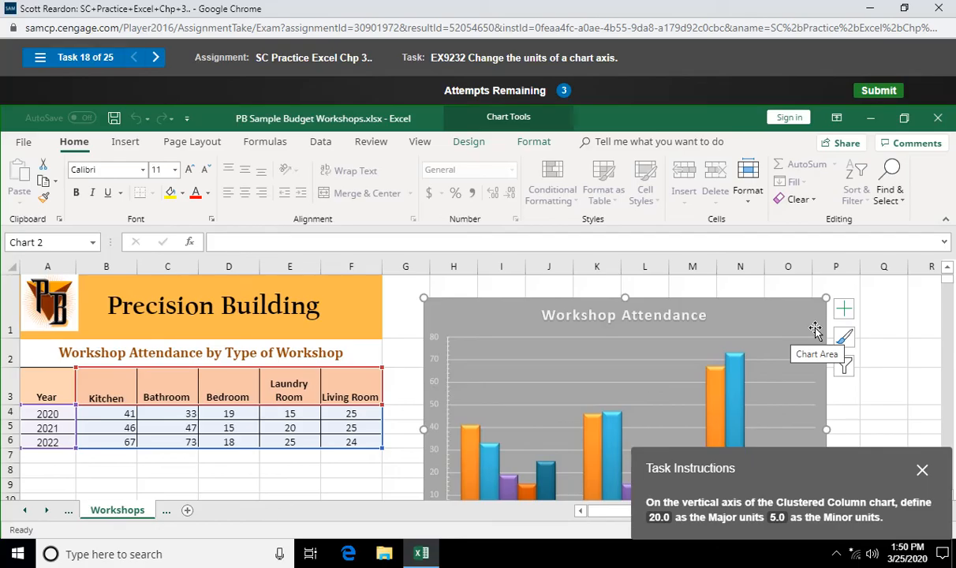
click(842, 308)
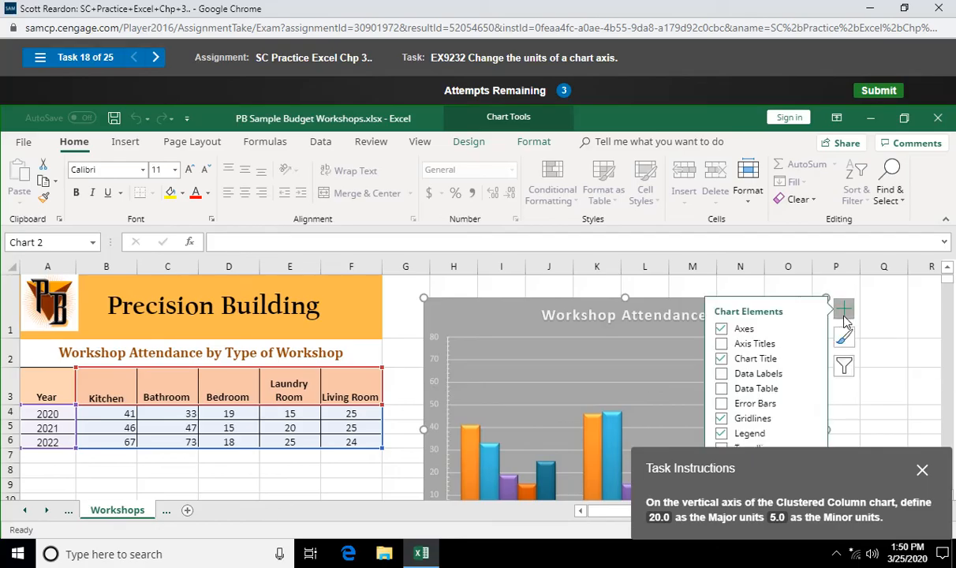
right_click(592, 316)
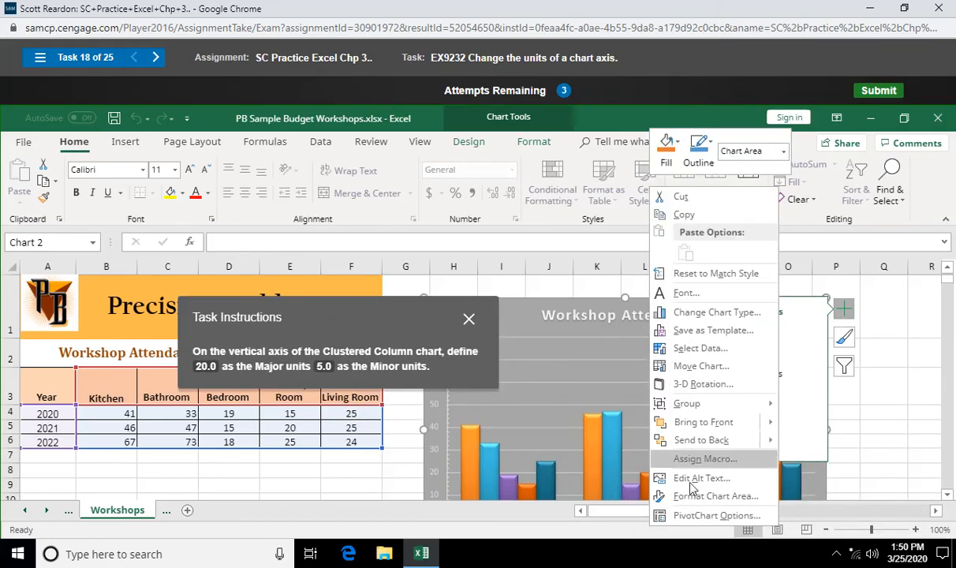
mouse_move(694, 495)
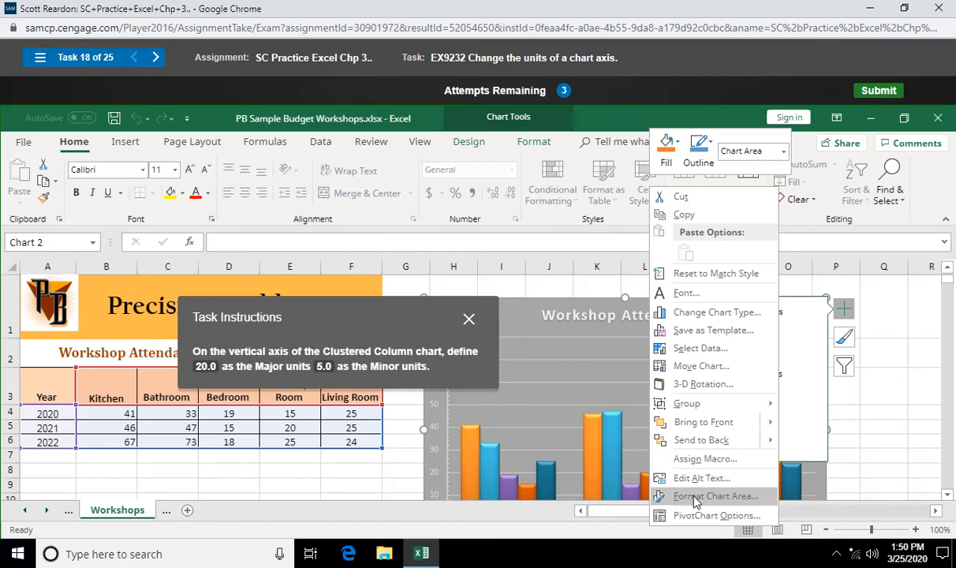
click(716, 496)
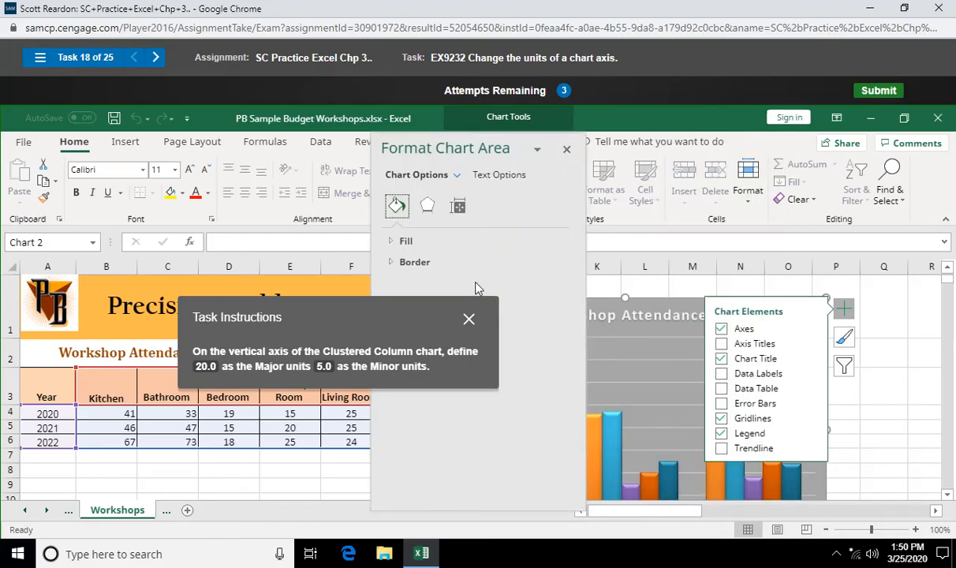
mouse_move(458, 205)
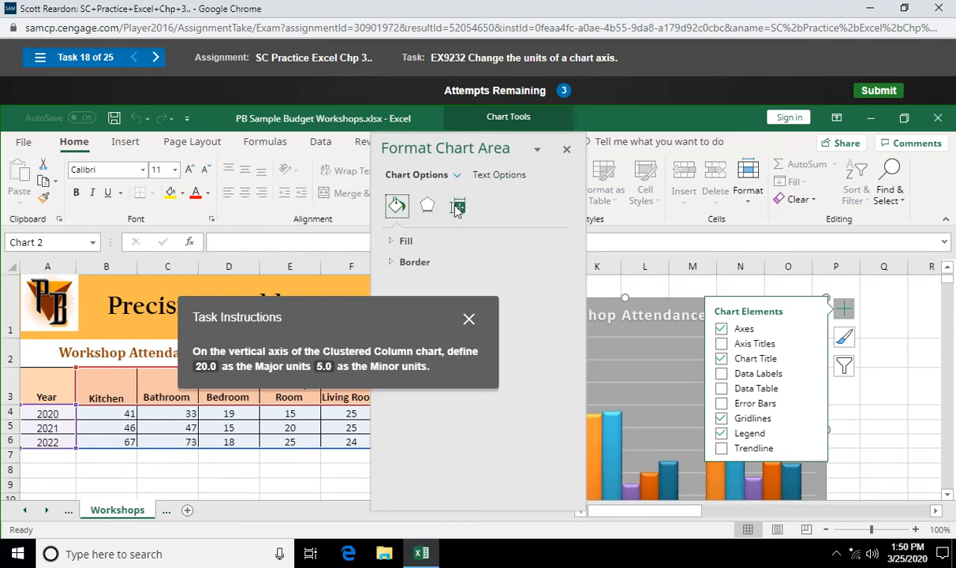
Show the chart area's Size & Properties settings and expand the Properties options.
click(457, 205)
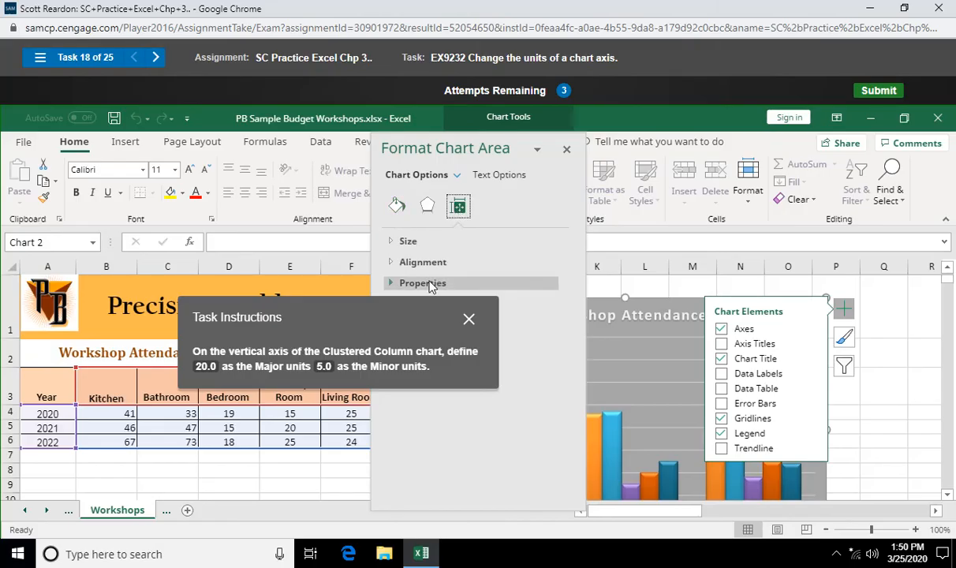
click(423, 283)
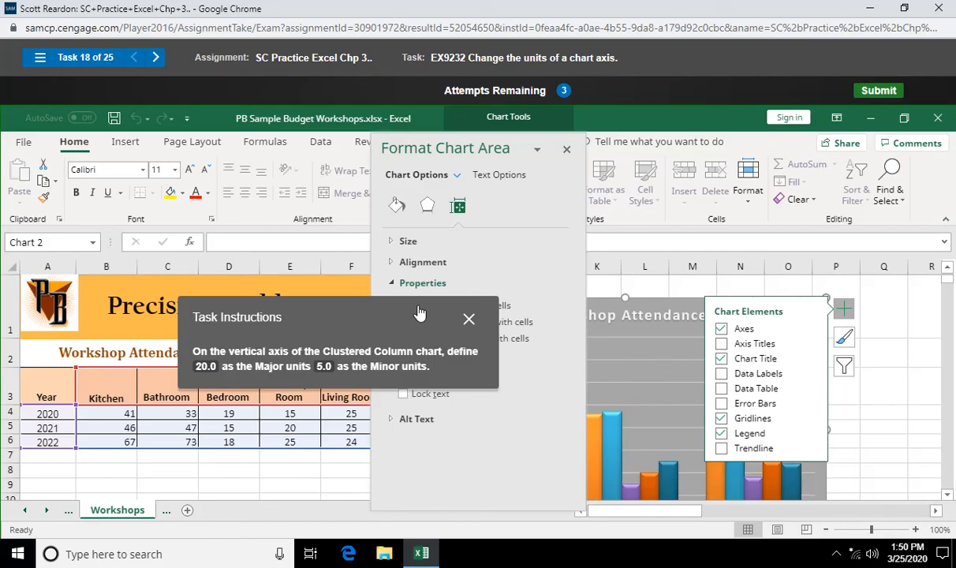
click(422, 283)
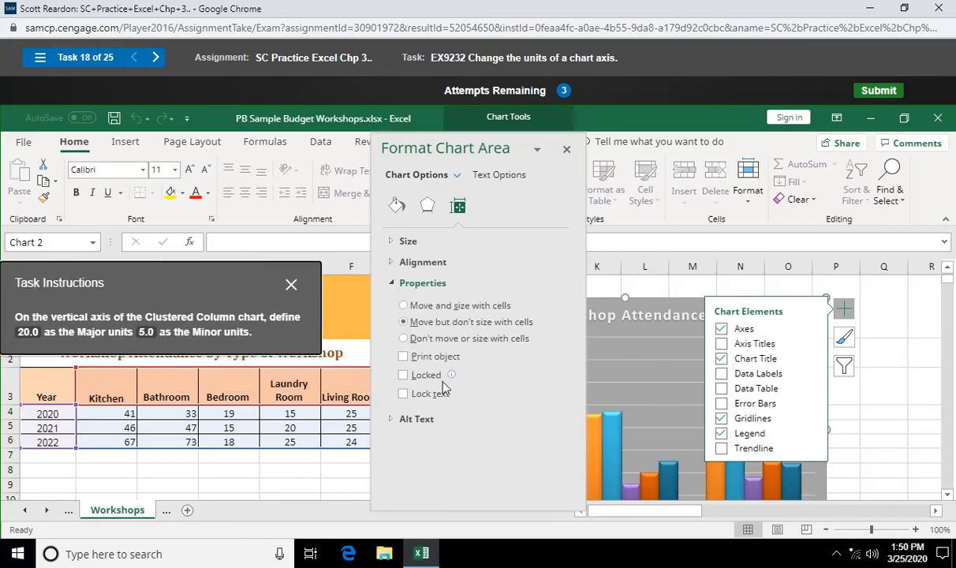